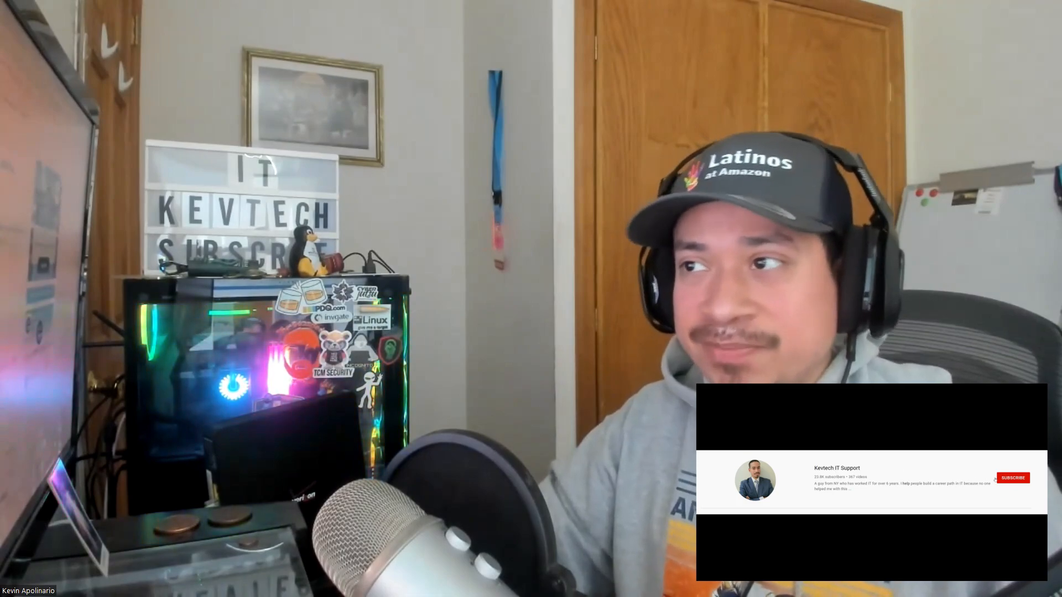
# Step: Answer True on the first BIOS question, continue, and pick POST on page 2
pyautogui.click(1013, 478)
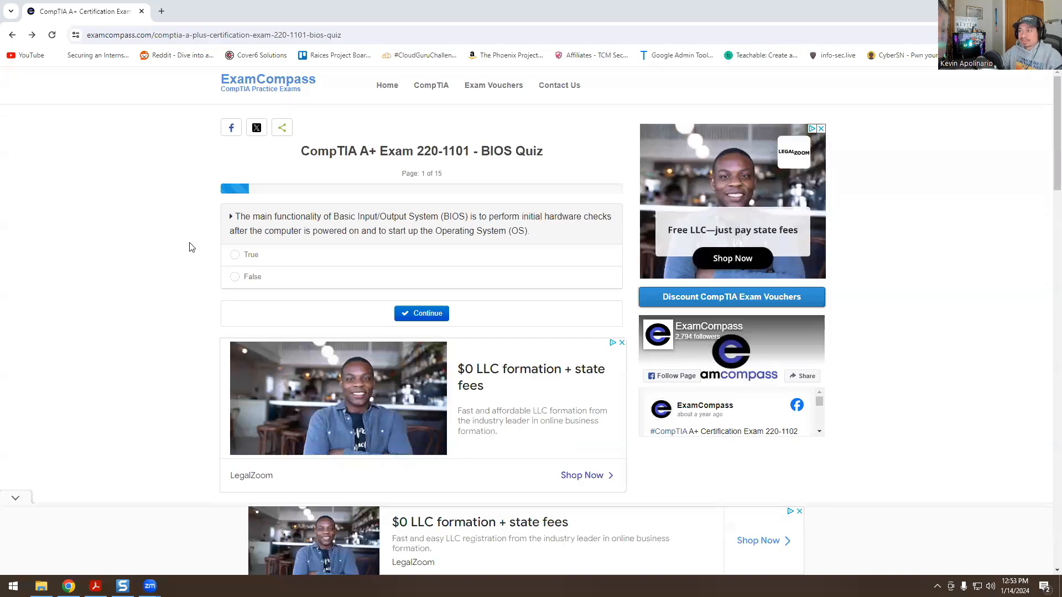
pyautogui.moveTo(97, 236)
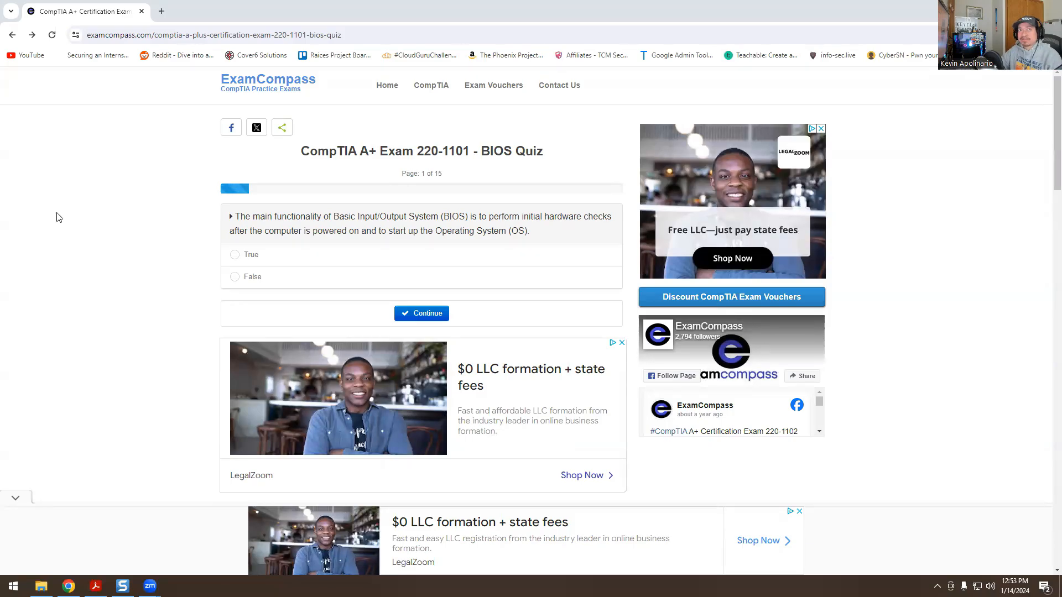
pyautogui.click(235, 255)
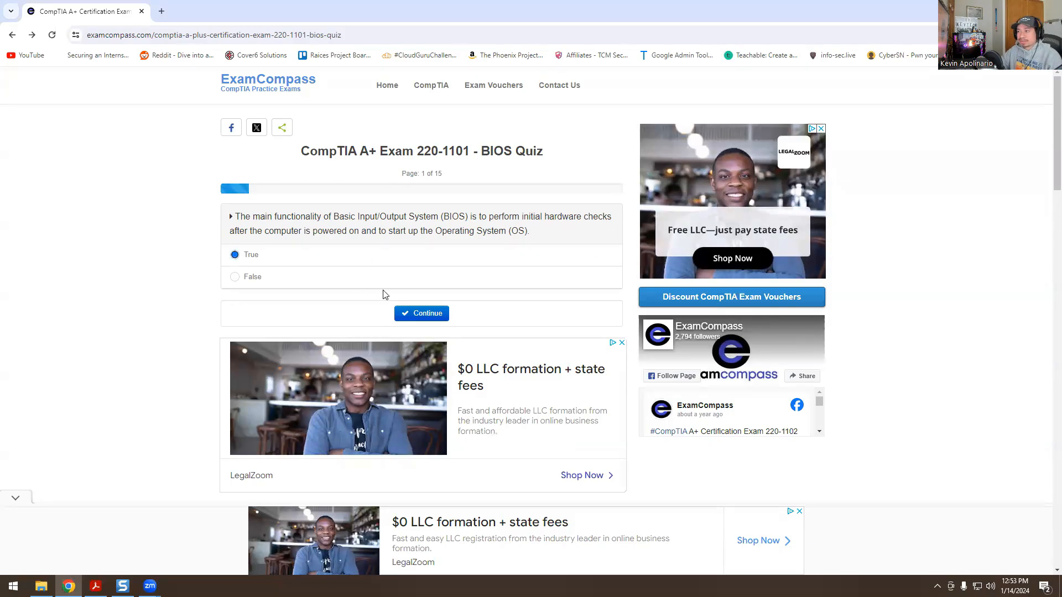
pyautogui.click(421, 313)
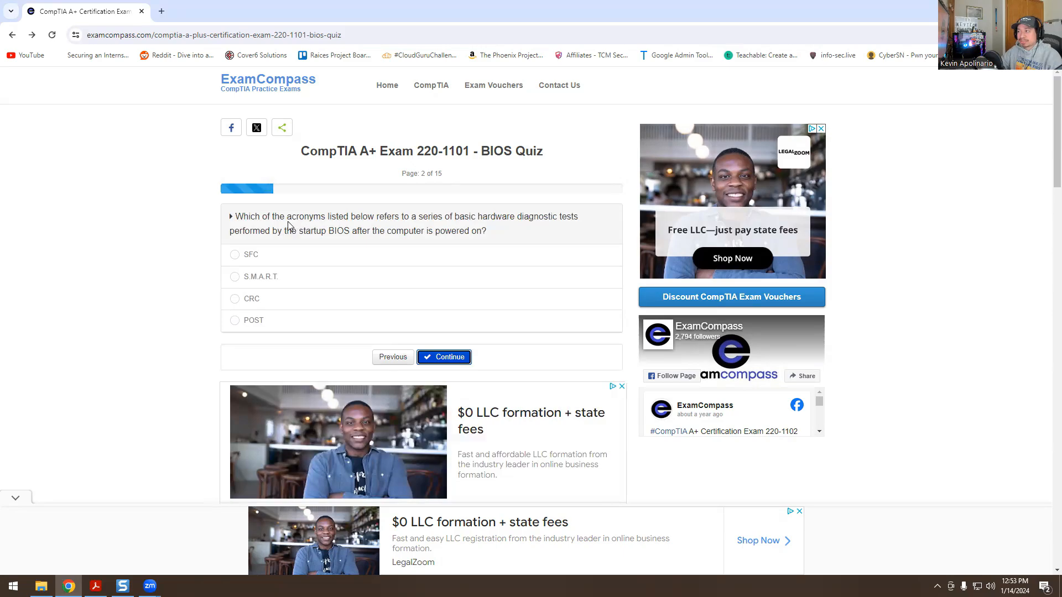
pyautogui.moveTo(261, 241)
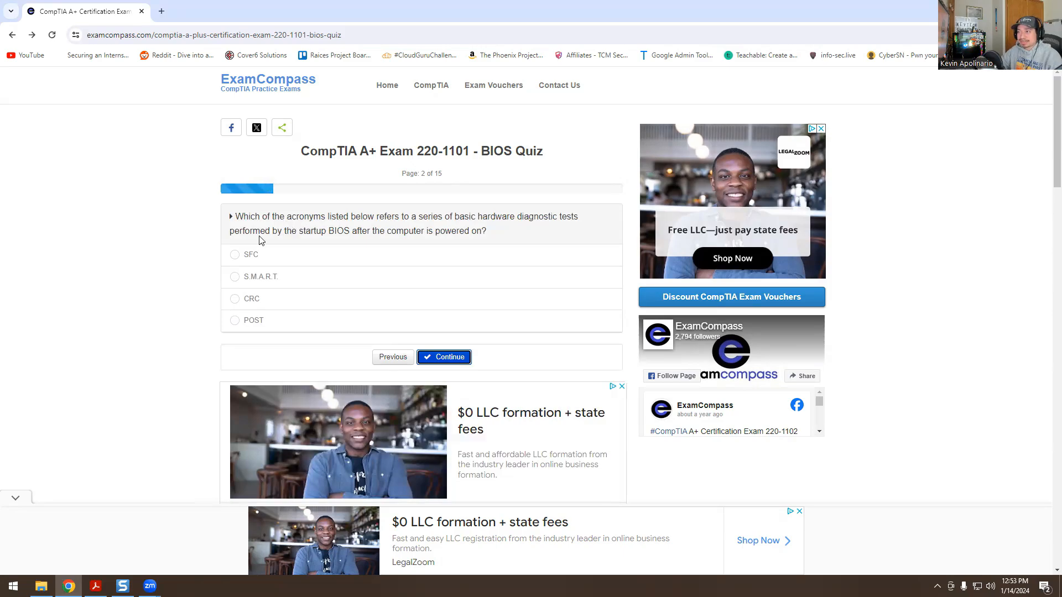
pyautogui.moveTo(244, 242)
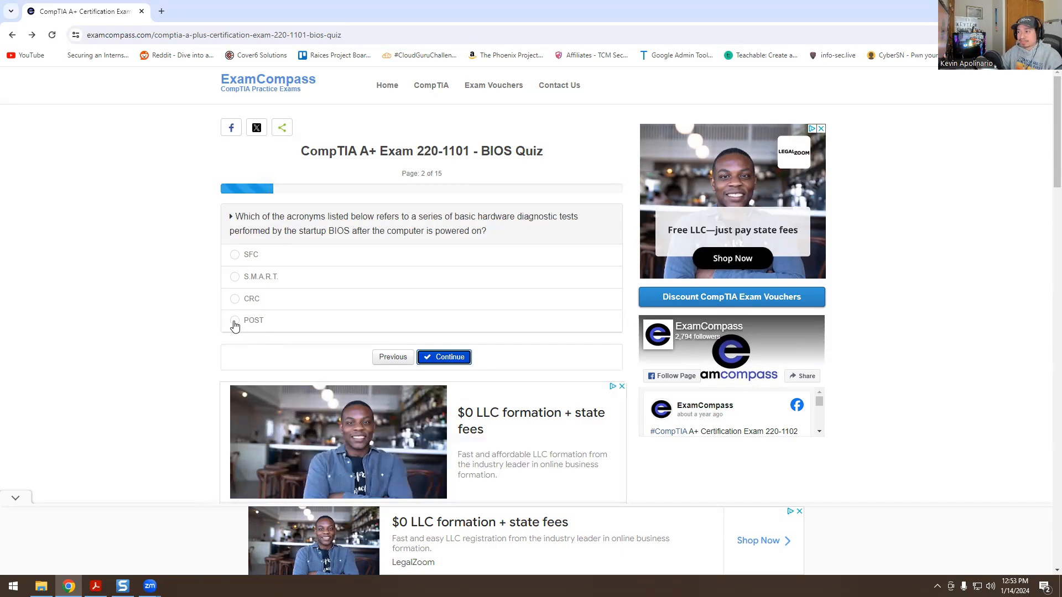
pyautogui.click(235, 321)
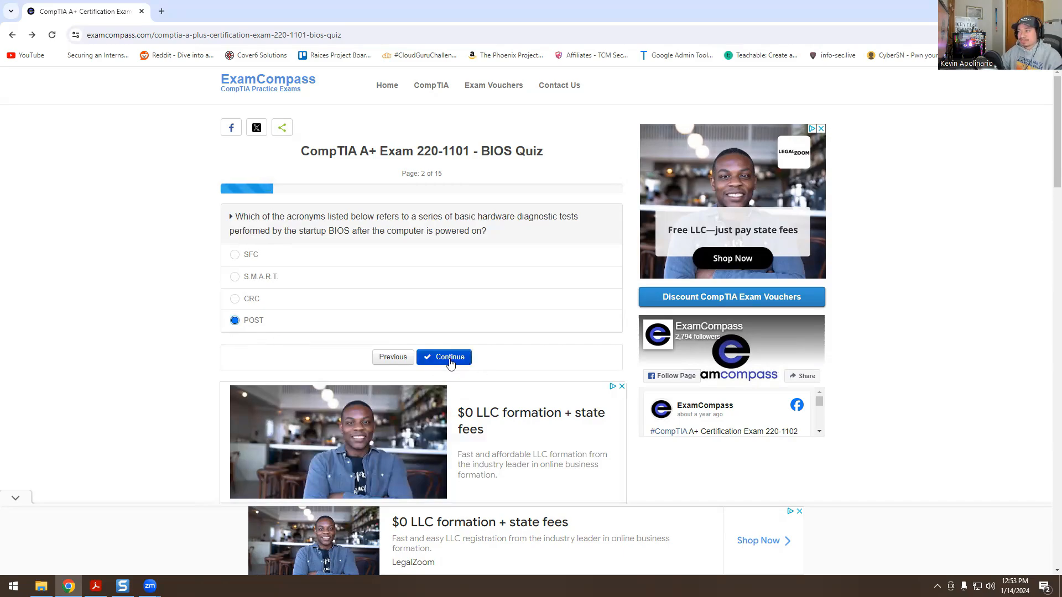
# Step: Submit question 2, then tick Flash memory chip (newer PCs) and CMOS RAM (older PCs)
pyautogui.click(443, 357)
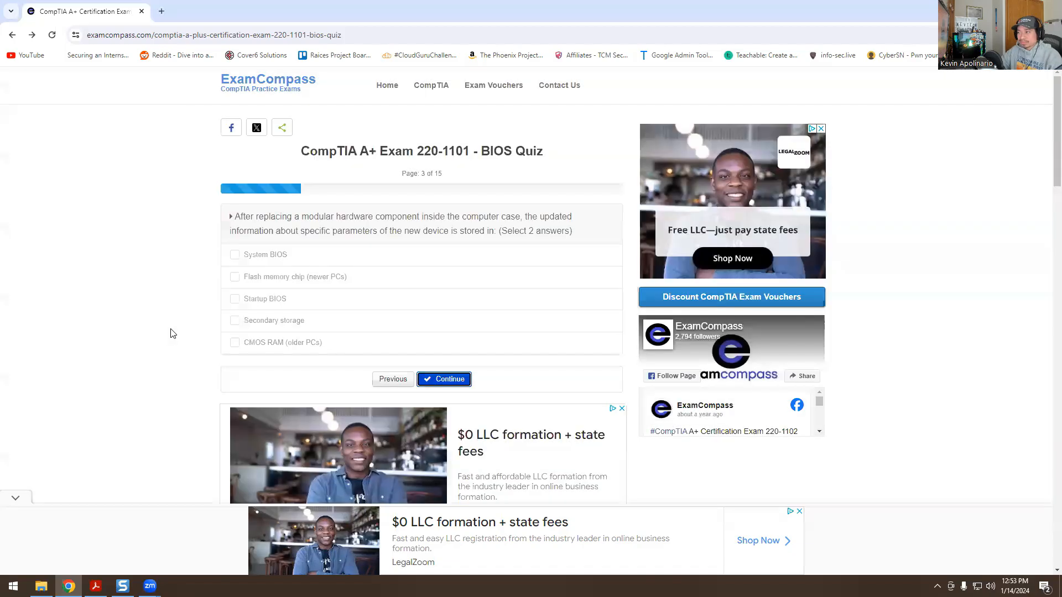
pyautogui.moveTo(237, 278)
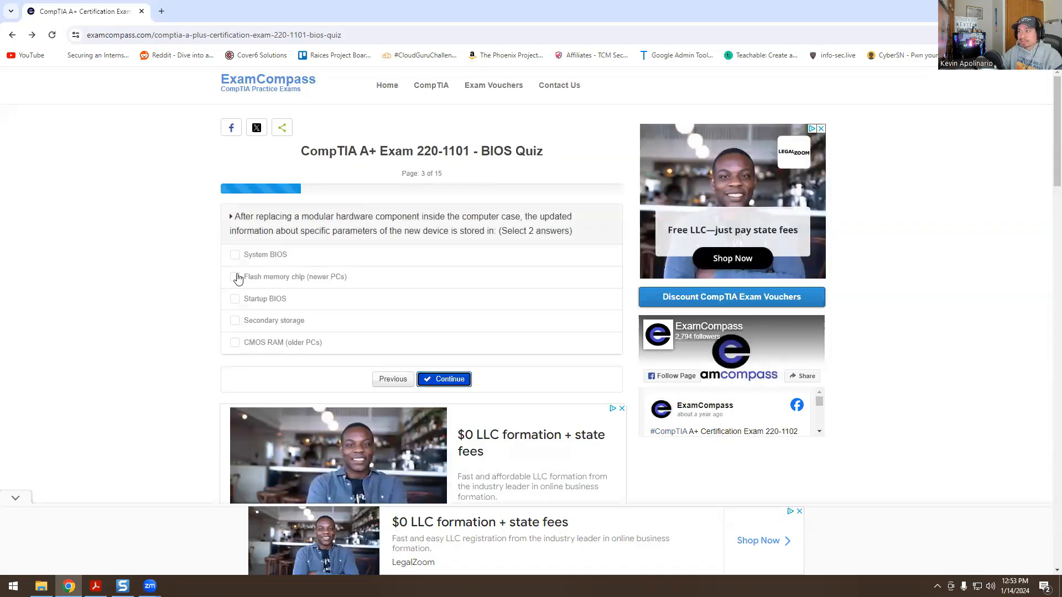
pyautogui.moveTo(205, 280)
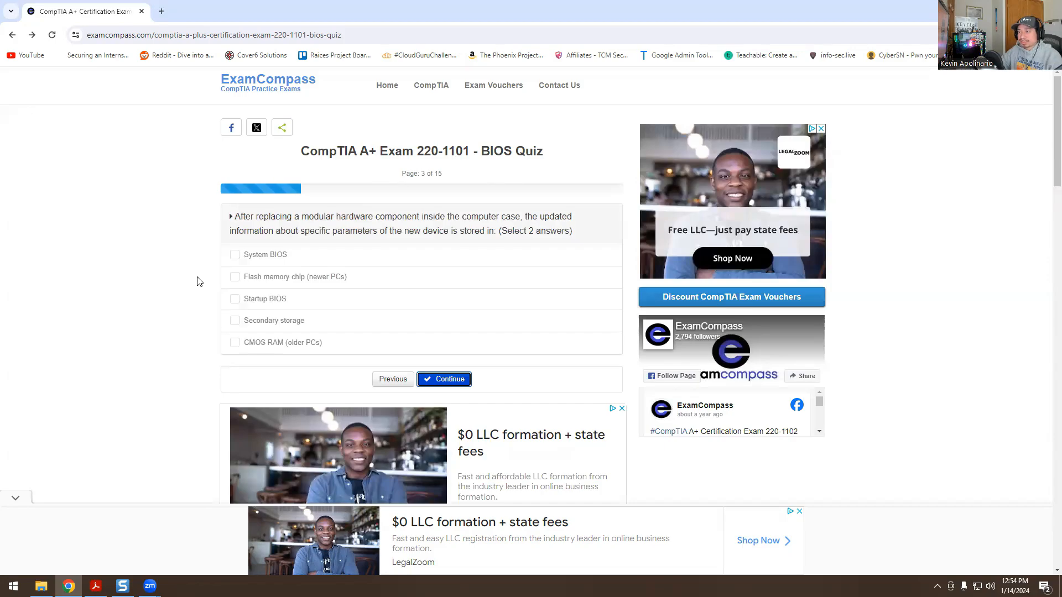
pyautogui.moveTo(176, 206)
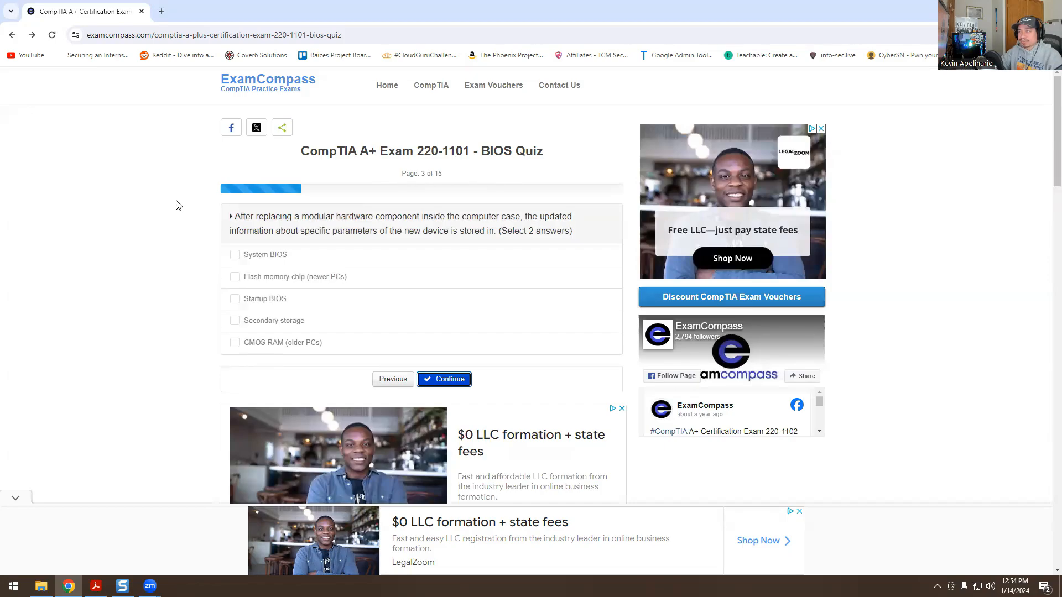
pyautogui.moveTo(242, 296)
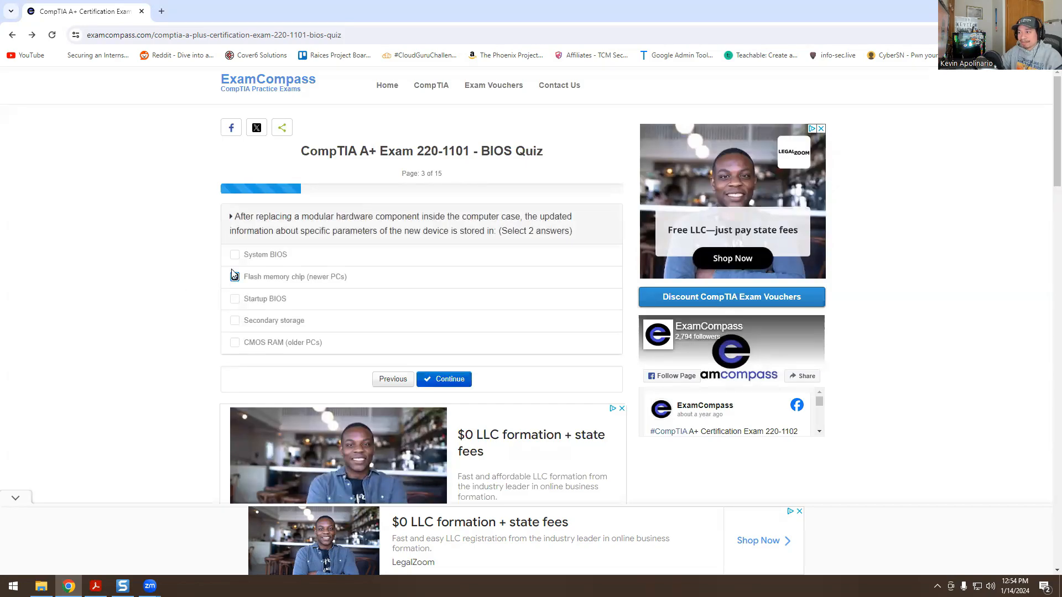
pyautogui.click(235, 276)
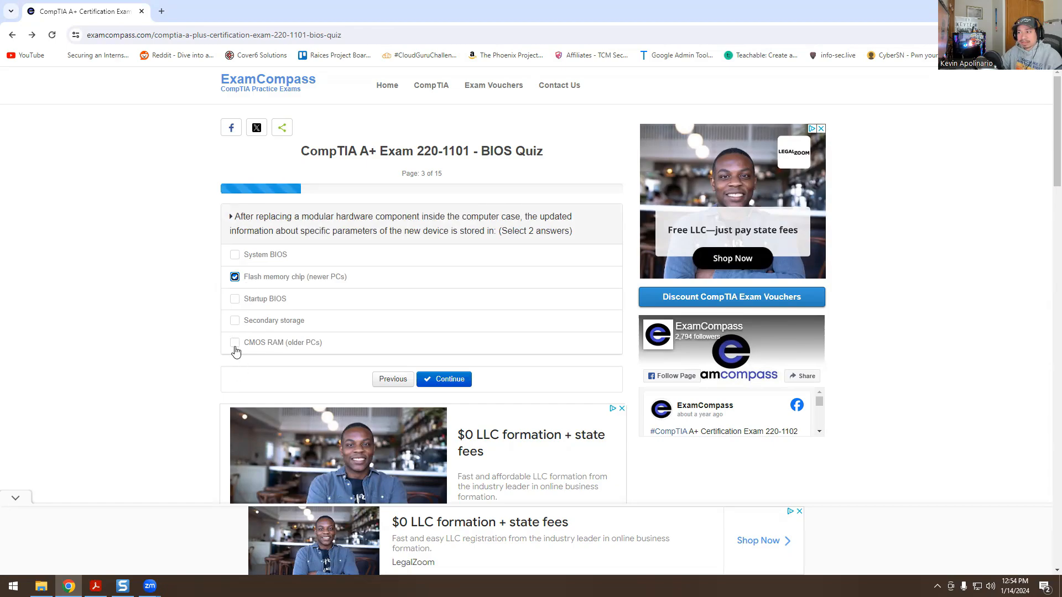
pyautogui.click(235, 342)
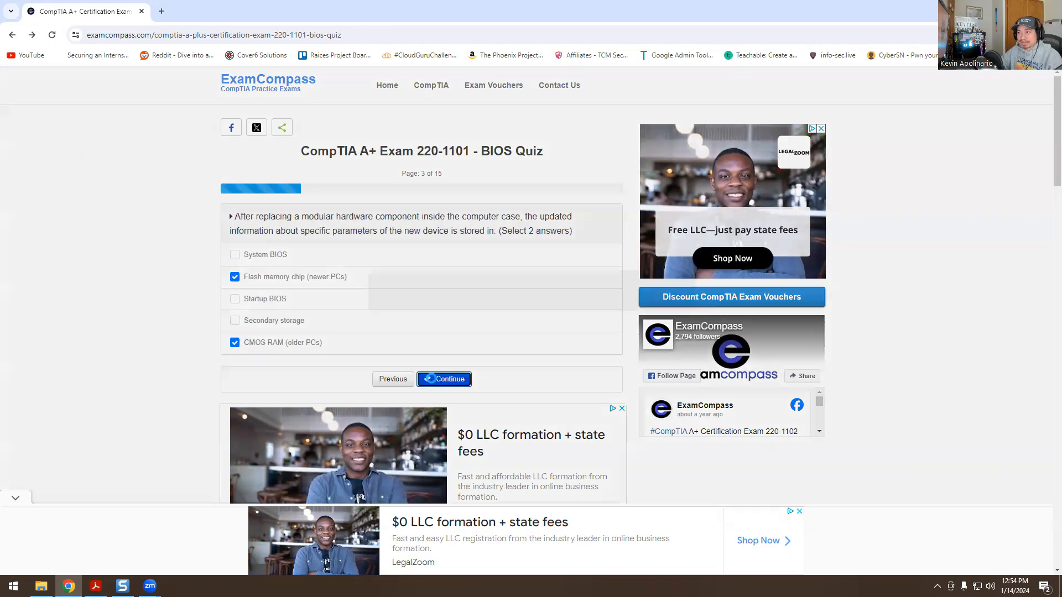
# Step: Answer question 4 with the motherboard manufacturer's key and submit it
pyautogui.click(443, 379)
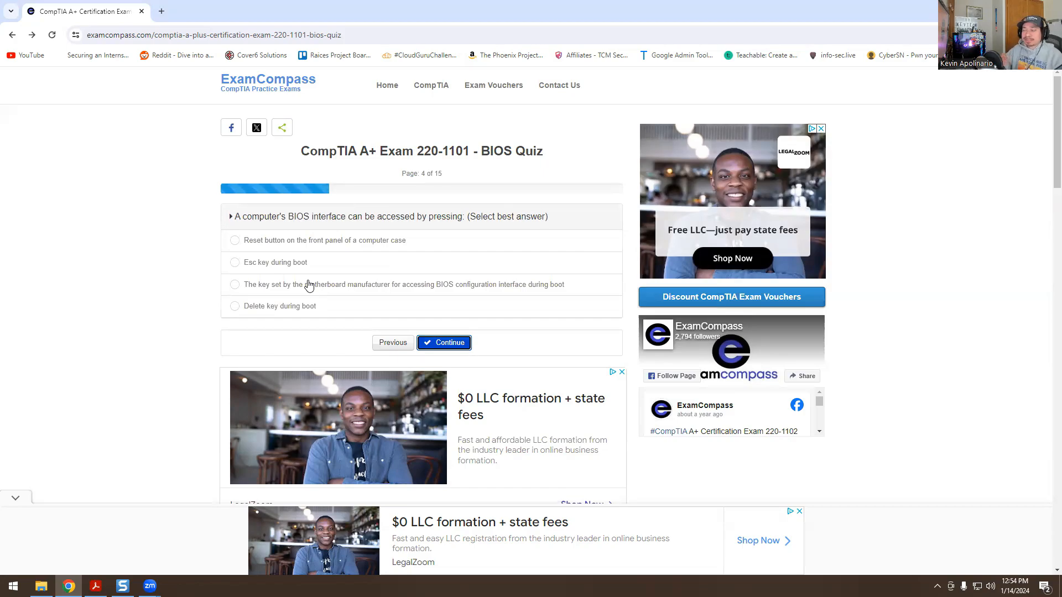
pyautogui.click(235, 285)
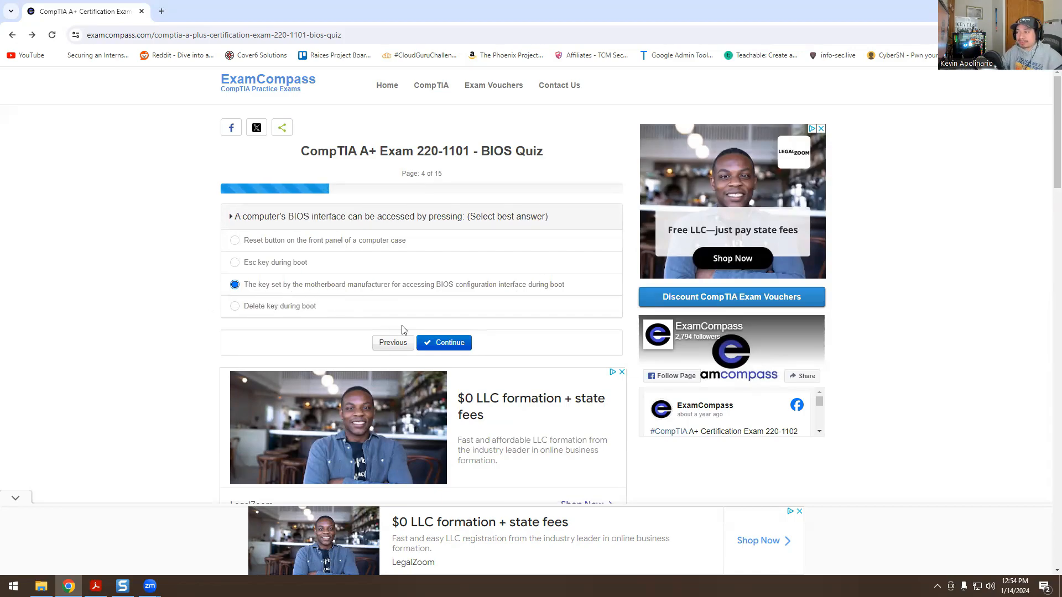
pyautogui.click(444, 342)
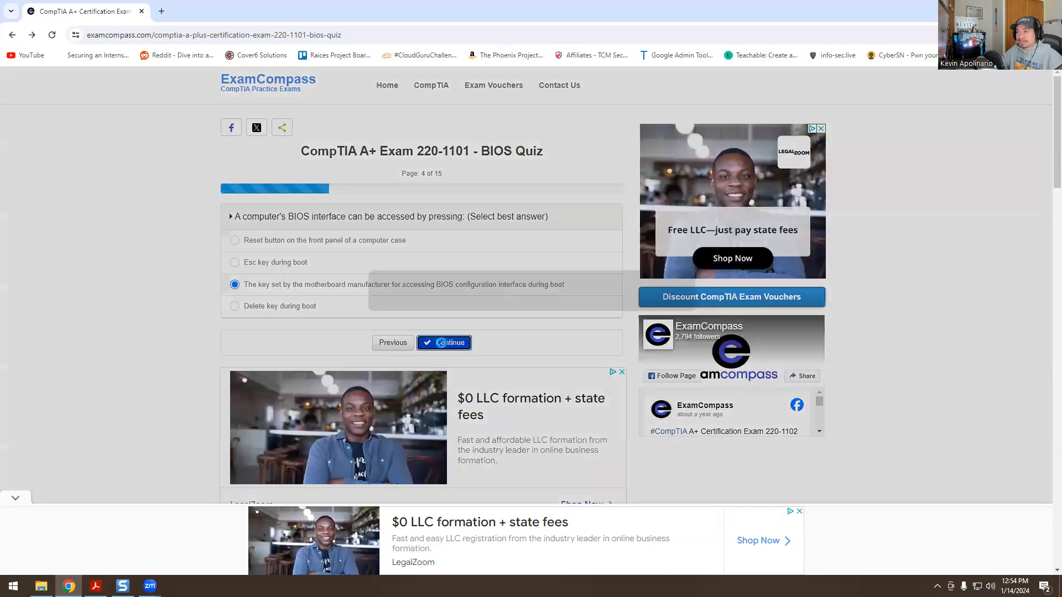
# Step: Check jumper, CMOS battery reseat, and BIOS default configuration for question 5, then submit
pyautogui.click(444, 342)
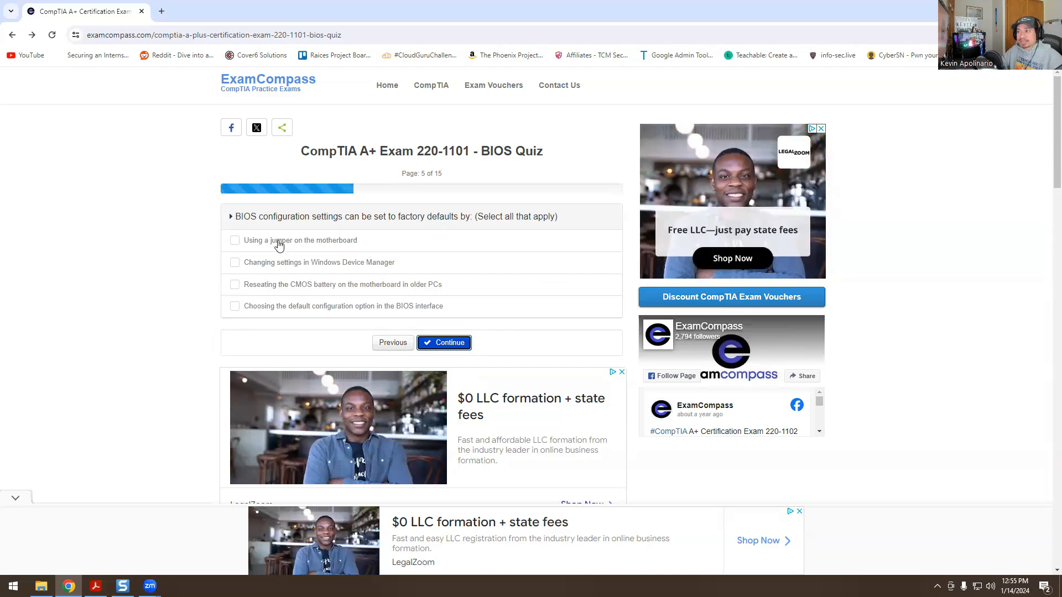
pyautogui.click(234, 239)
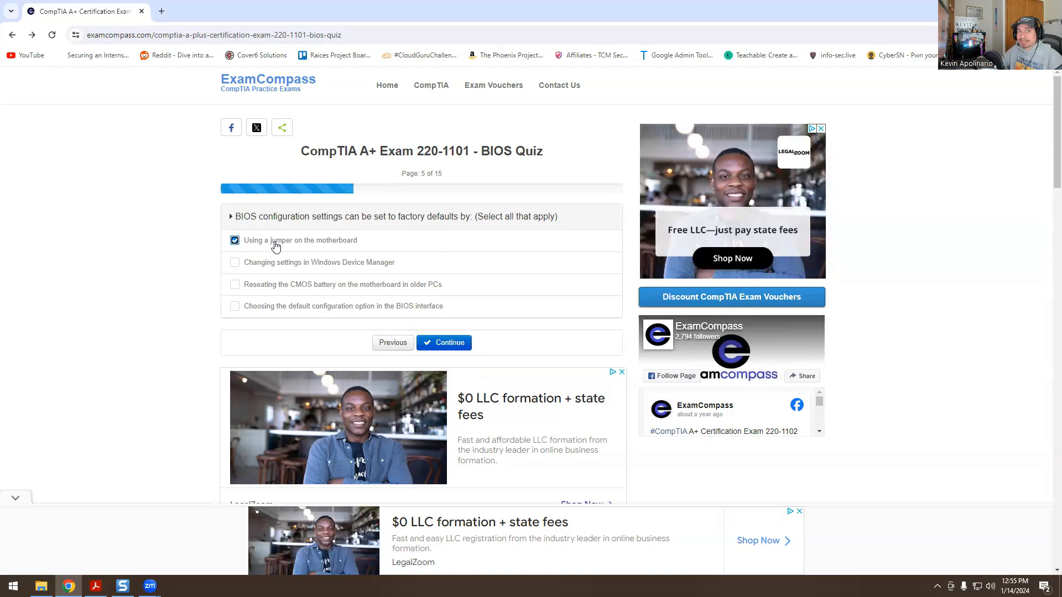
pyautogui.click(235, 284)
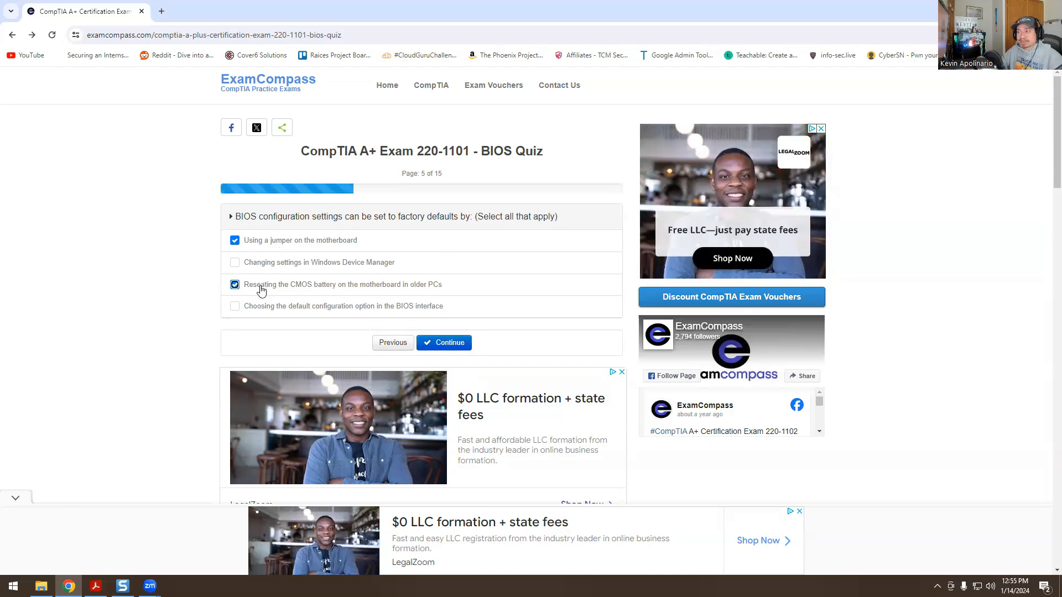
pyautogui.moveTo(304, 290)
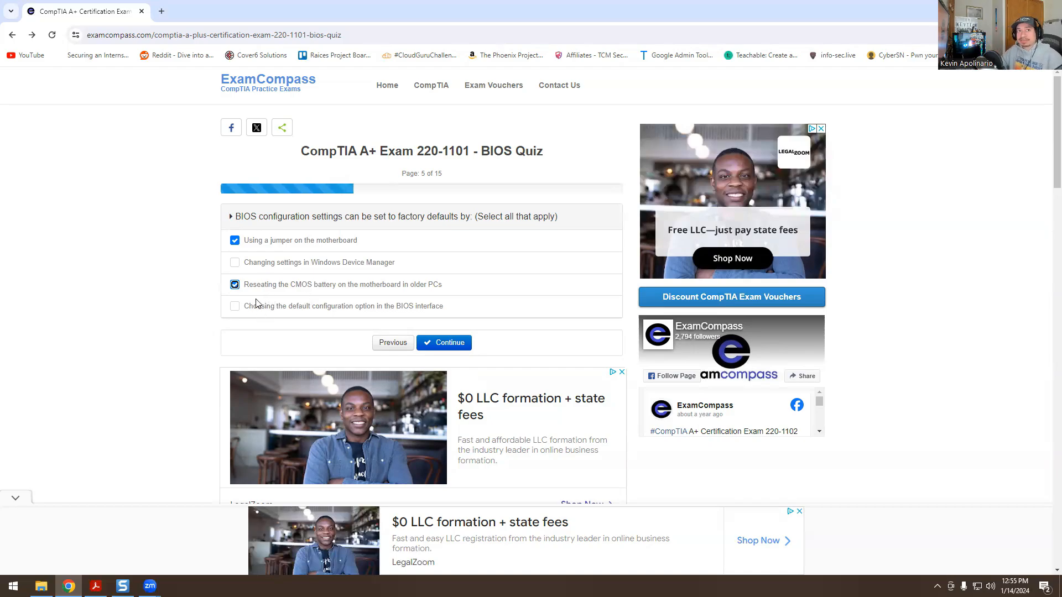
pyautogui.click(235, 305)
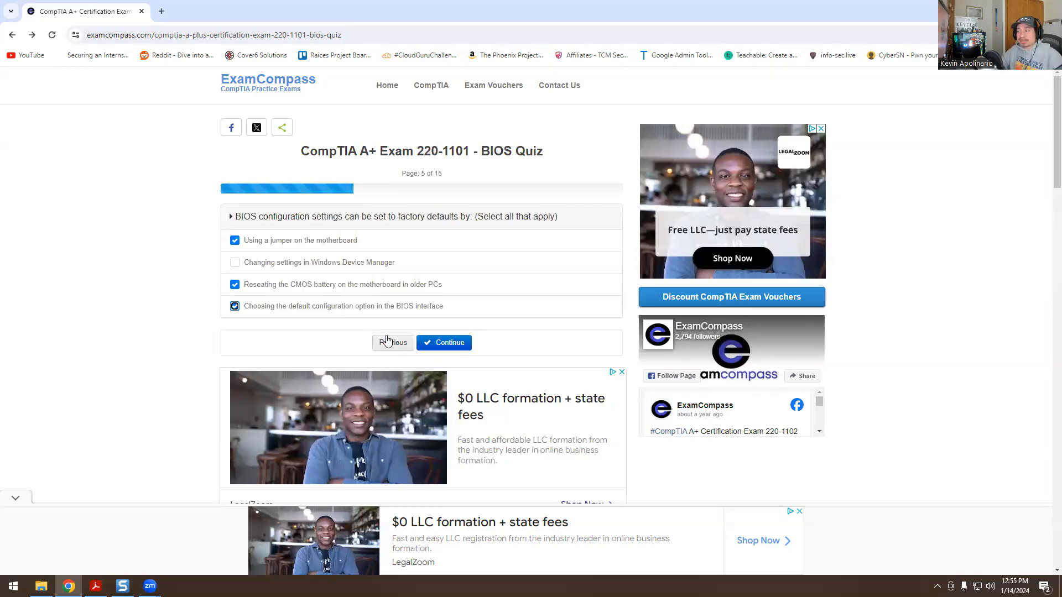
pyautogui.moveTo(362, 341)
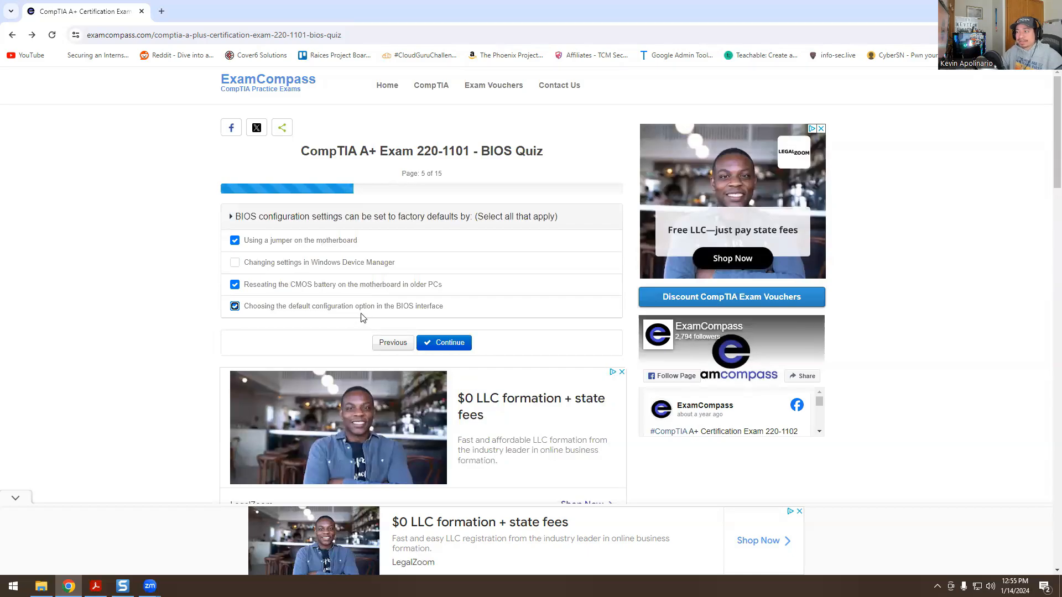
pyautogui.moveTo(311, 317)
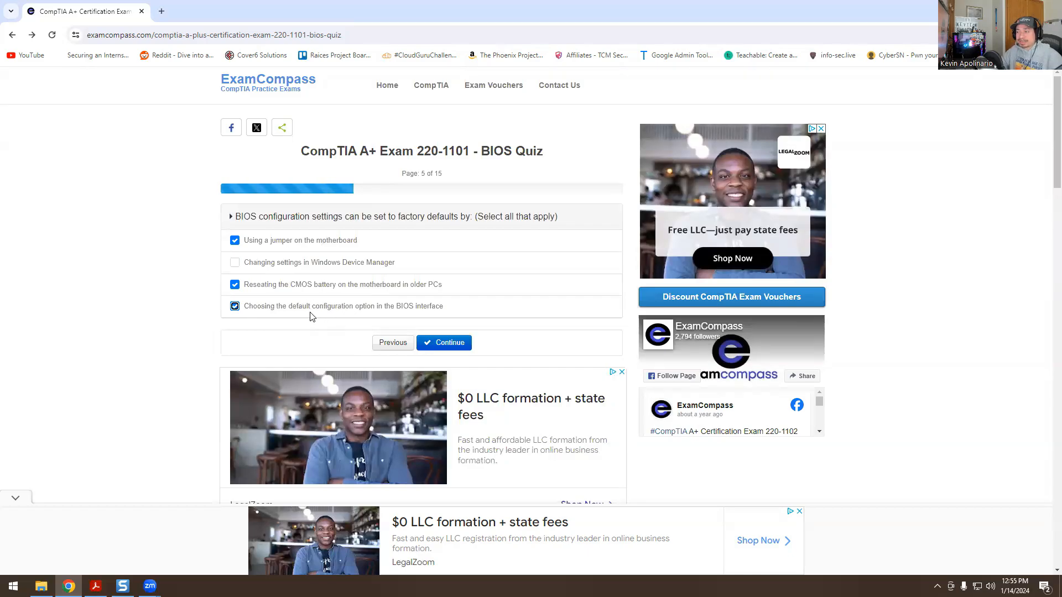
pyautogui.moveTo(326, 321)
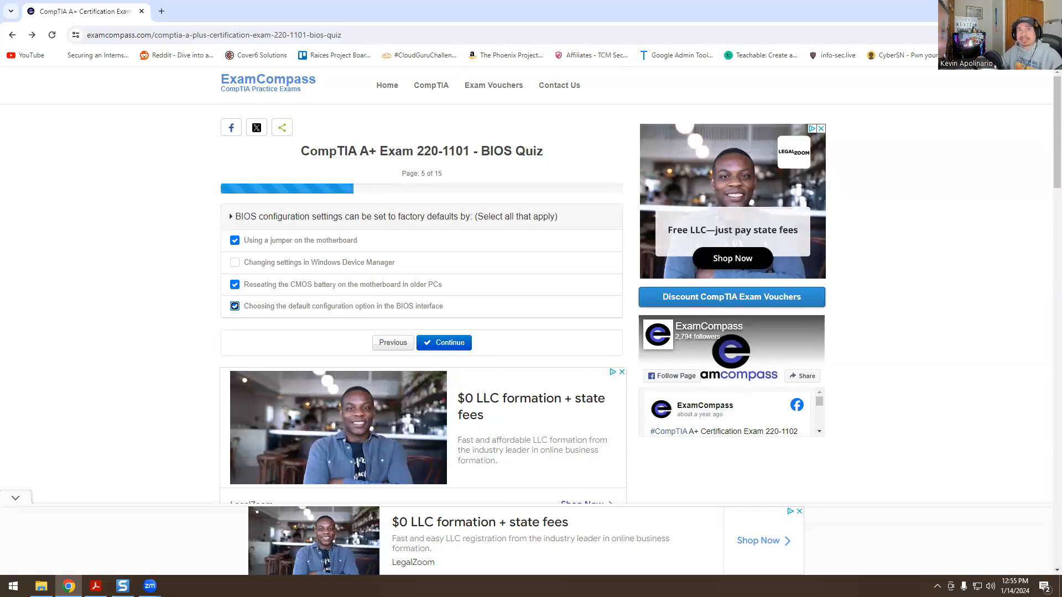
pyautogui.click(444, 341)
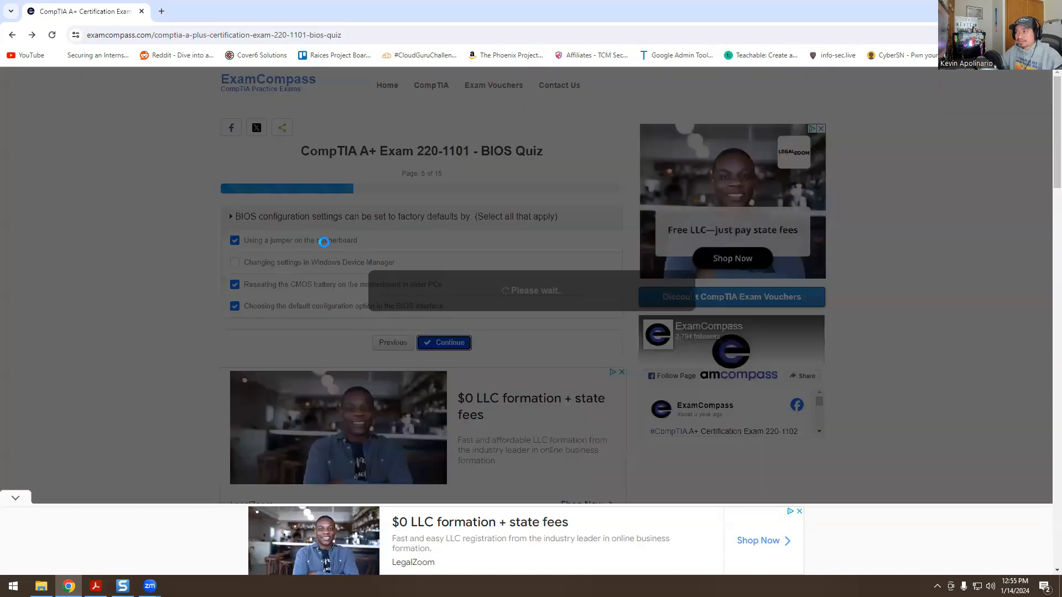
# Step: Choose 'Aborted BIOS update can damage the motherboard' for question 6 and submit
pyautogui.click(444, 342)
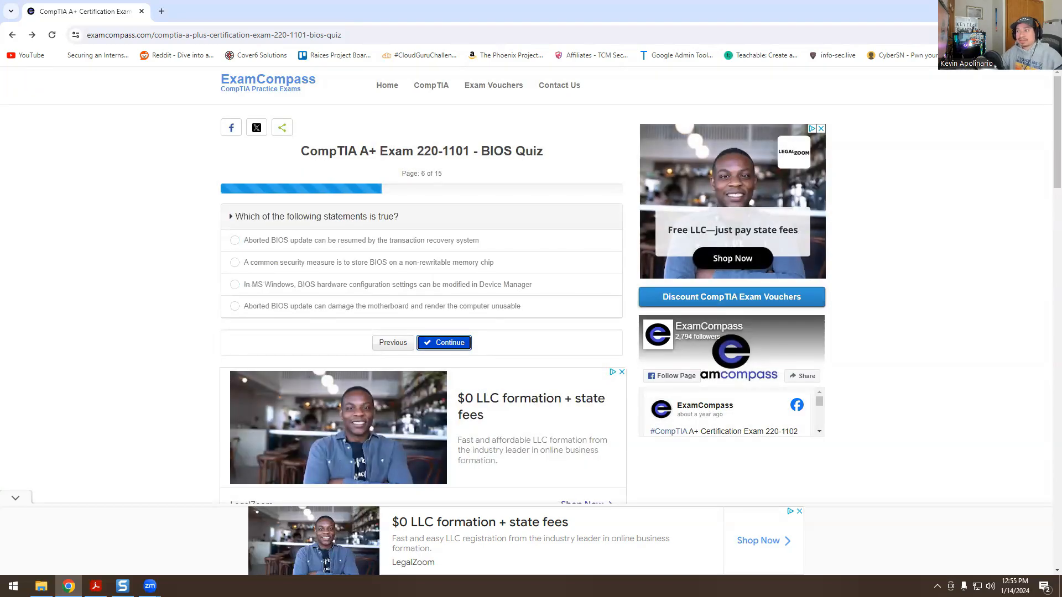
pyautogui.moveTo(110, 260)
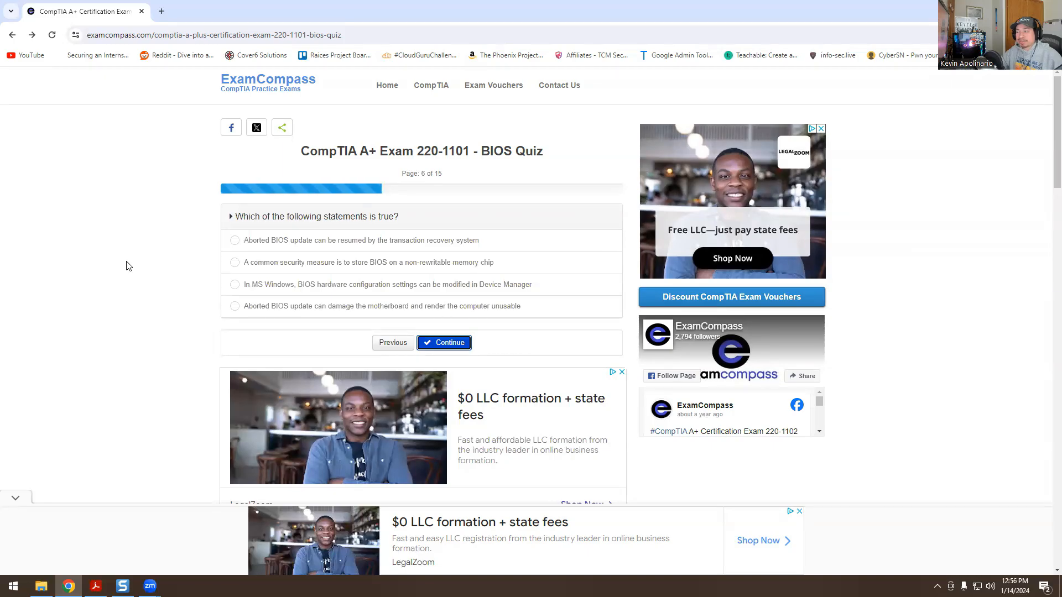
pyautogui.moveTo(171, 263)
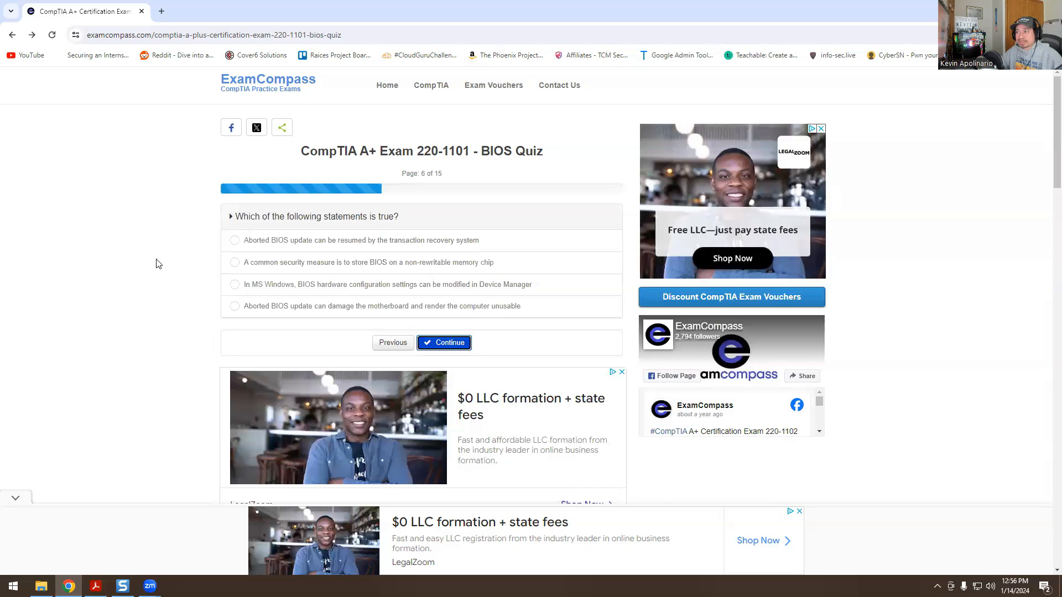
pyautogui.moveTo(149, 268)
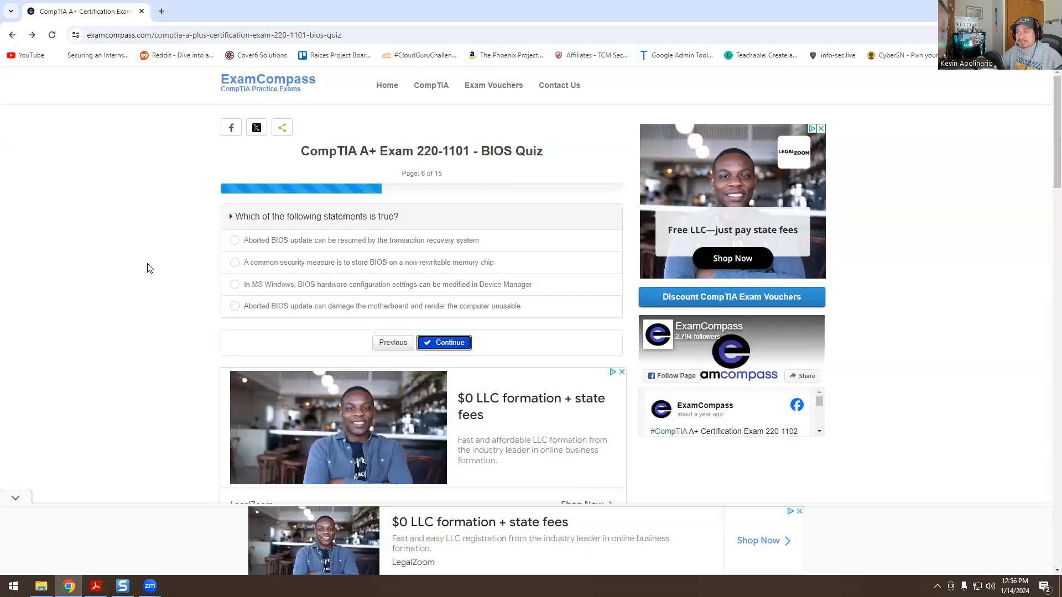
pyautogui.moveTo(239, 315)
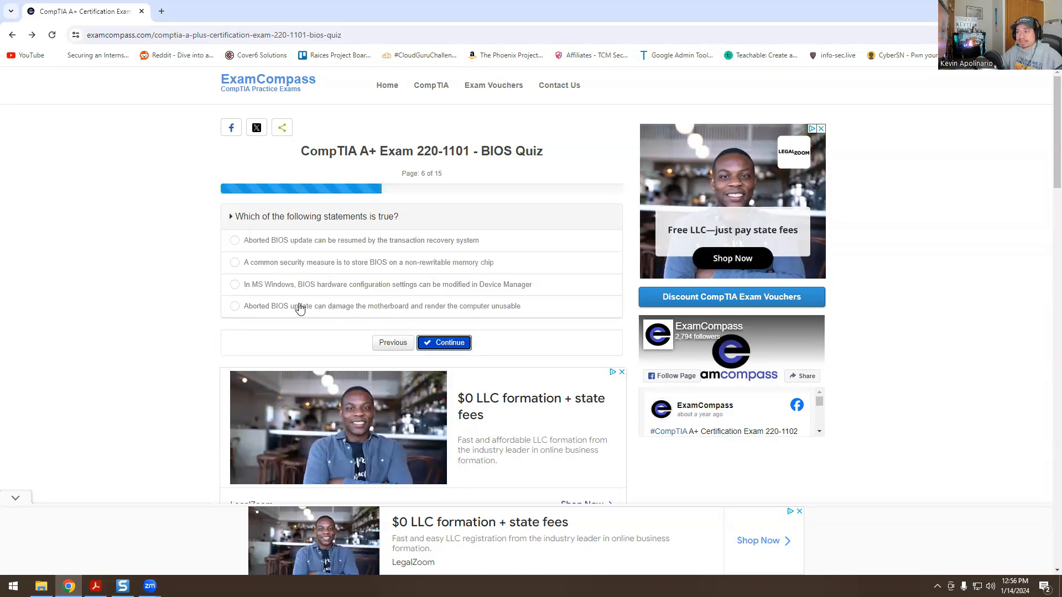
pyautogui.click(235, 306)
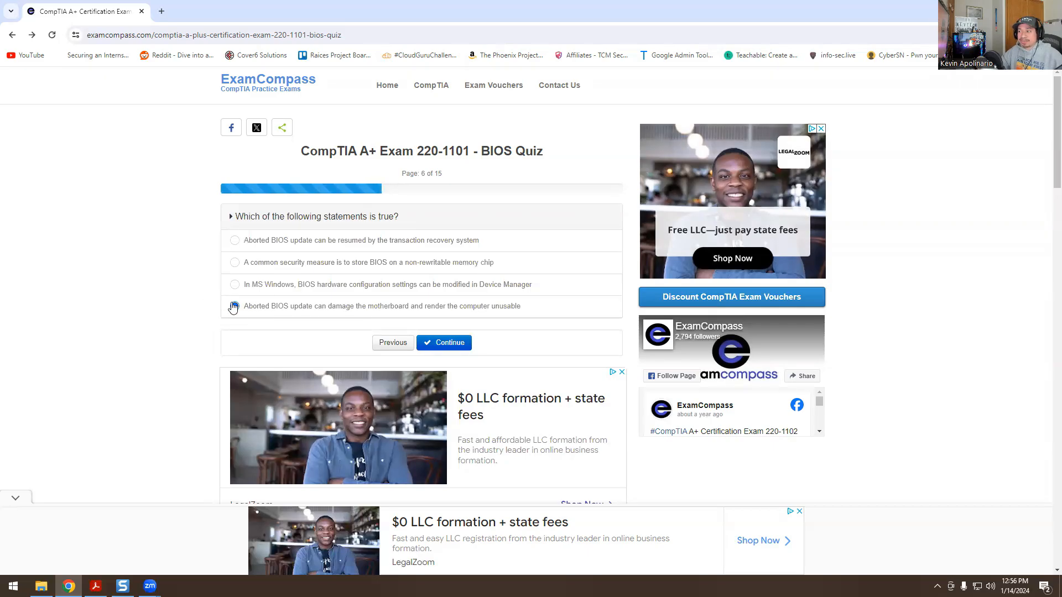
pyautogui.click(234, 305)
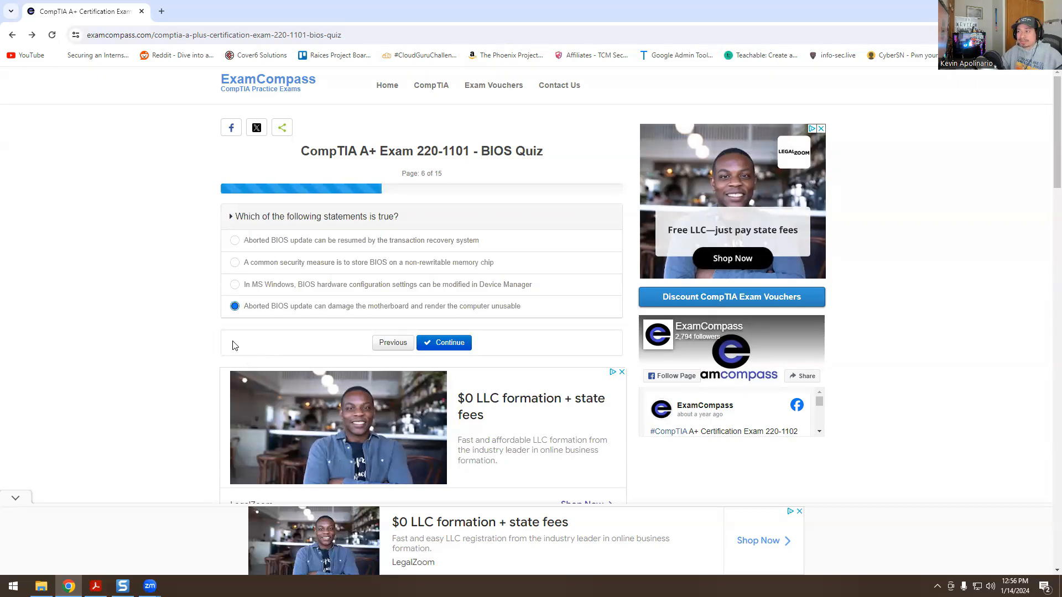
pyautogui.moveTo(208, 335)
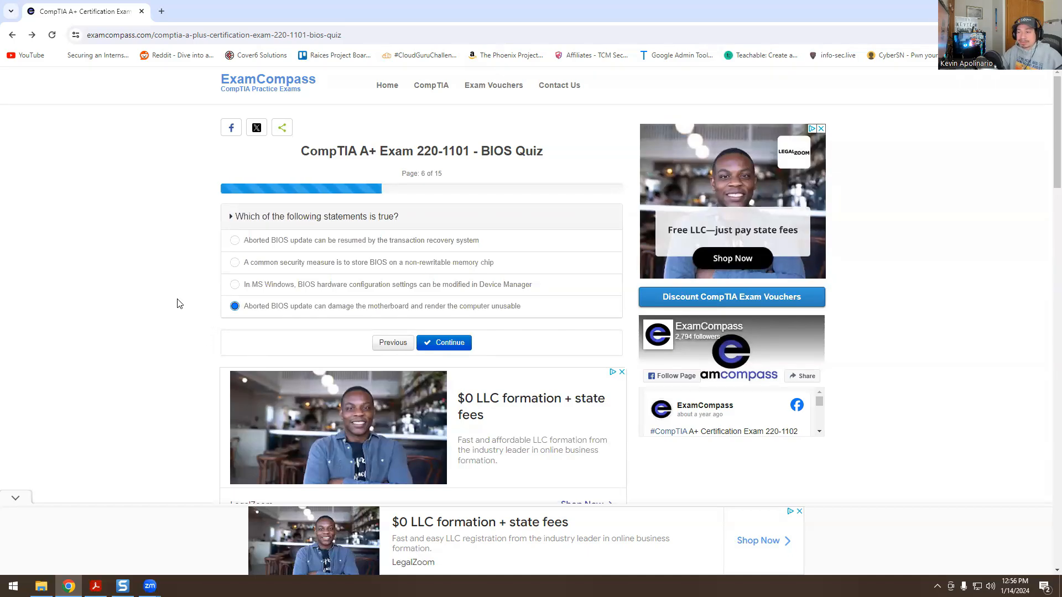
pyautogui.moveTo(191, 302)
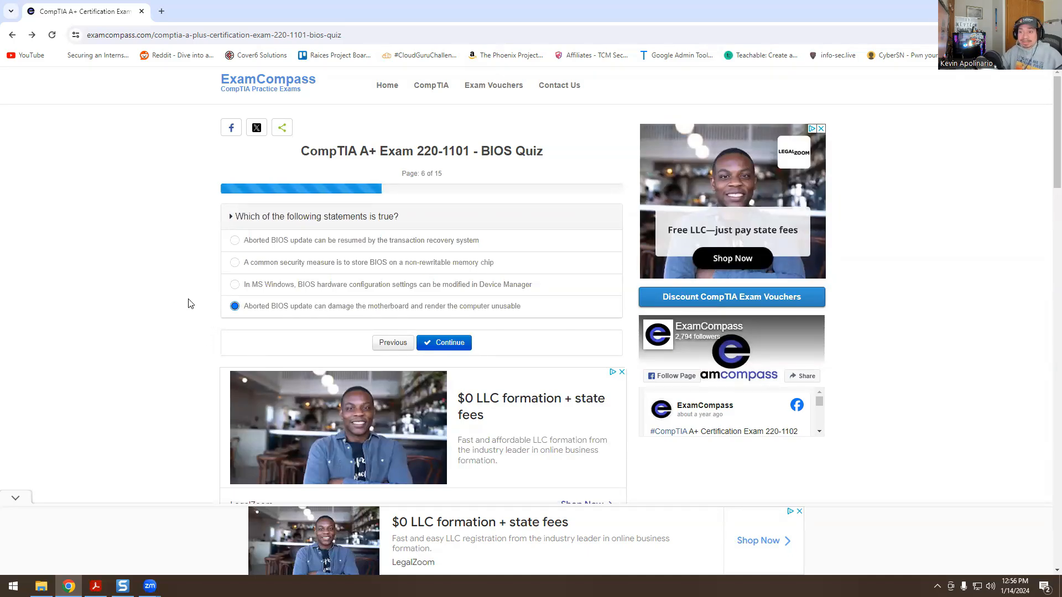
pyautogui.moveTo(134, 290)
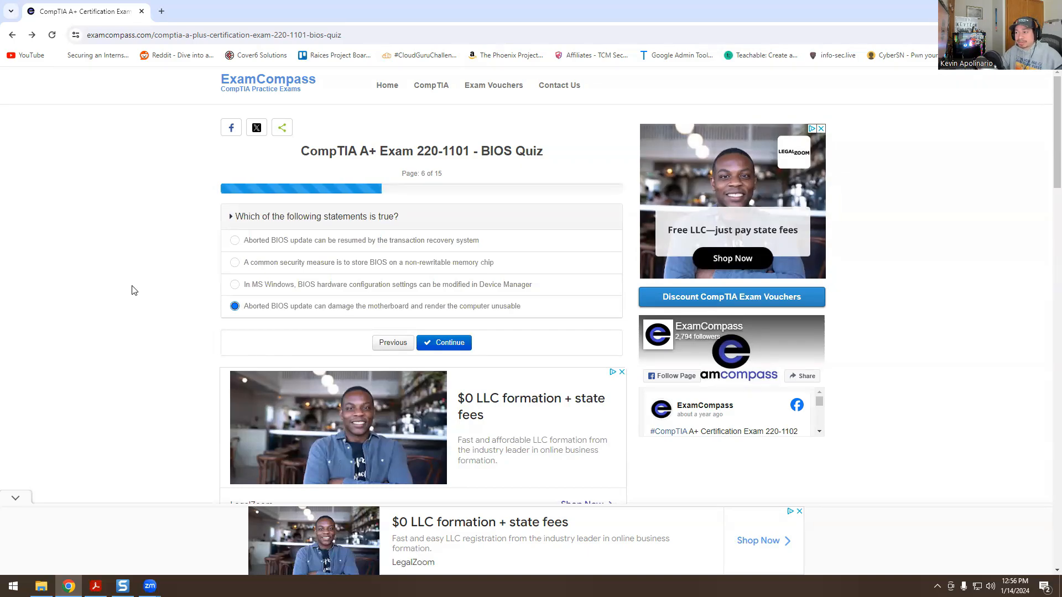
pyautogui.moveTo(149, 298)
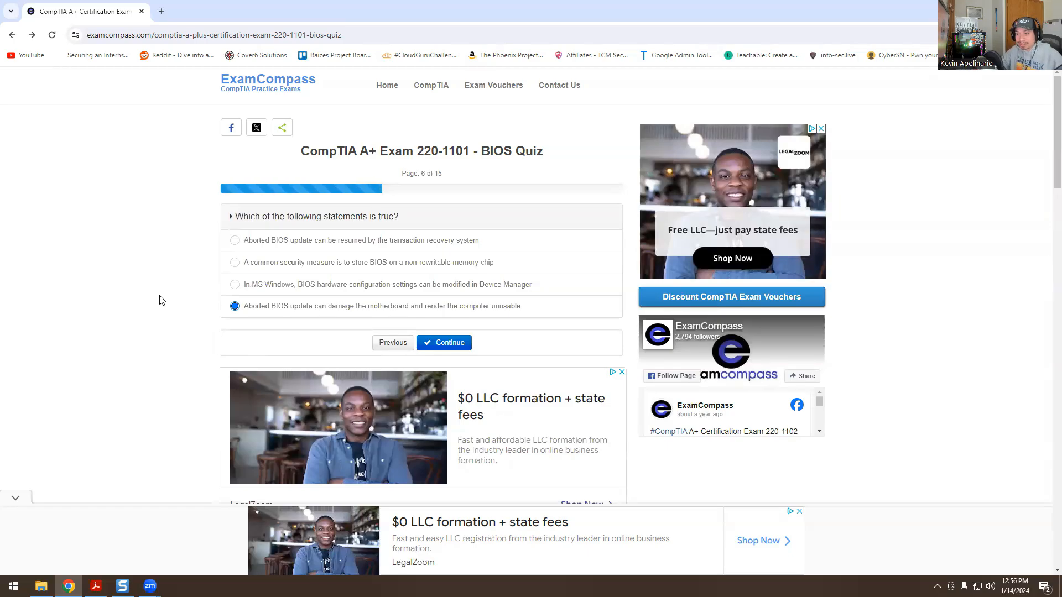
pyautogui.moveTo(212, 301)
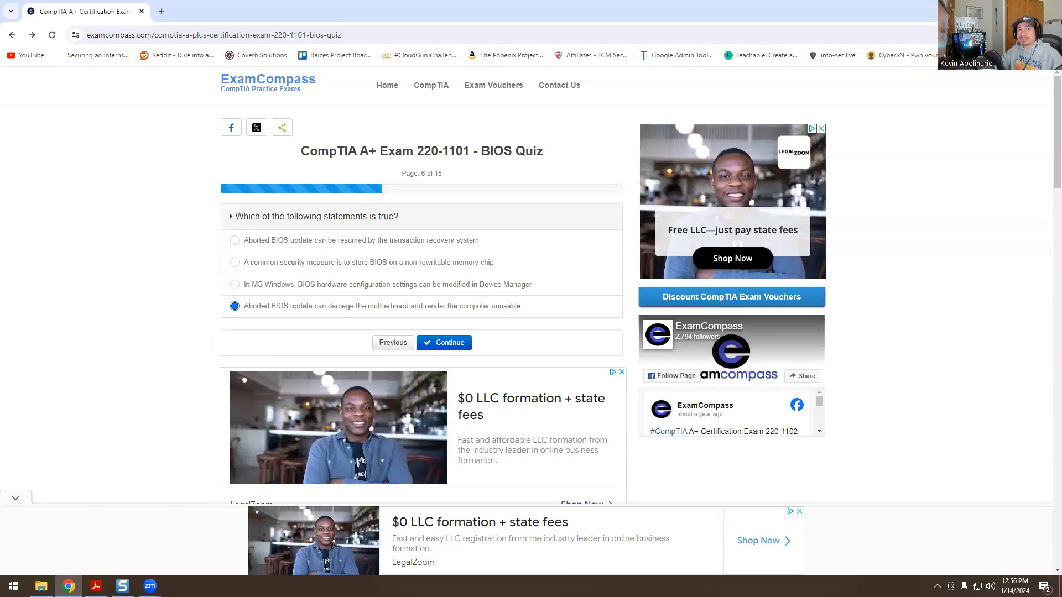
pyautogui.moveTo(445, 338)
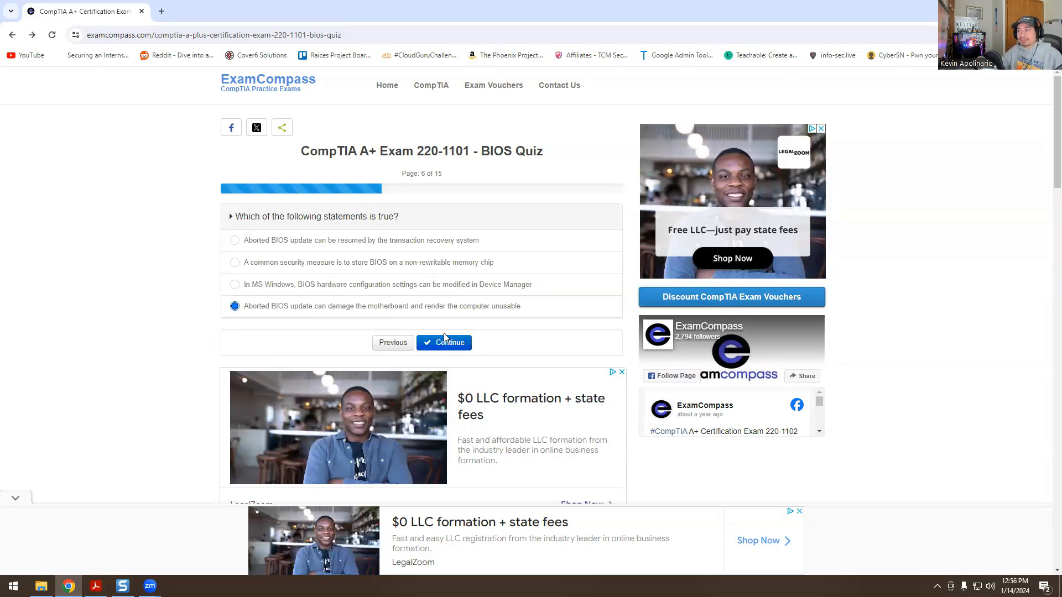
pyautogui.click(444, 341)
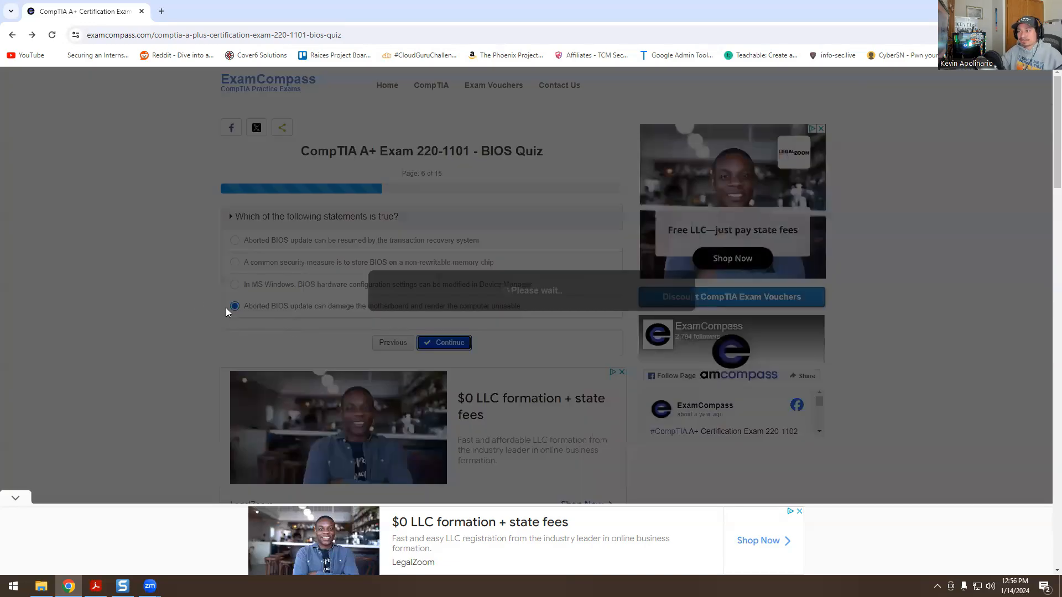
# Step: Answer True to the question 7 CMOS battery statement and submit it
pyautogui.click(444, 342)
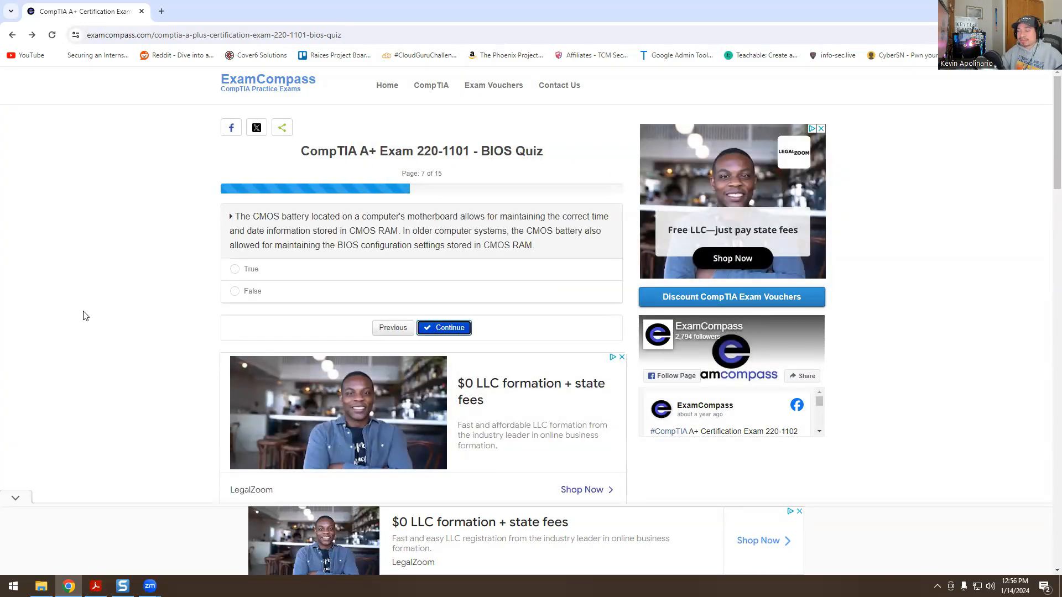
pyautogui.moveTo(186, 293)
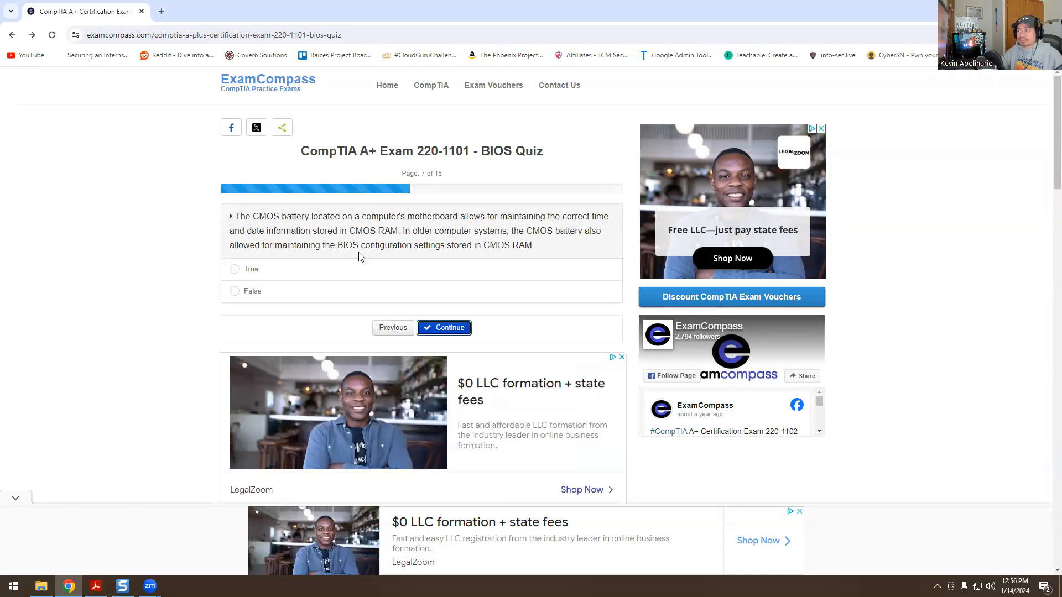
pyautogui.moveTo(256, 282)
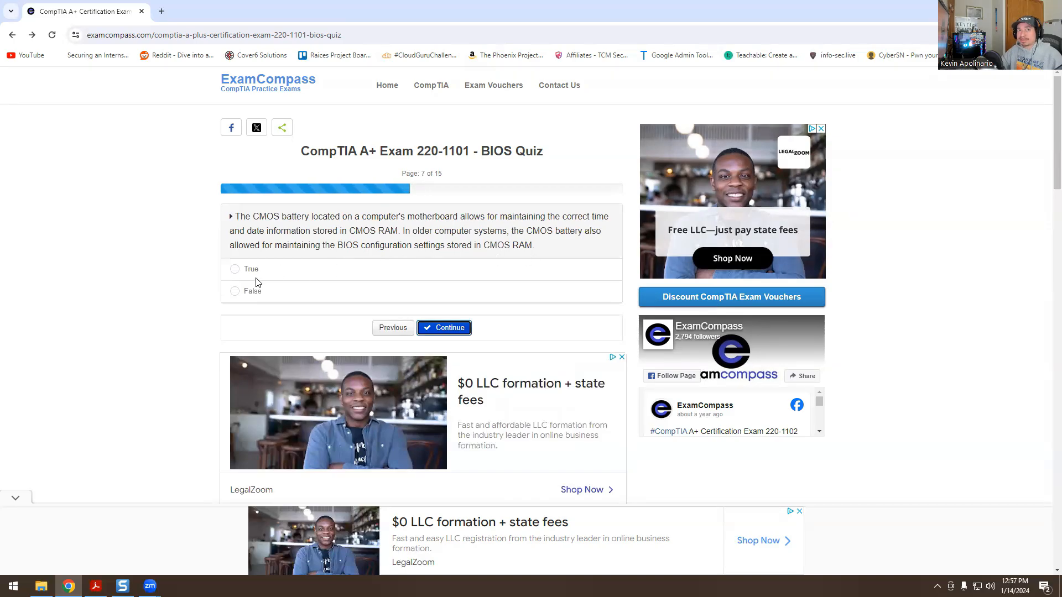
pyautogui.click(235, 269)
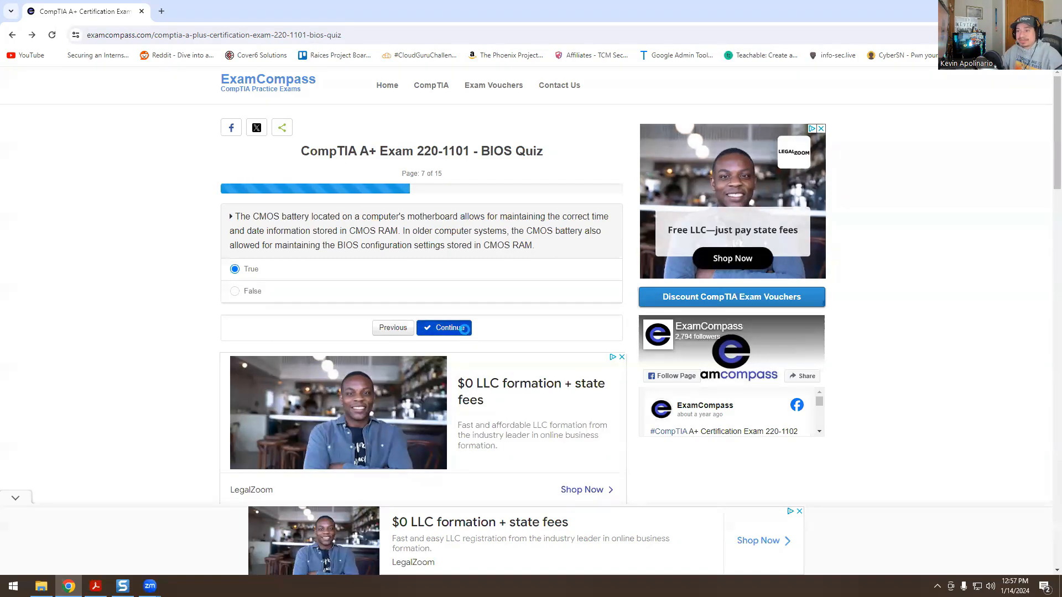
pyautogui.click(445, 328)
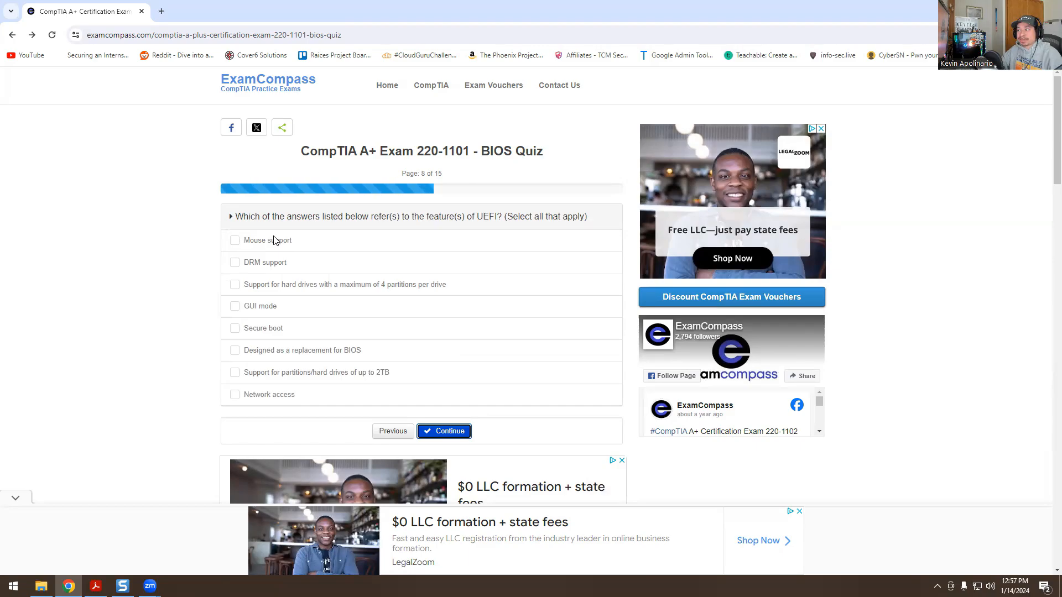
# Step: Mark Mouse support, DRM support, Secure boot and Network access as UEFI features
pyautogui.click(234, 239)
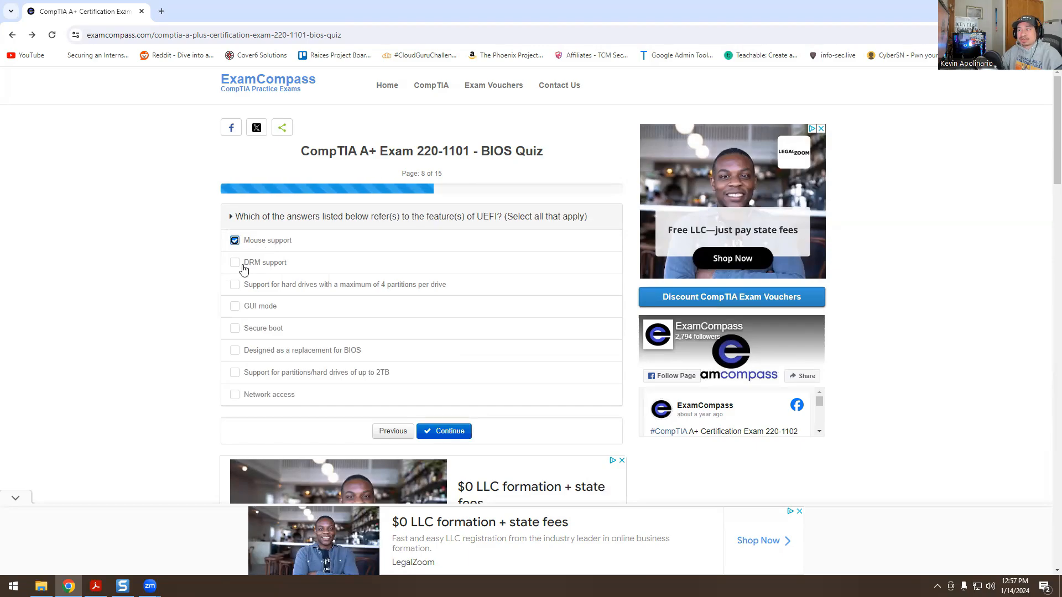
pyautogui.click(234, 262)
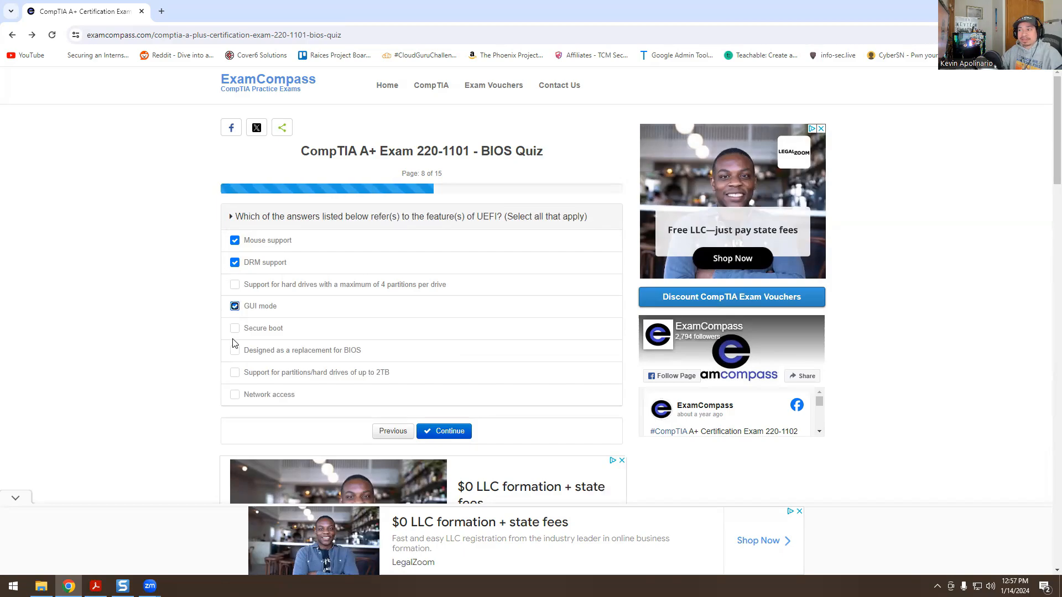
pyautogui.click(234, 328)
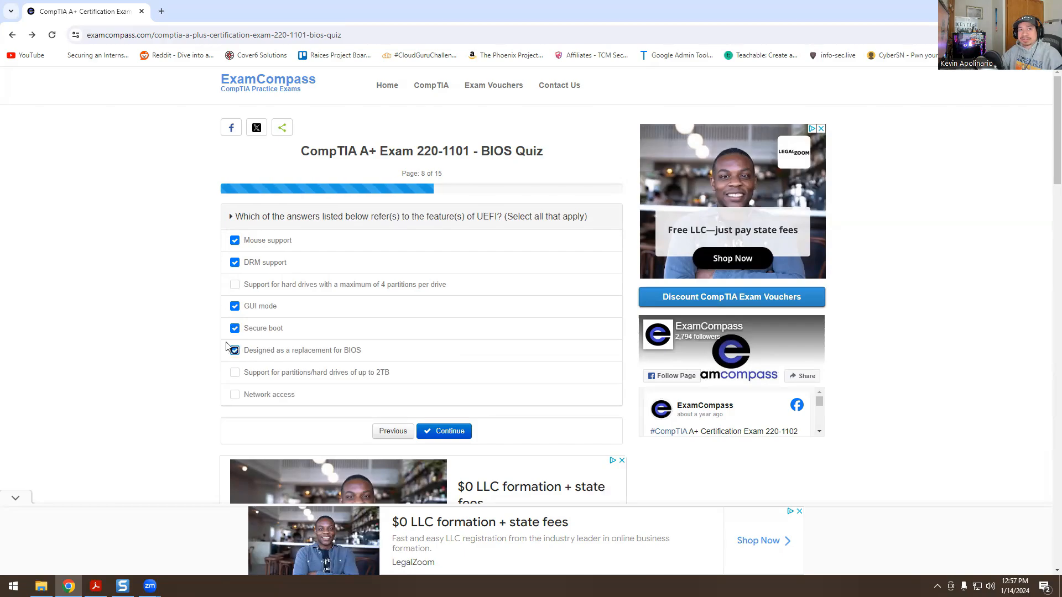
pyautogui.click(235, 350)
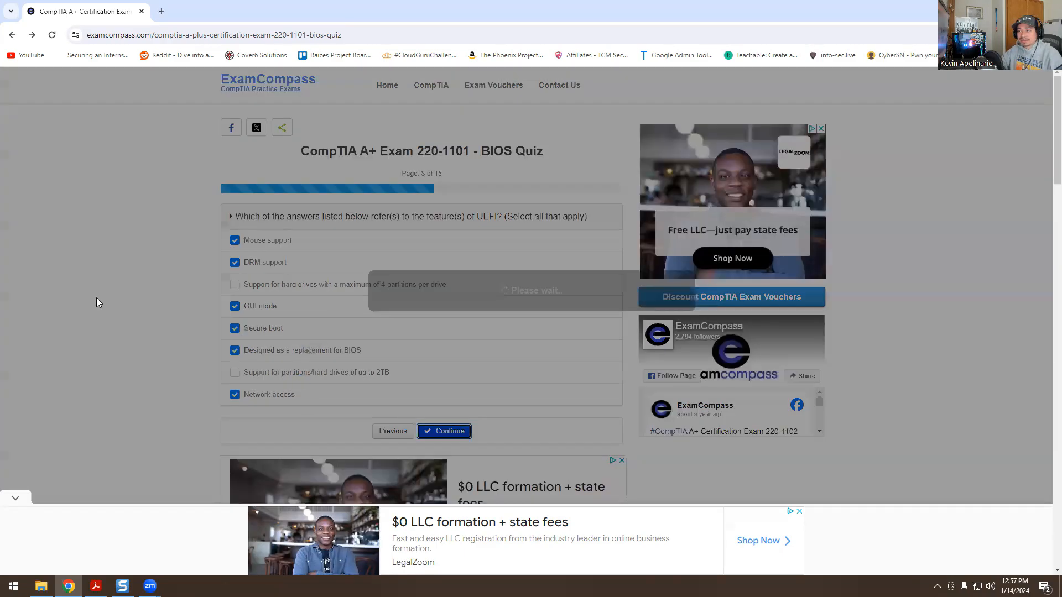
# Step: Submit the UEFI answers and choose Boot options on question 9
pyautogui.click(444, 431)
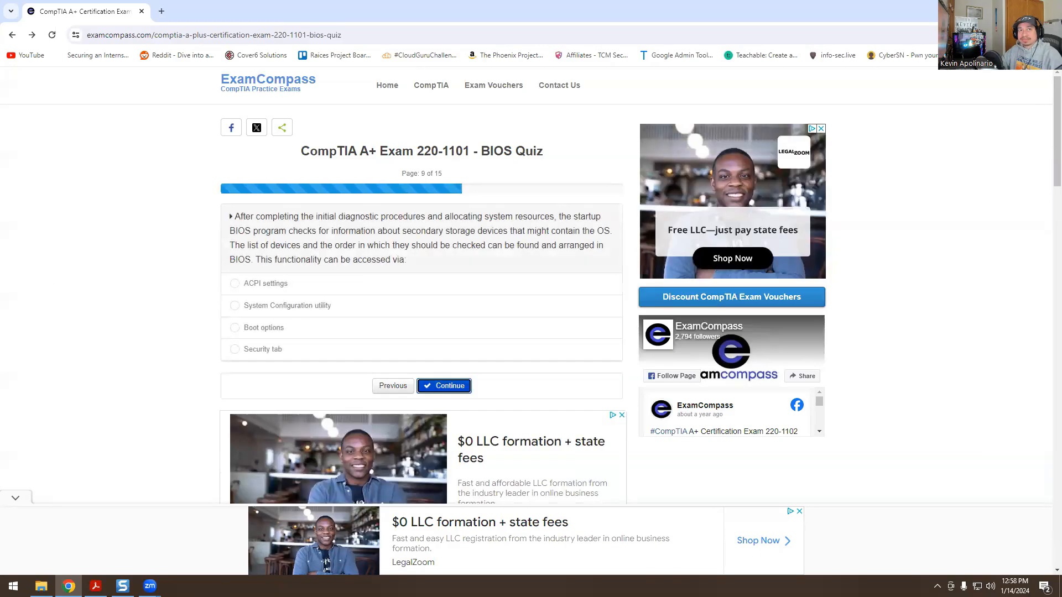
pyautogui.moveTo(142, 286)
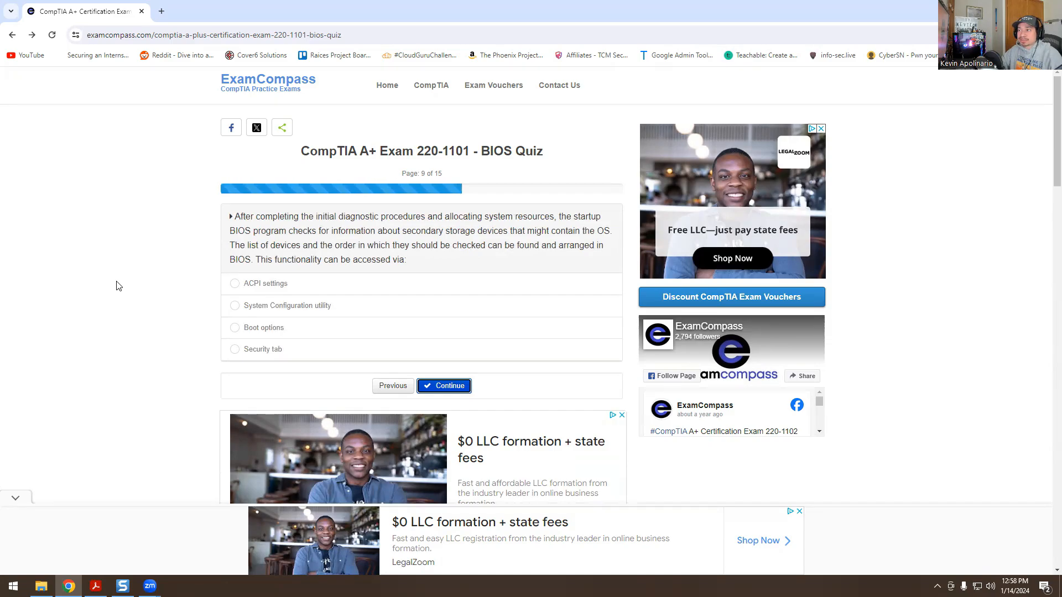
pyautogui.moveTo(175, 299)
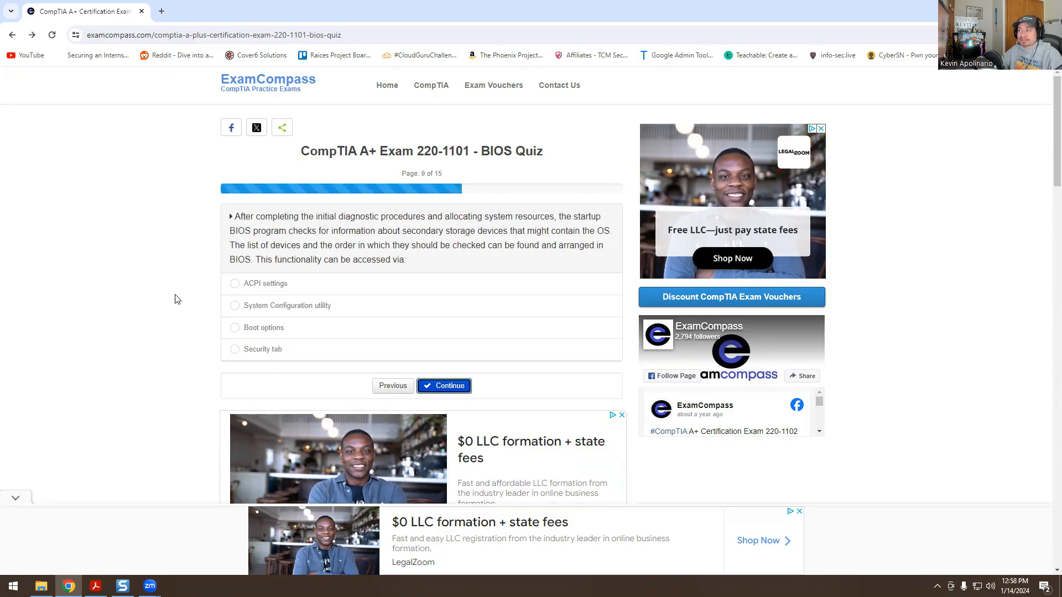
pyautogui.moveTo(451, 261)
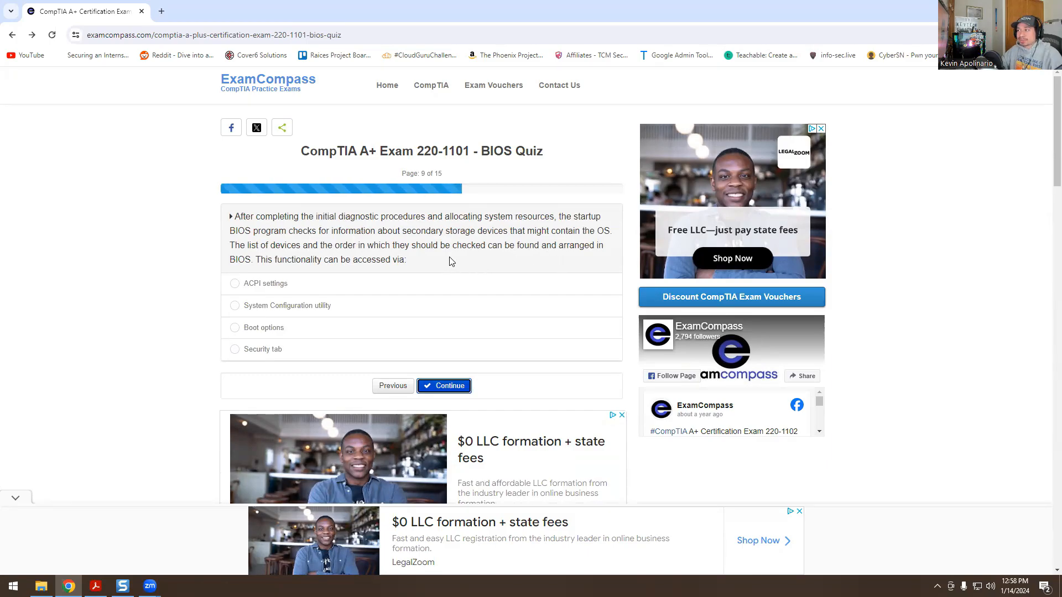
pyautogui.moveTo(279, 255)
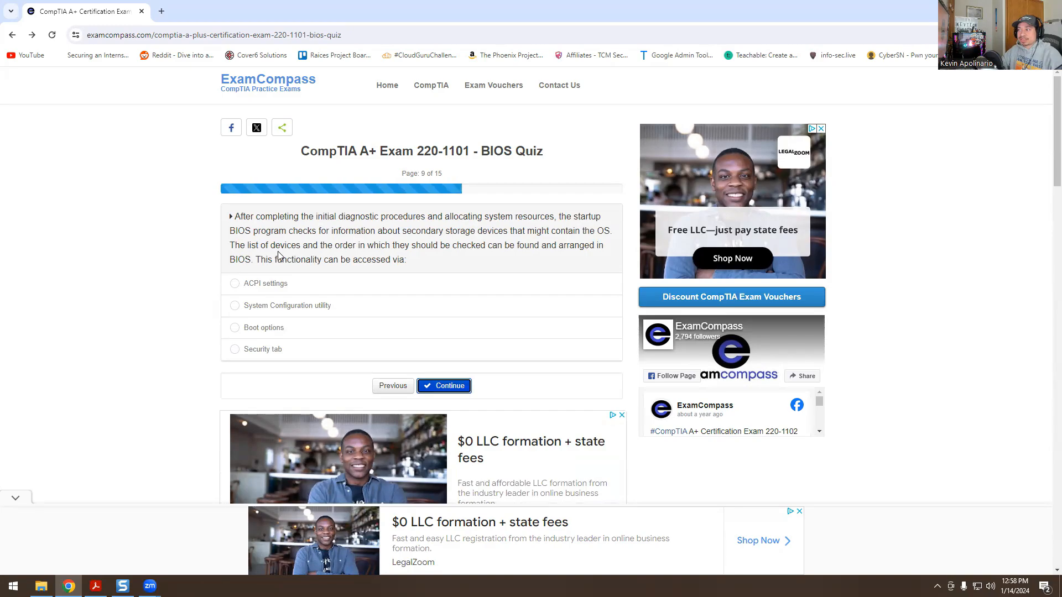
pyautogui.moveTo(256, 281)
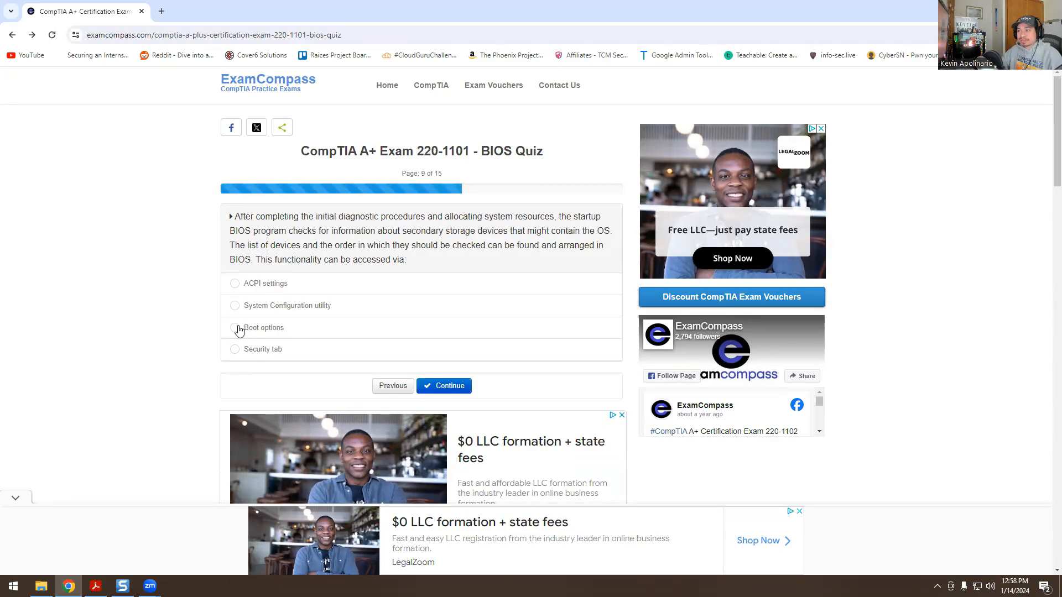
pyautogui.click(234, 328)
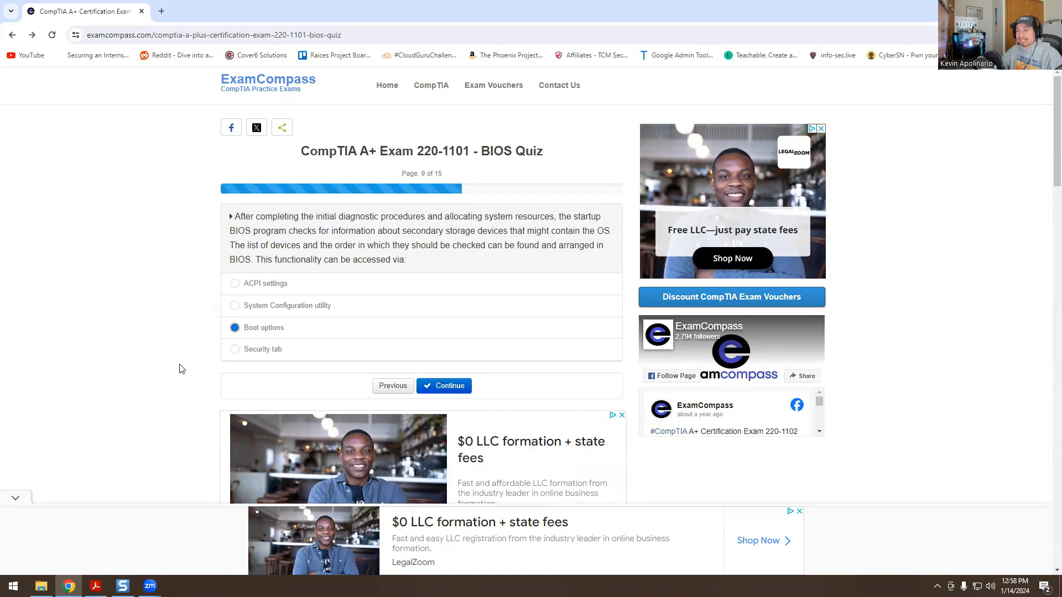
pyautogui.moveTo(169, 374)
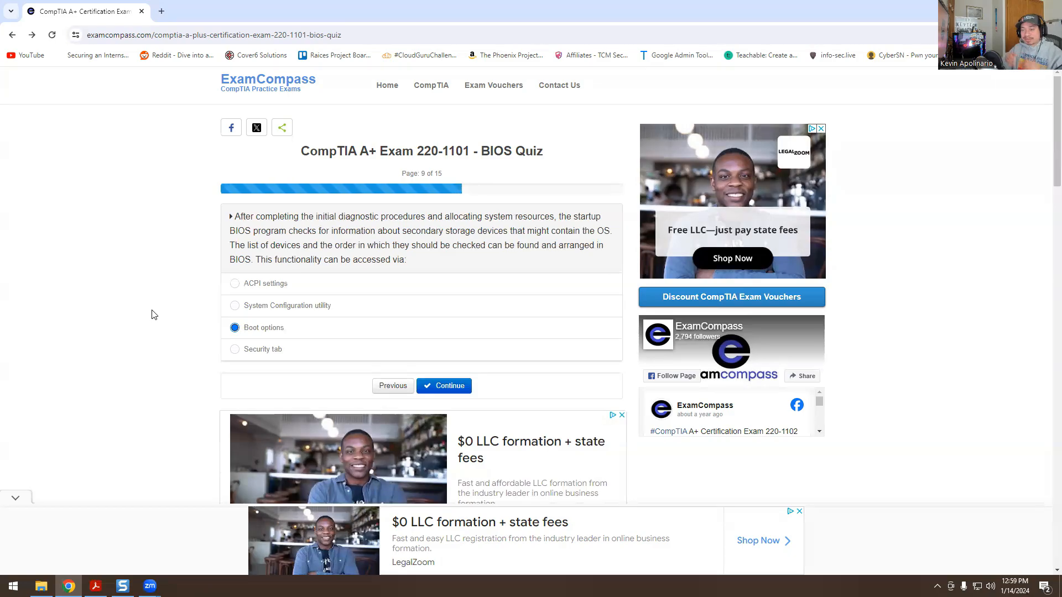
pyautogui.moveTo(230, 311)
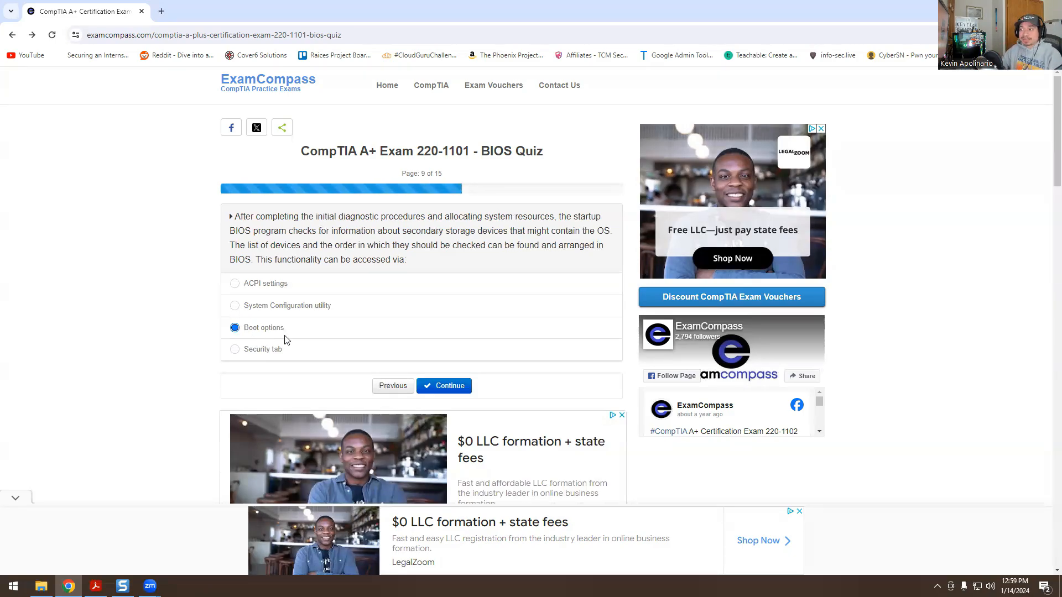
# Step: In a new tab, Google 'bios boot options' and open the Thomas-Krenn wiki result
pyautogui.click(161, 12)
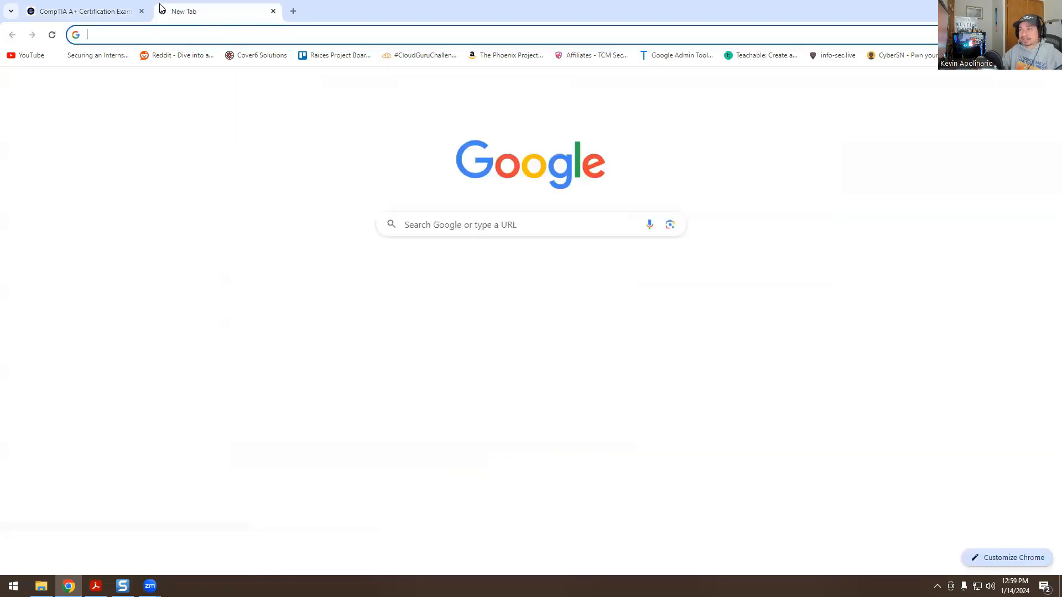
pyautogui.write('google.com')
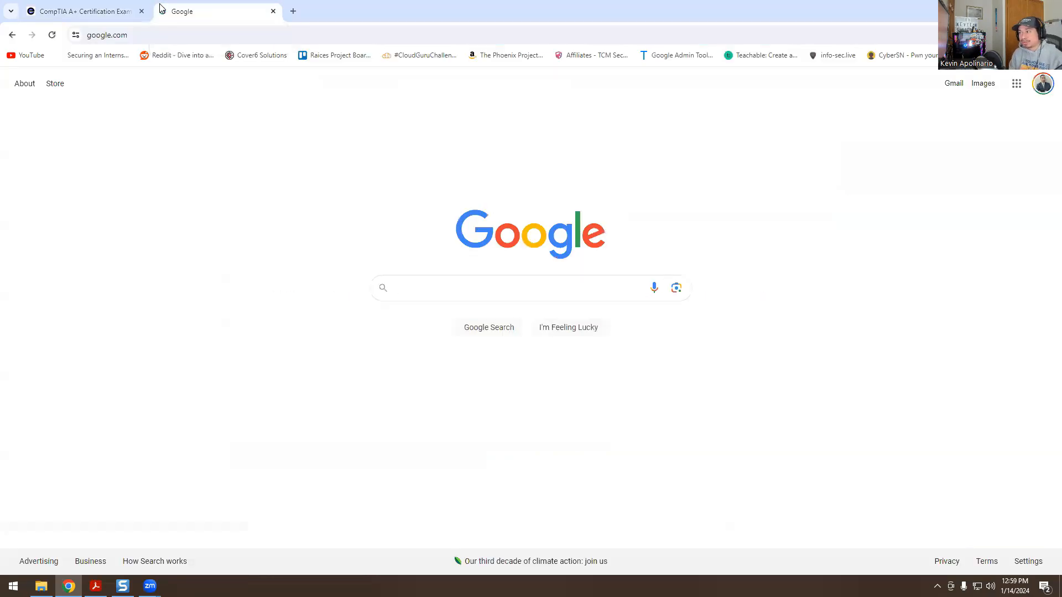
pyautogui.write('bios boot opti')
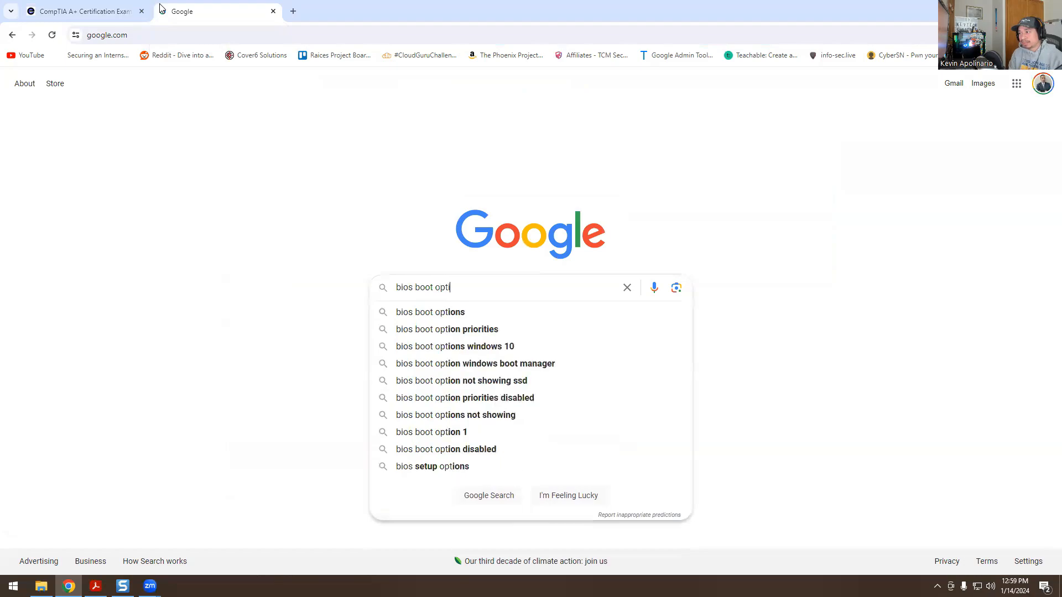
pyautogui.click(429, 311)
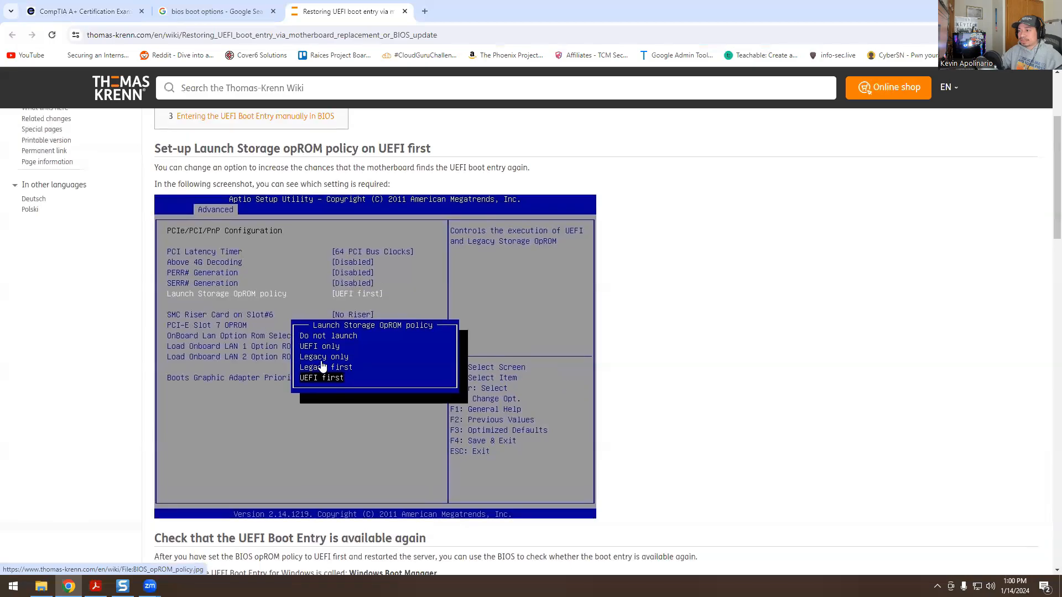
pyautogui.moveTo(206, 344)
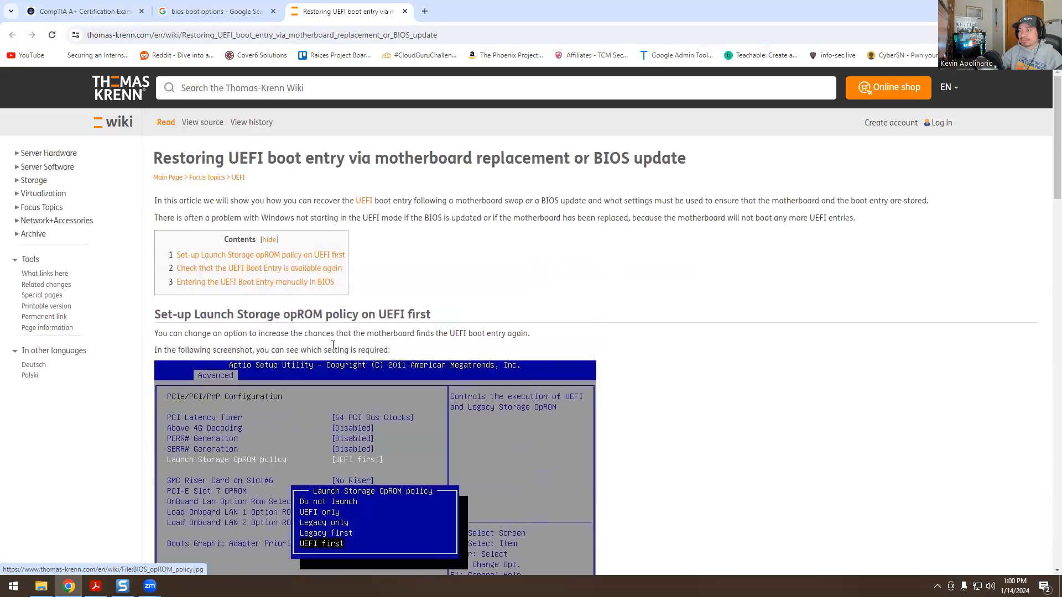
# Step: Open the Microsoft Learn boot-priorities page from the 'bios boot options' Google Images results
pyautogui.click(213, 11)
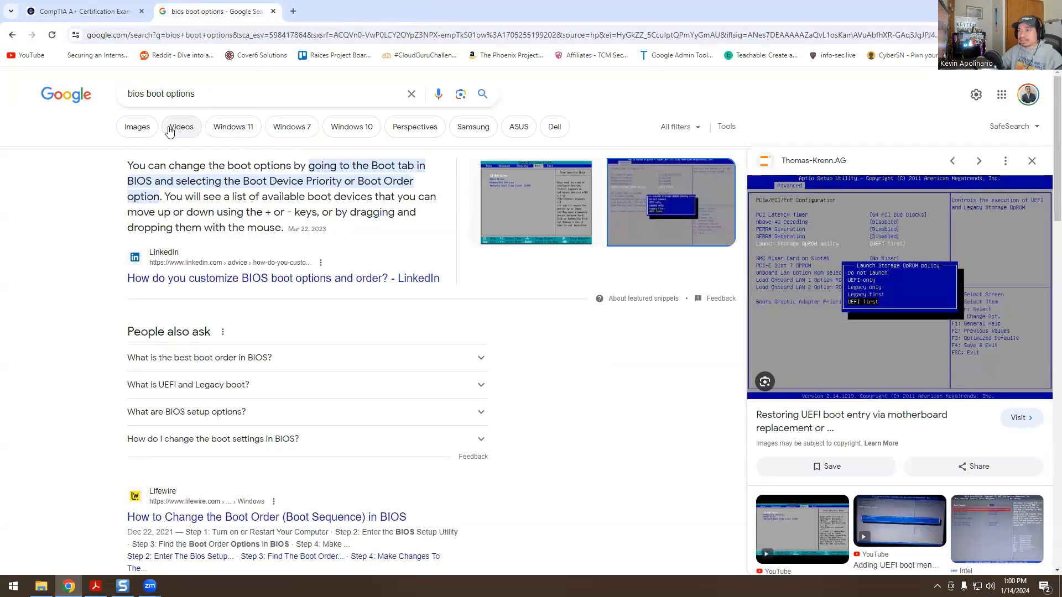
pyautogui.click(136, 127)
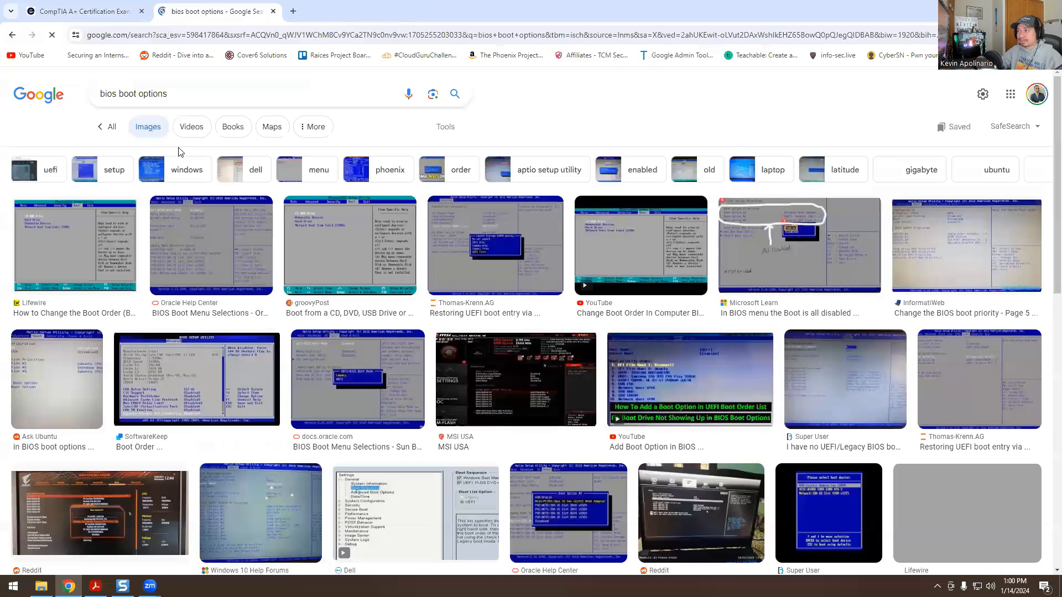
pyautogui.click(798, 245)
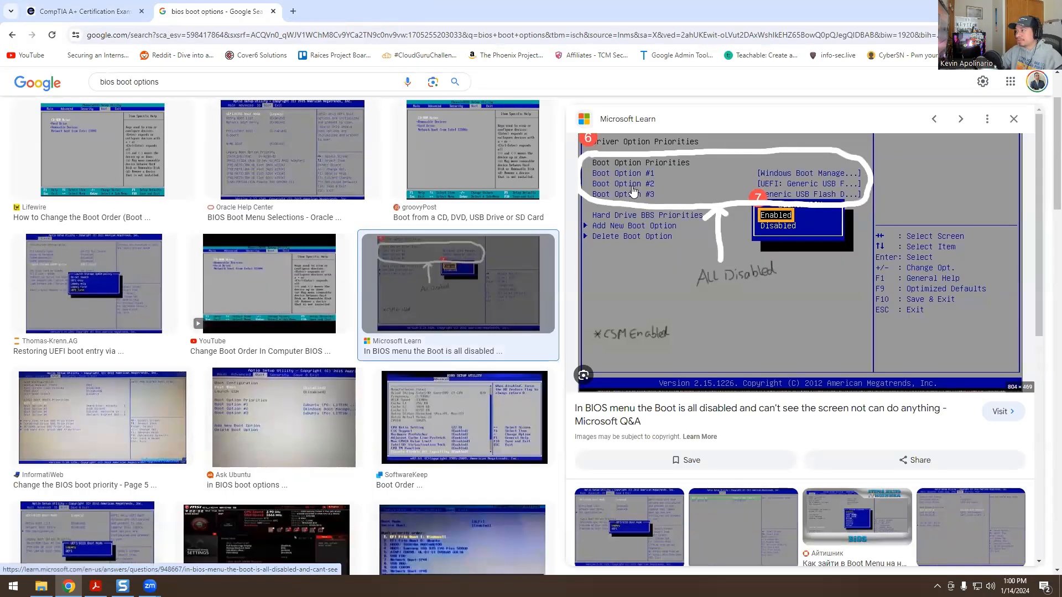
pyautogui.click(1001, 411)
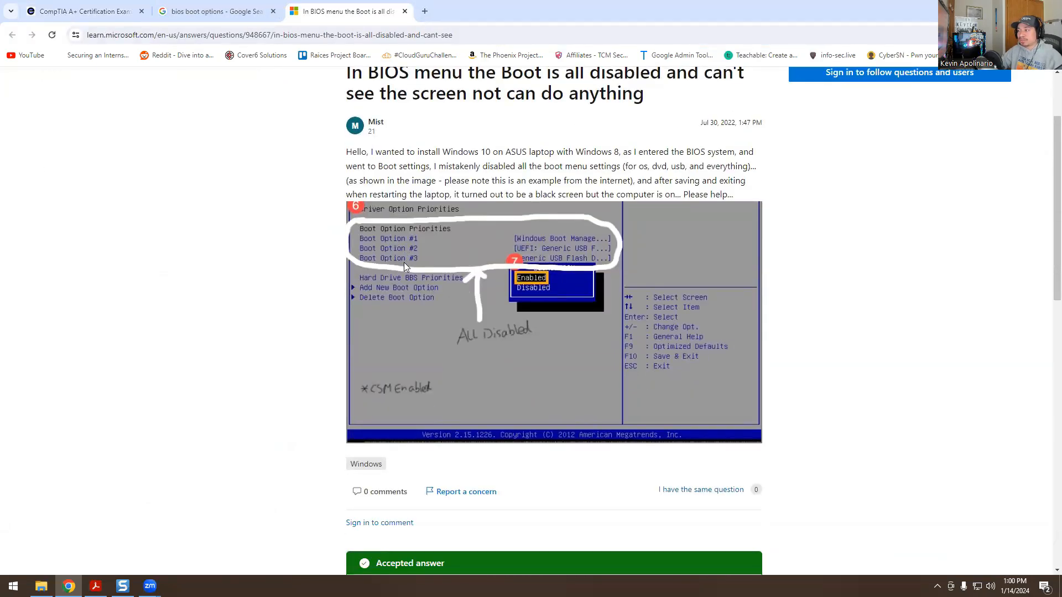
pyautogui.moveTo(416, 263)
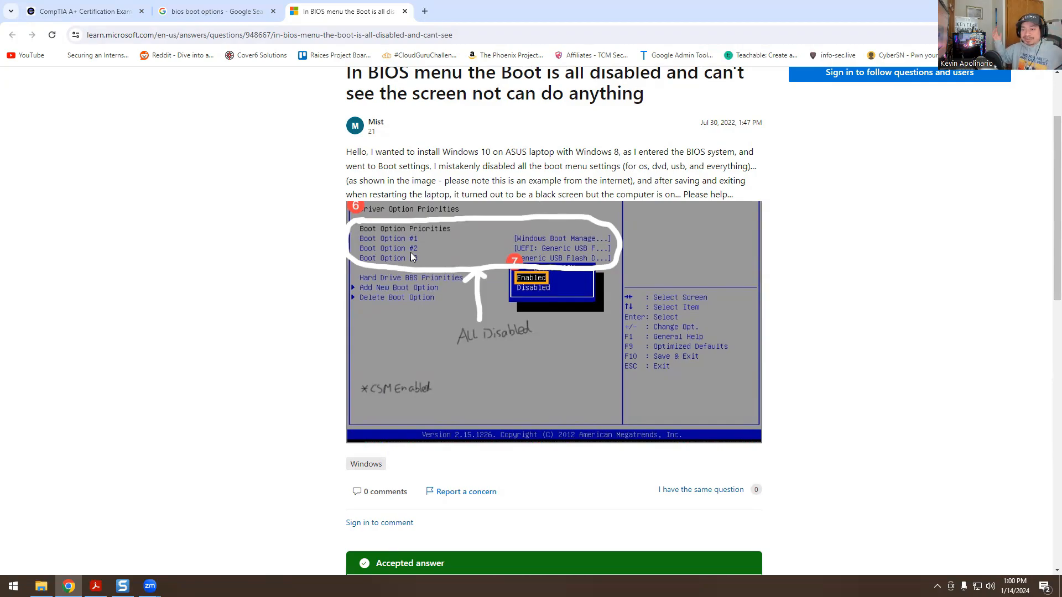
pyautogui.moveTo(411, 242)
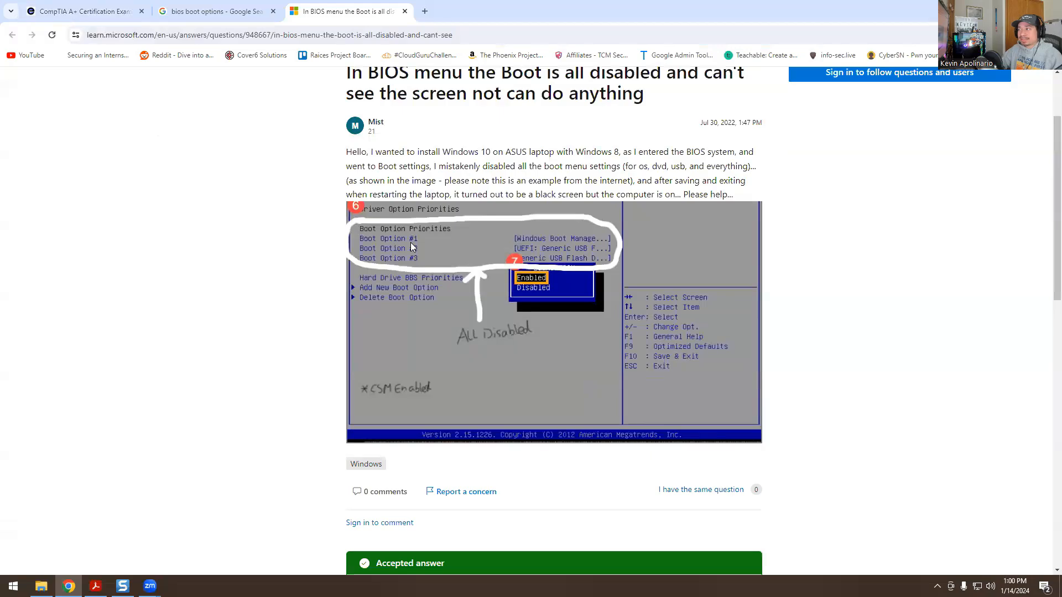
pyautogui.moveTo(417, 270)
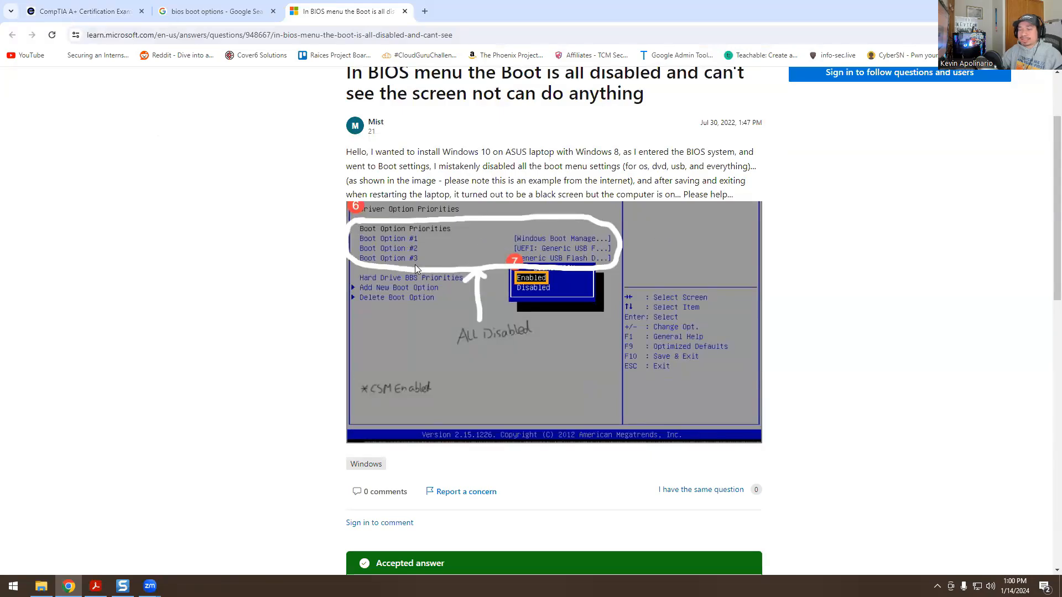
pyautogui.moveTo(415, 286)
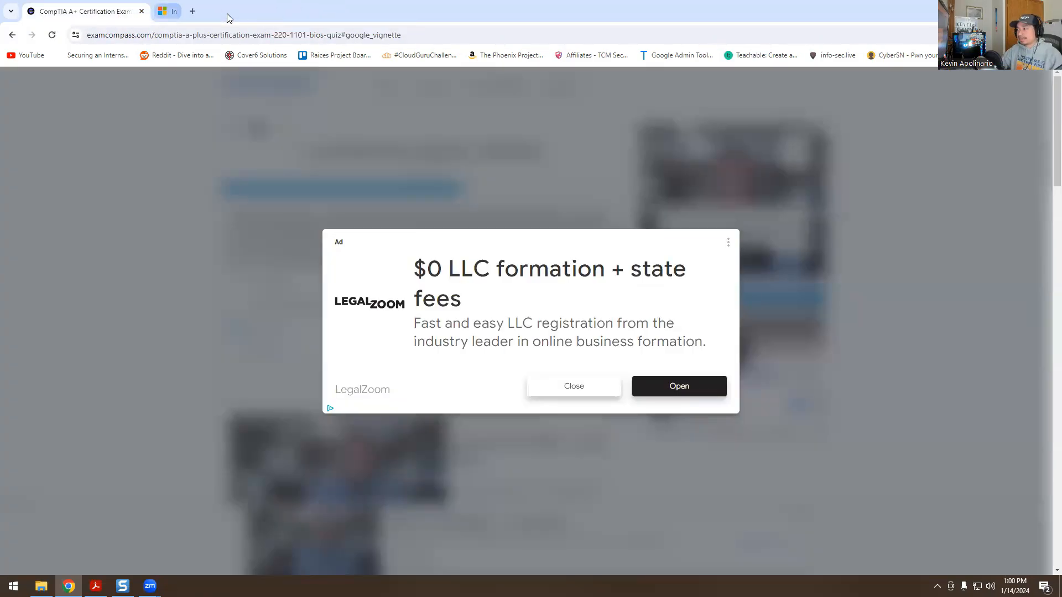
# Step: Close the research tab, submit question 9, and submit 'USB configuration settings' for question 10
pyautogui.click(573, 386)
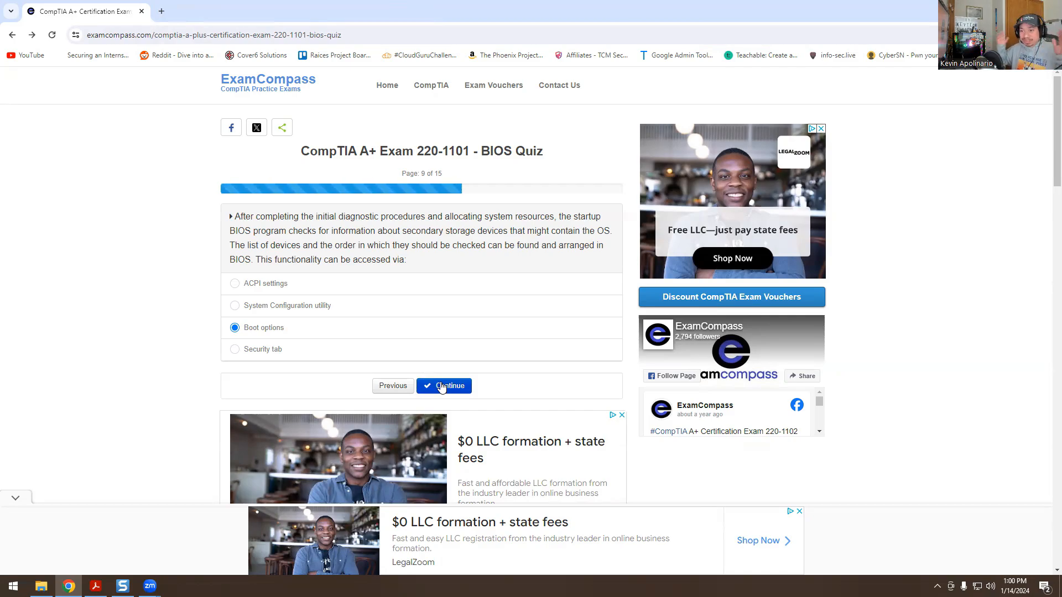
pyautogui.click(444, 387)
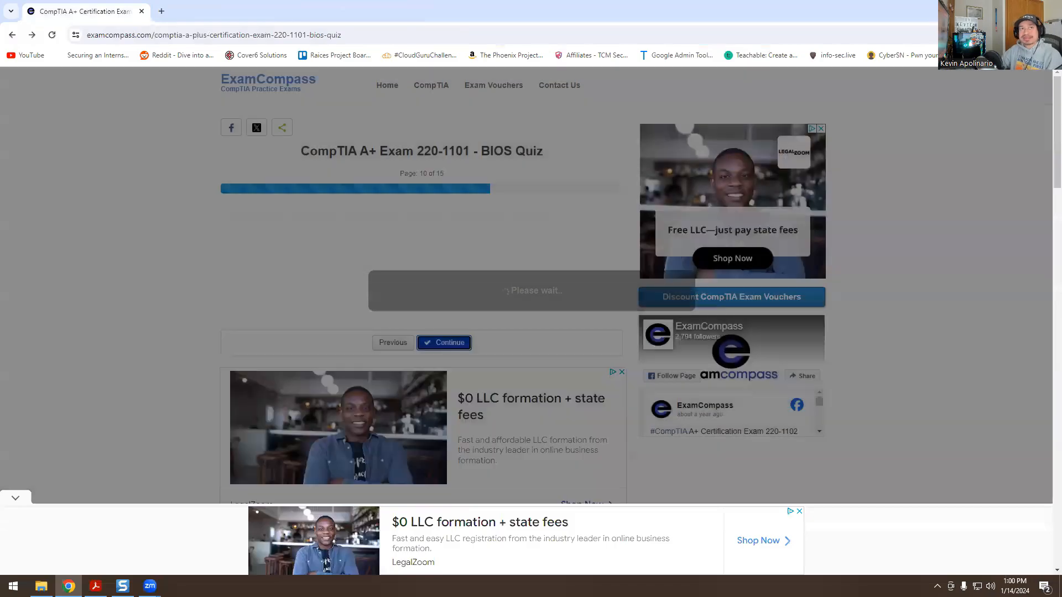
pyautogui.click(444, 341)
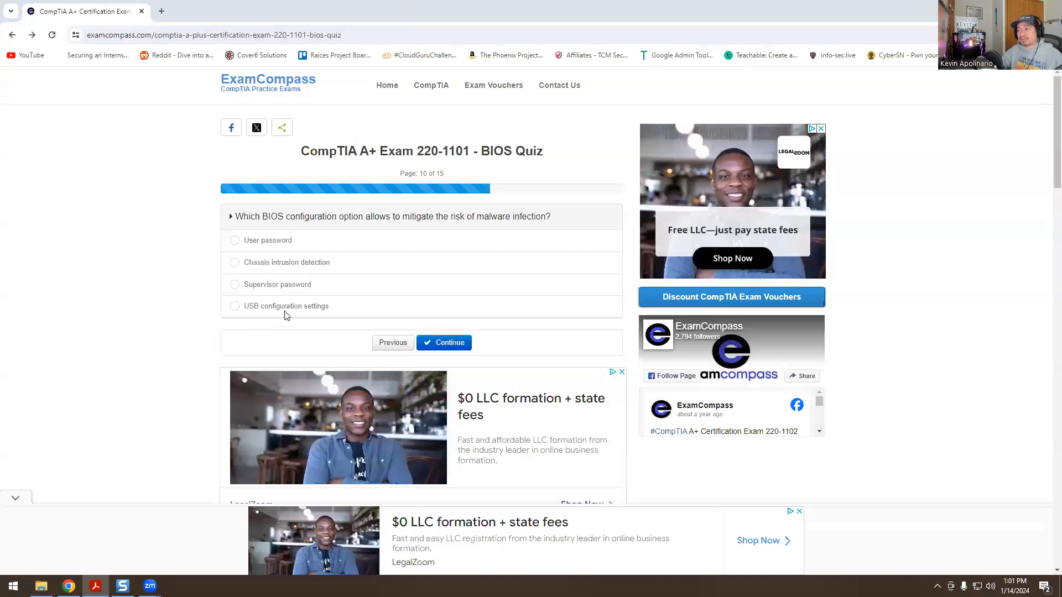
pyautogui.click(235, 306)
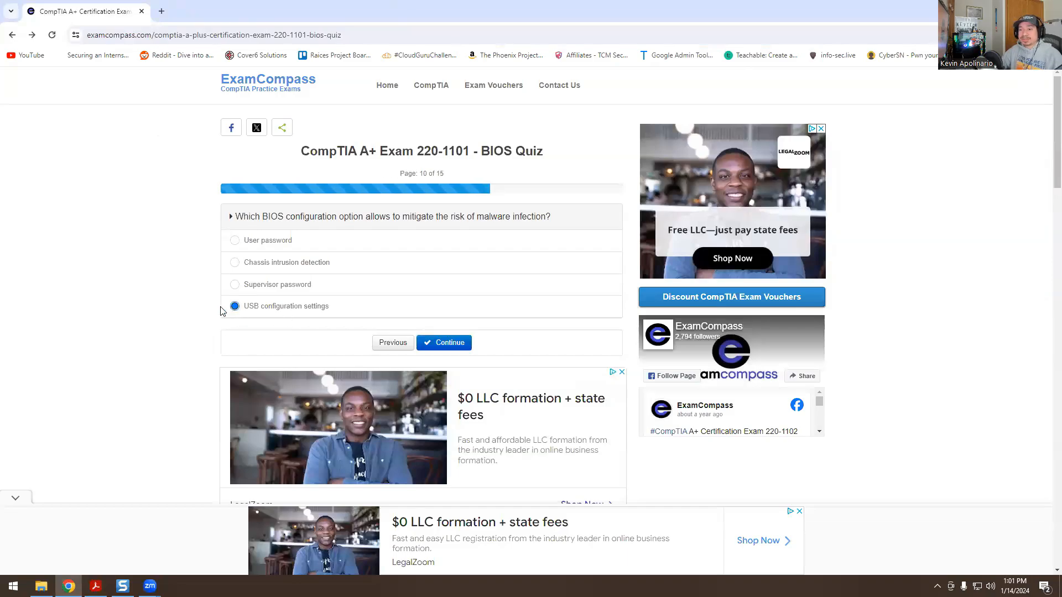
pyautogui.moveTo(242, 296)
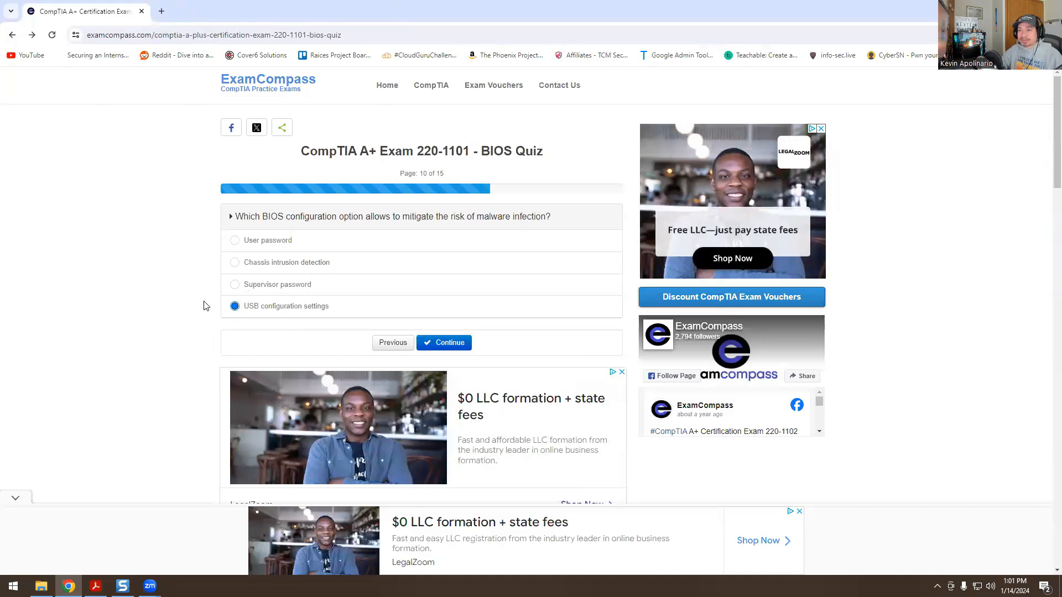
pyautogui.moveTo(198, 274)
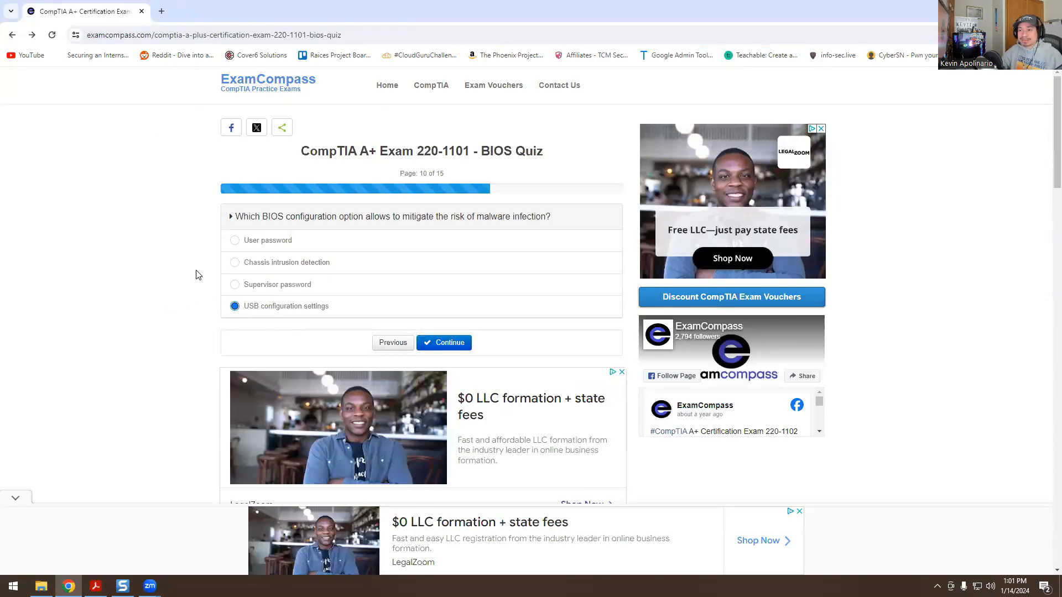
pyautogui.click(444, 343)
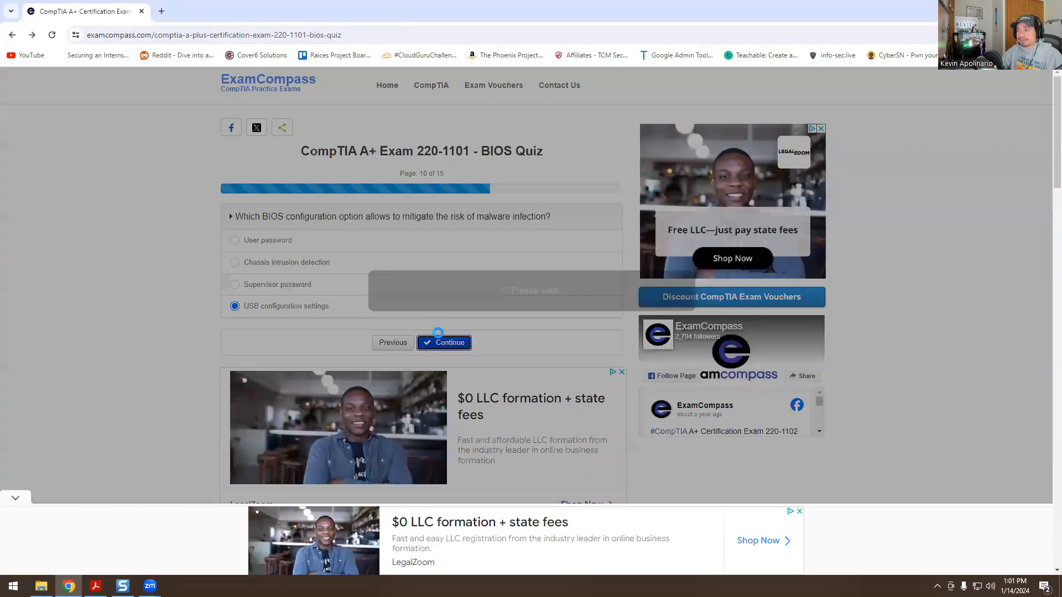
# Step: Submit 'All of the above' for question 11 to reach the UEFI malware-blocking question
pyautogui.click(444, 342)
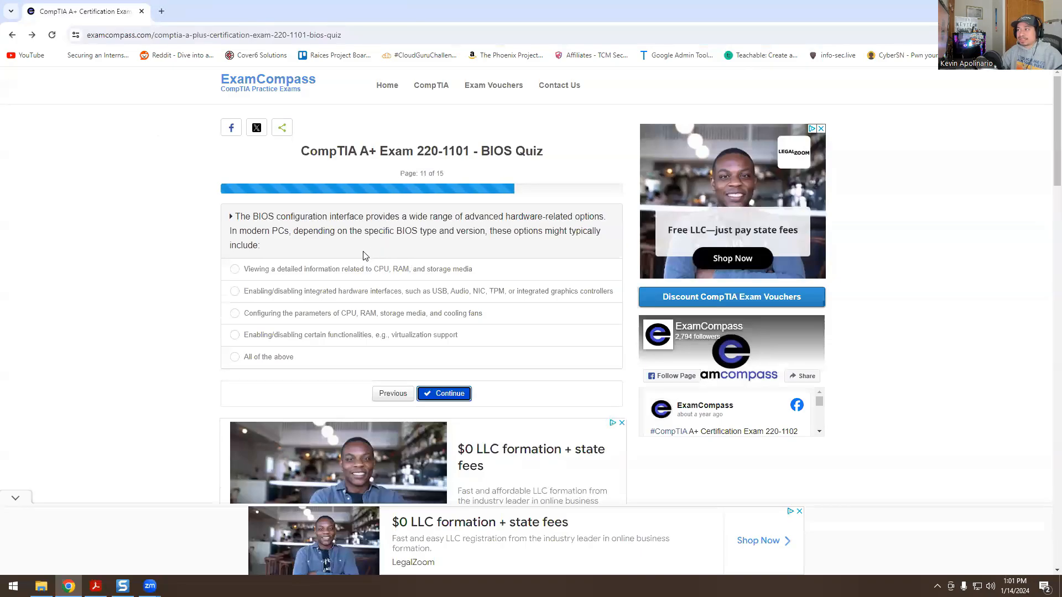
pyautogui.moveTo(299, 262)
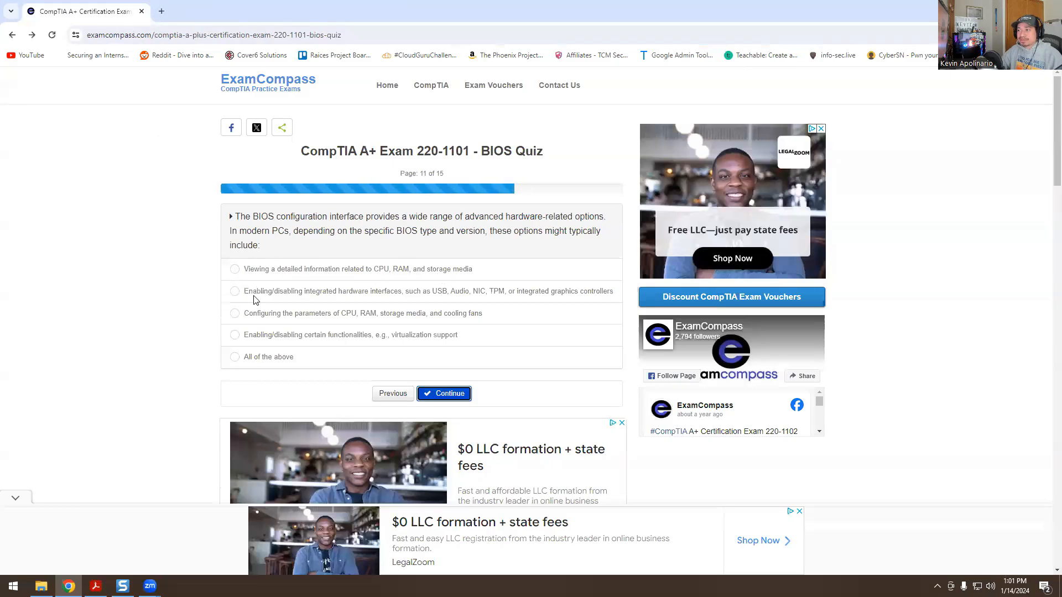
pyautogui.moveTo(423, 305)
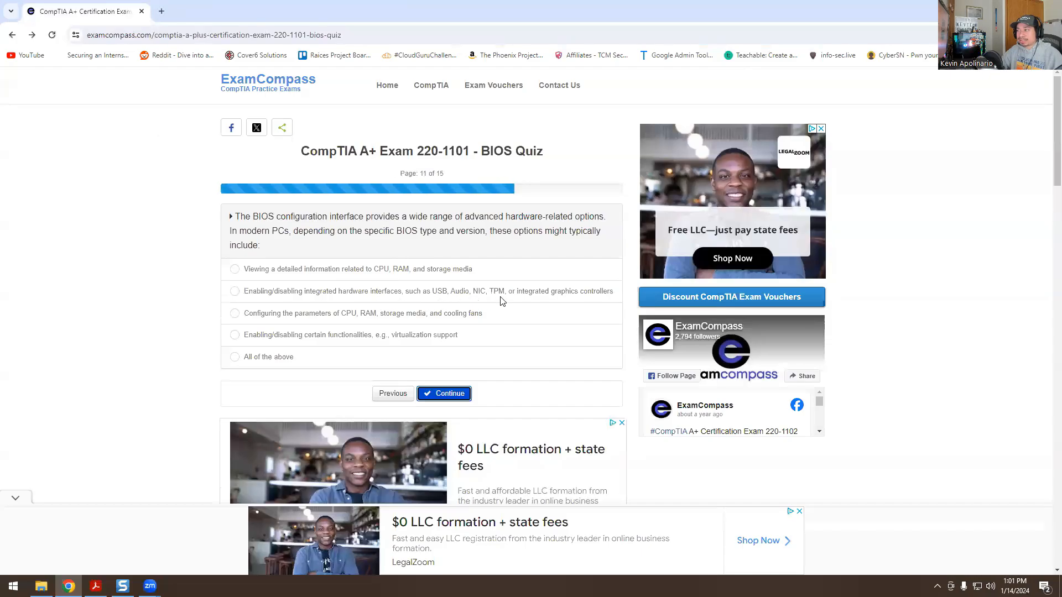
pyautogui.moveTo(332, 332)
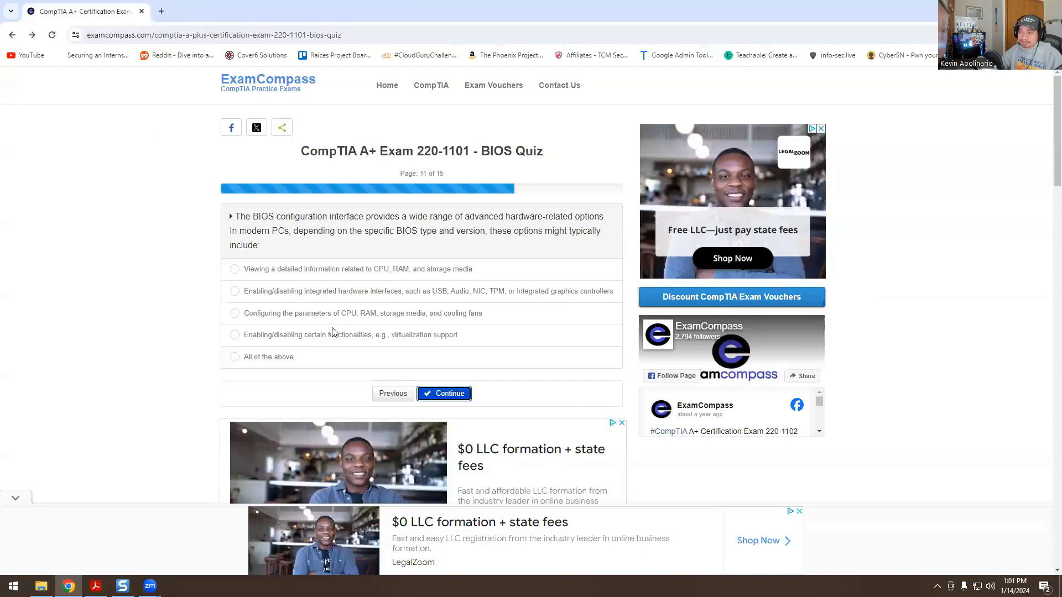
pyautogui.moveTo(345, 324)
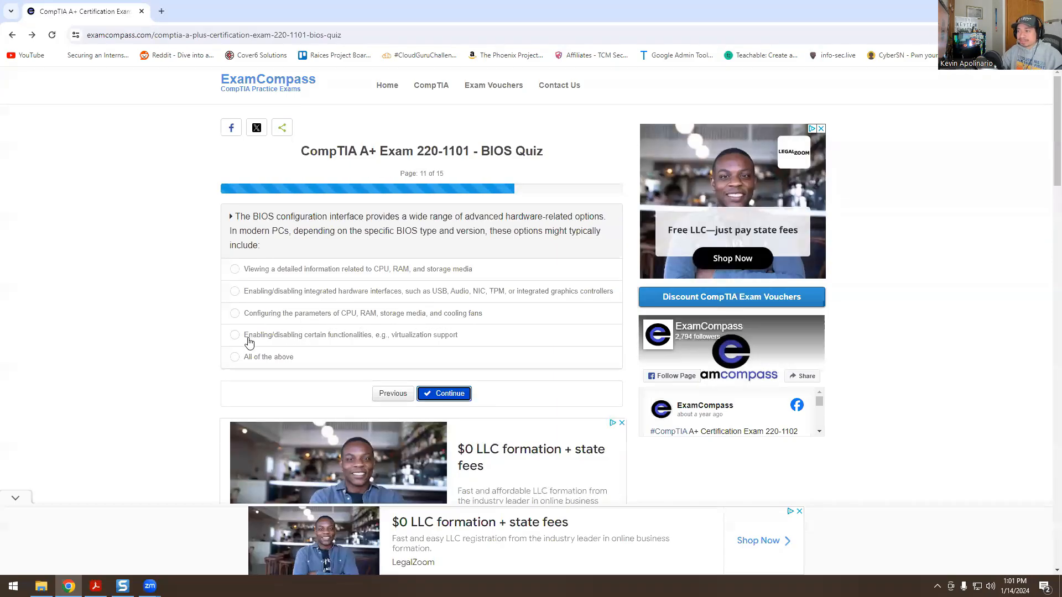
pyautogui.moveTo(436, 344)
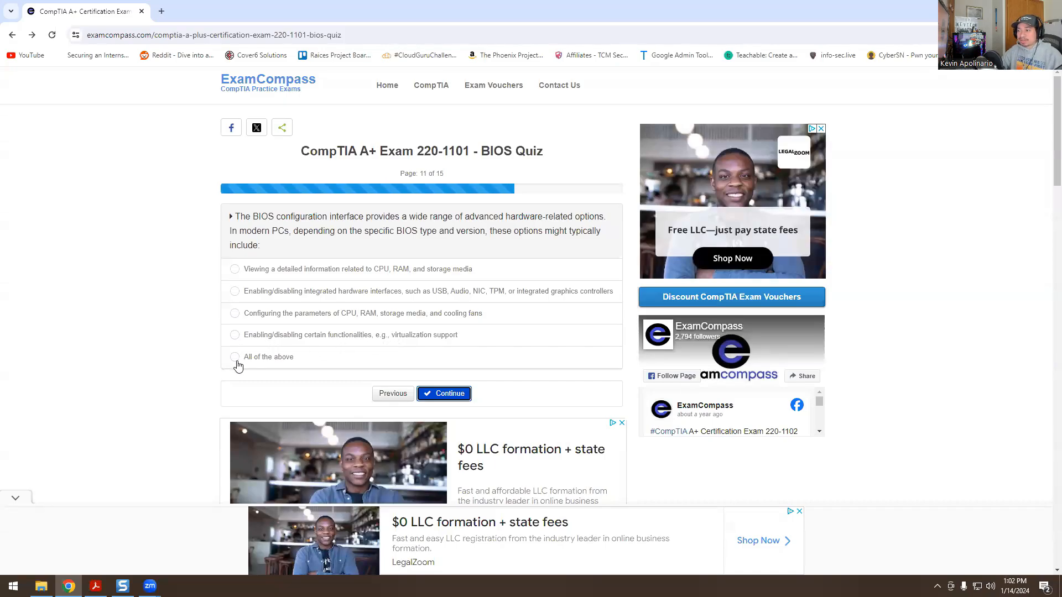
pyautogui.click(444, 393)
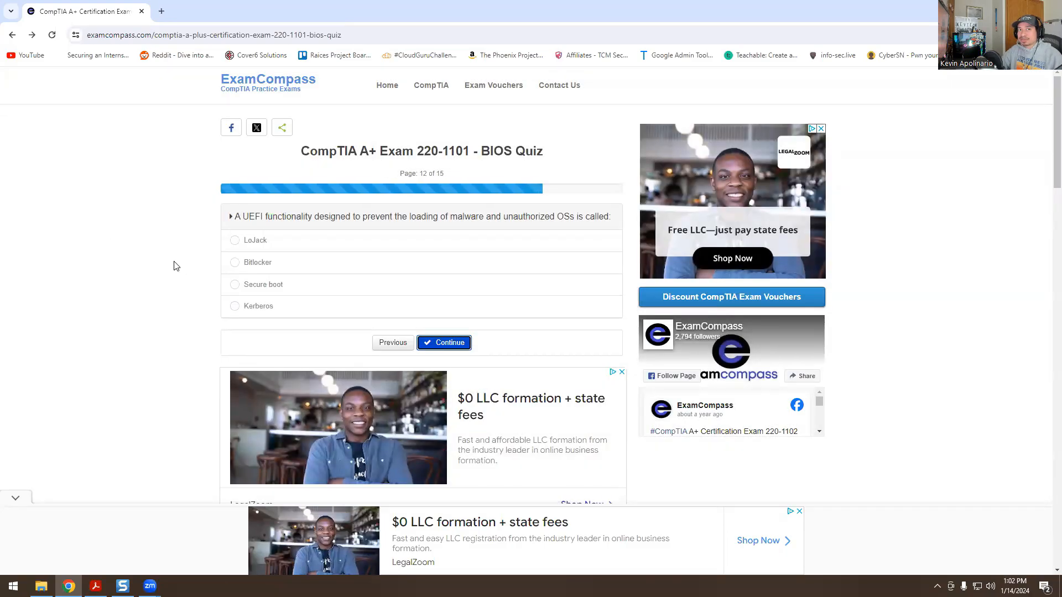
pyautogui.moveTo(251, 230)
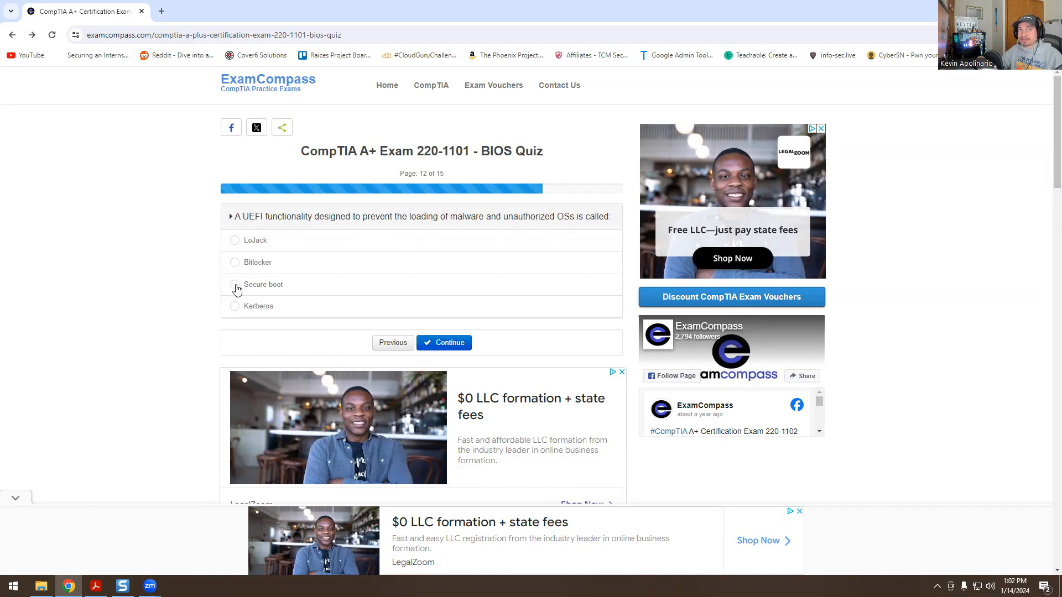
# Step: Submit Secure boot, the True/False password answer, and Supervisor for questions 12–14
pyautogui.click(443, 342)
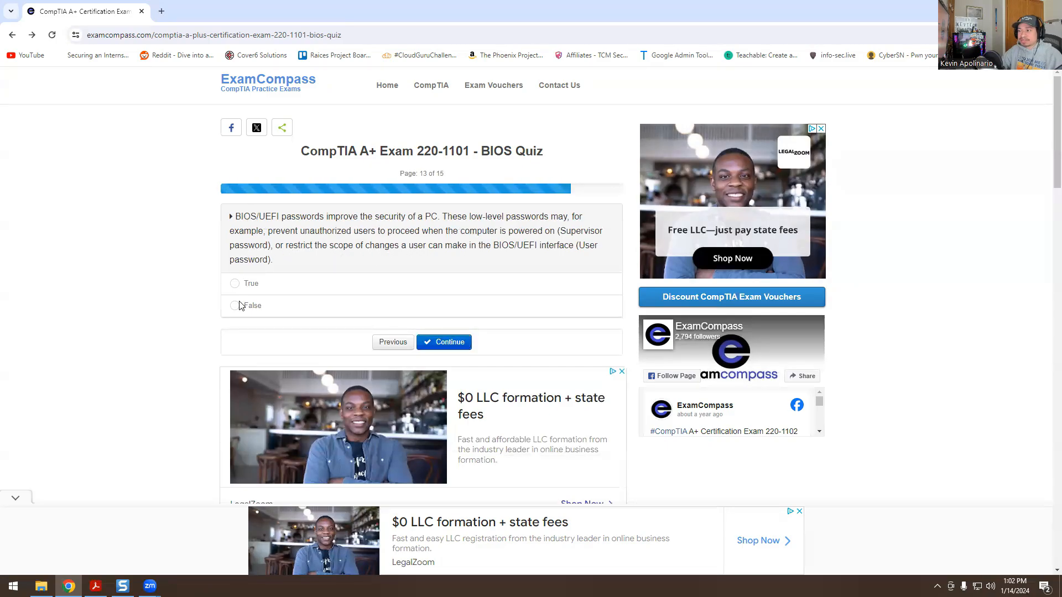
pyautogui.click(235, 305)
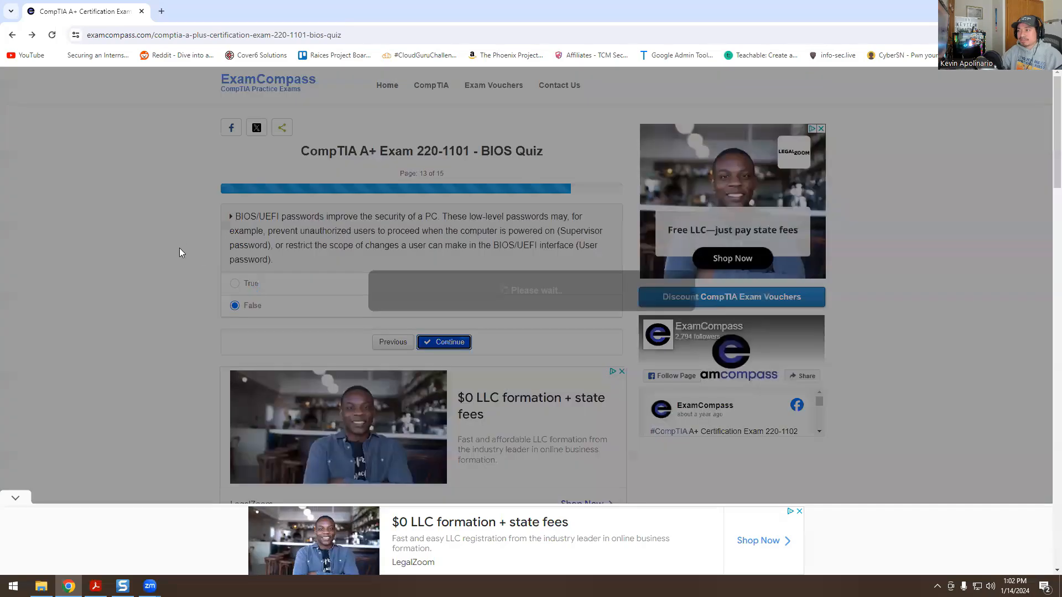
pyautogui.click(443, 342)
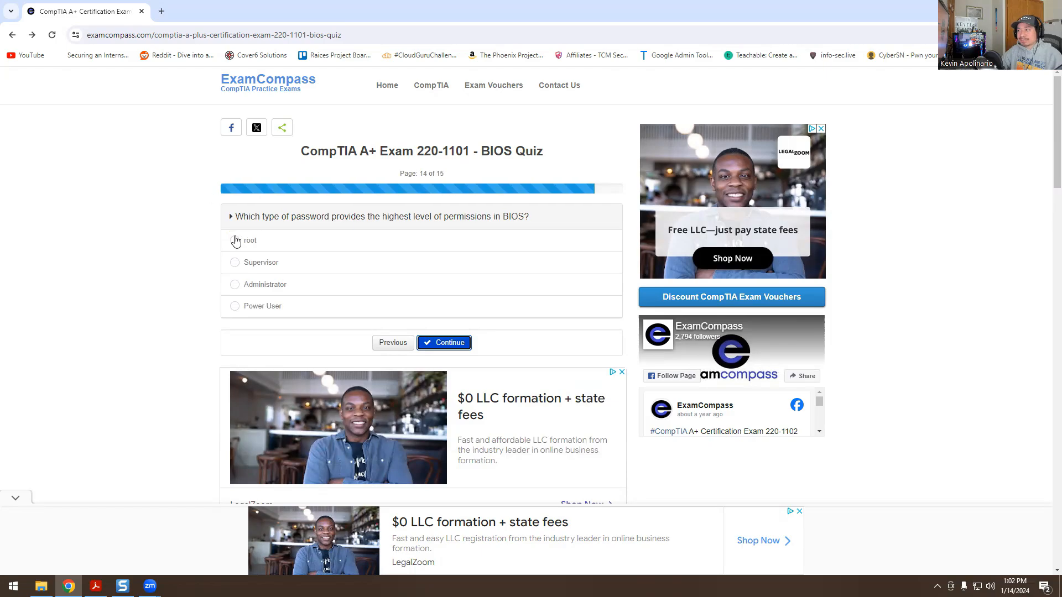
pyautogui.click(235, 262)
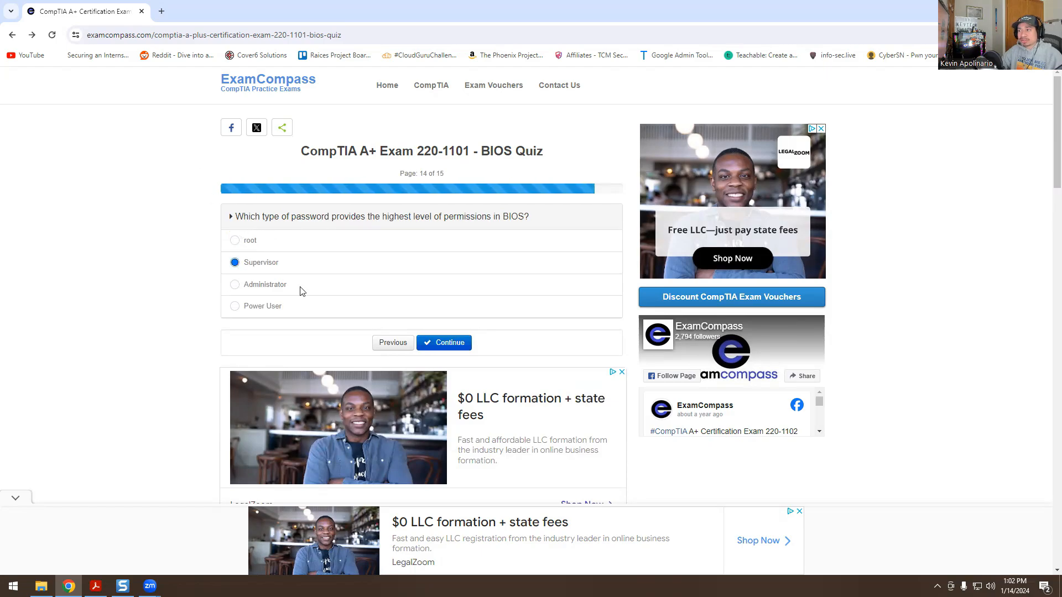
pyautogui.click(443, 342)
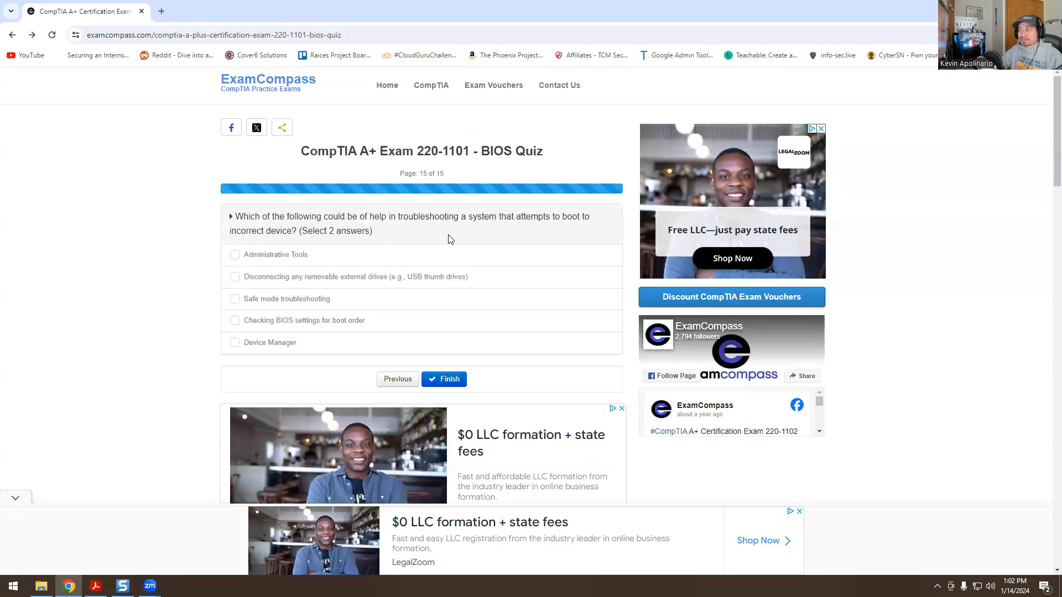
pyautogui.moveTo(266, 245)
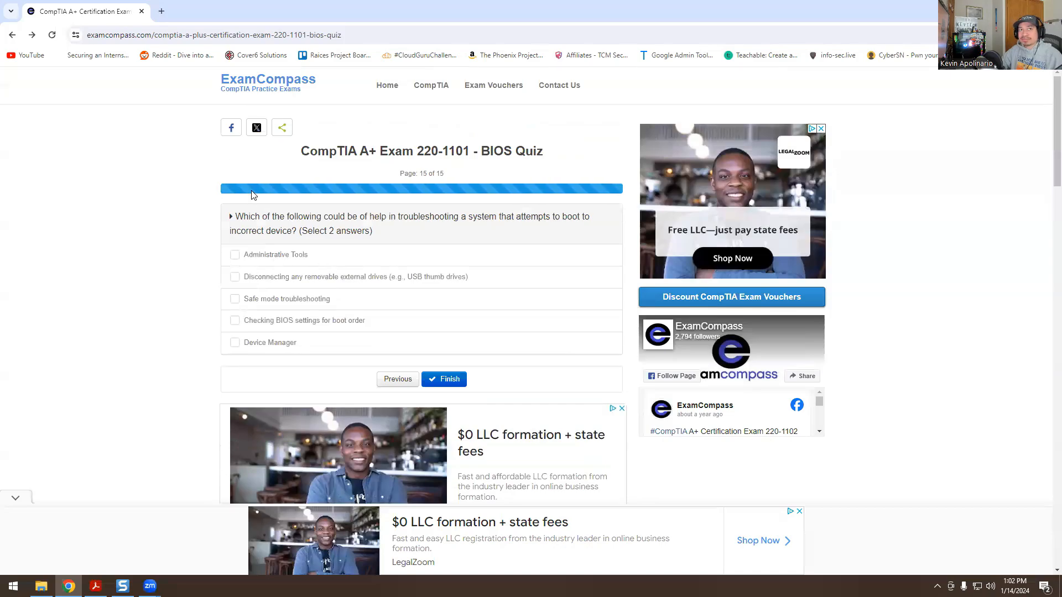
# Step: Tick 'Disconnecting any removable external drives' and 'Checking BIOS settings for boot order' on question 15
pyautogui.click(235, 276)
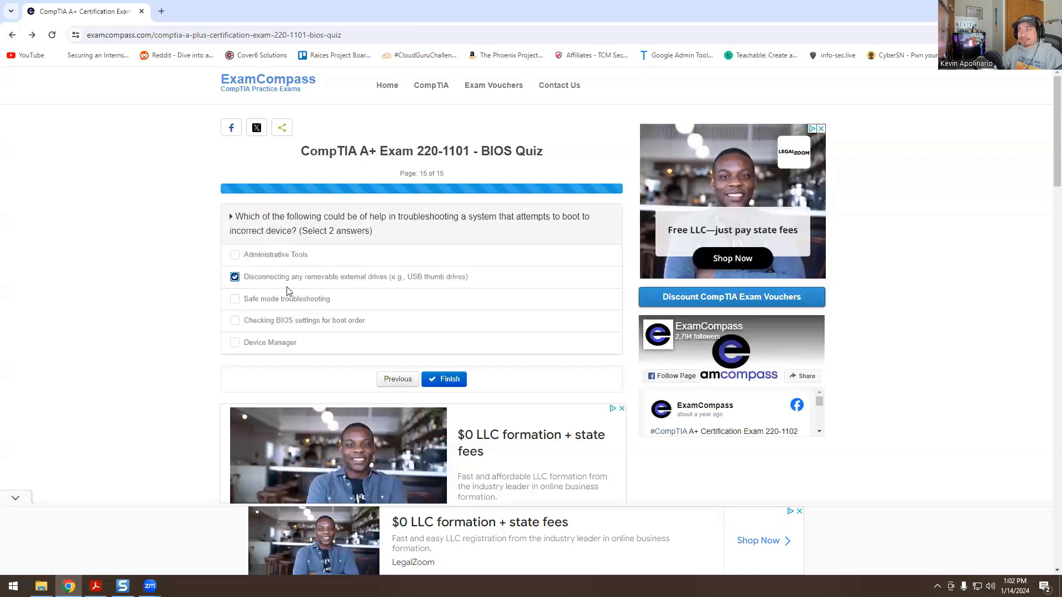
pyautogui.click(234, 320)
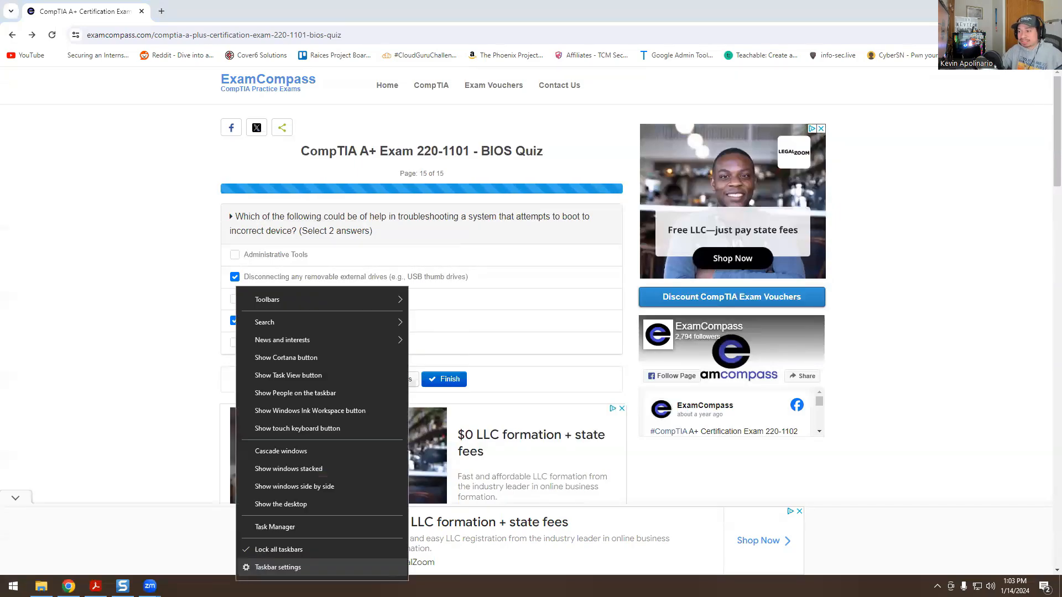
pyautogui.click(275, 527)
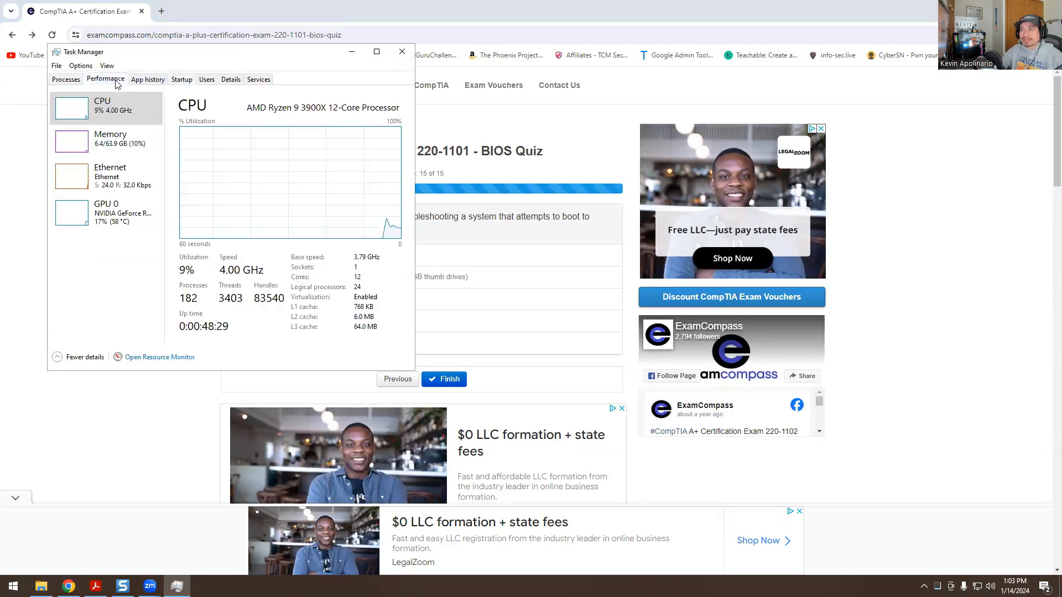
pyautogui.click(258, 79)
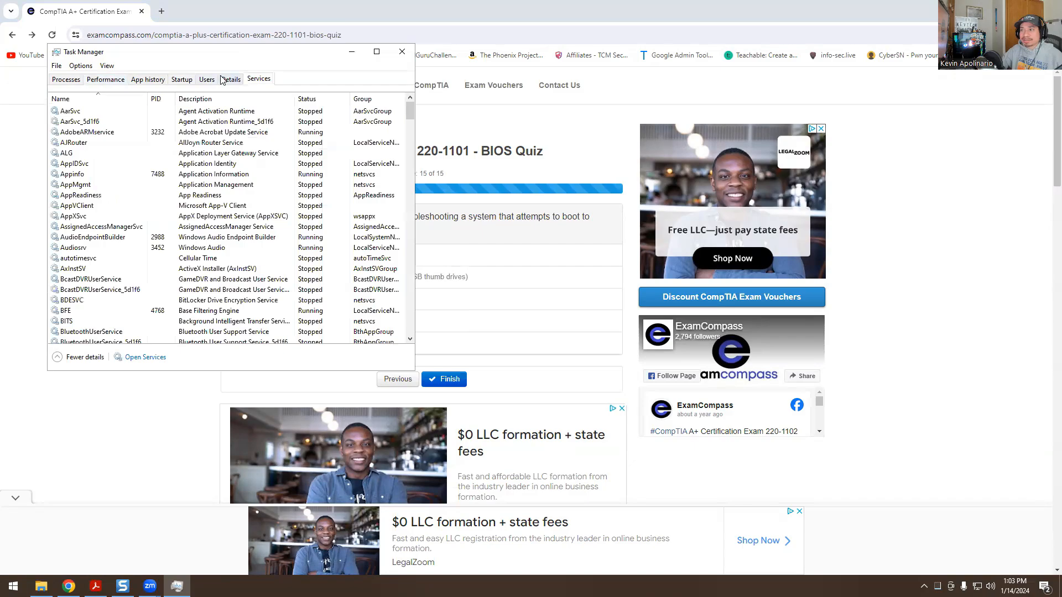
pyautogui.click(105, 79)
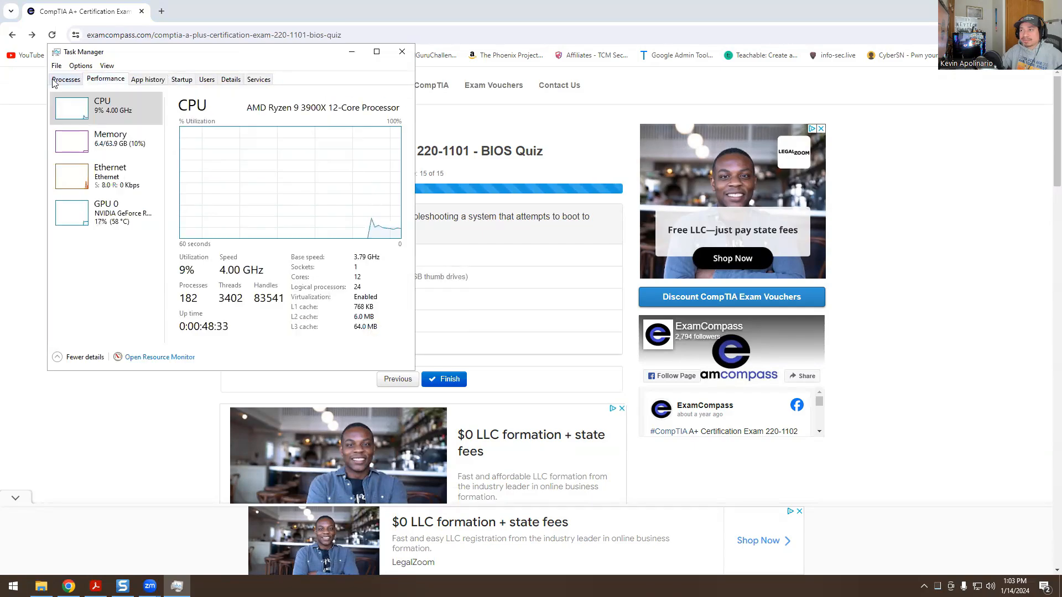
pyautogui.click(65, 79)
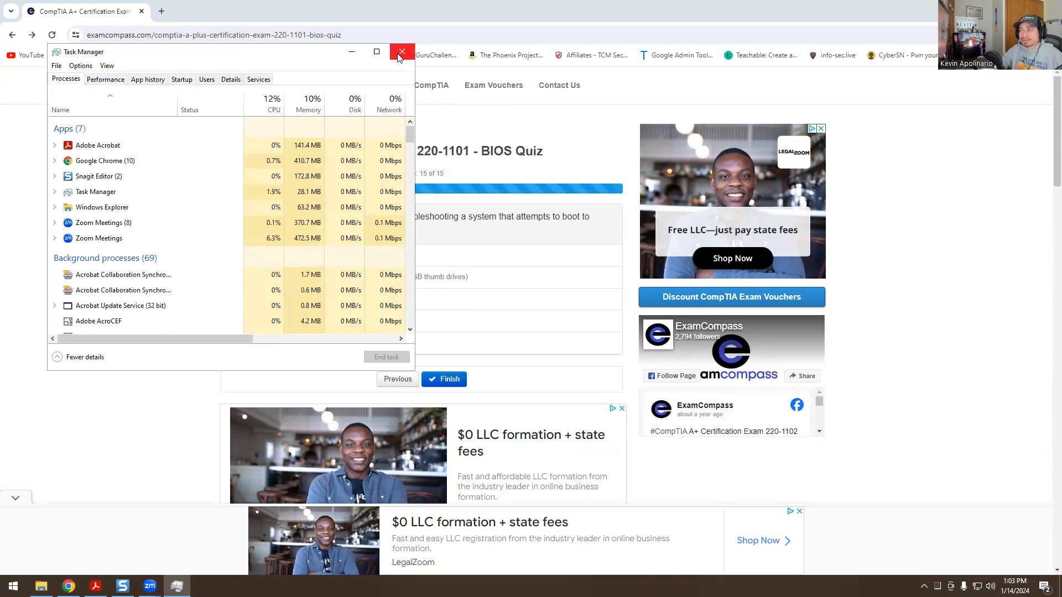
pyautogui.click(401, 52)
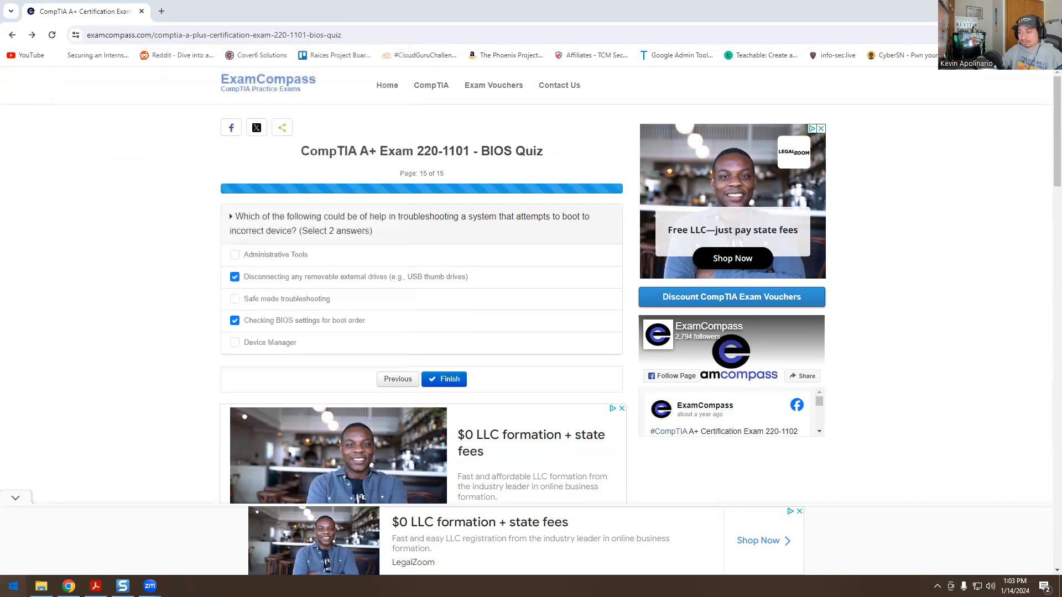
pyautogui.write('msconfi')
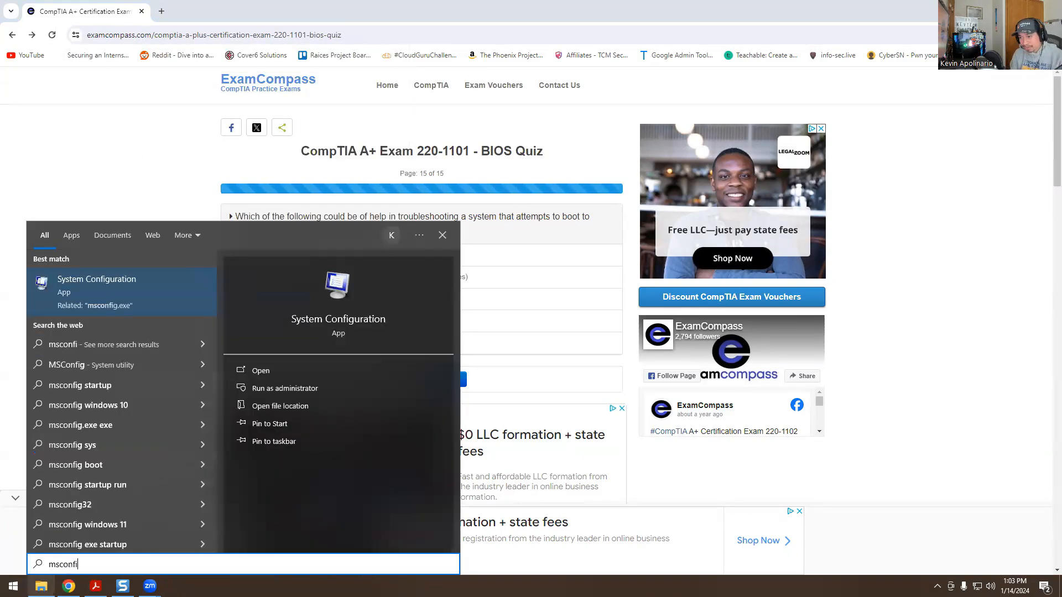
pyautogui.click(260, 371)
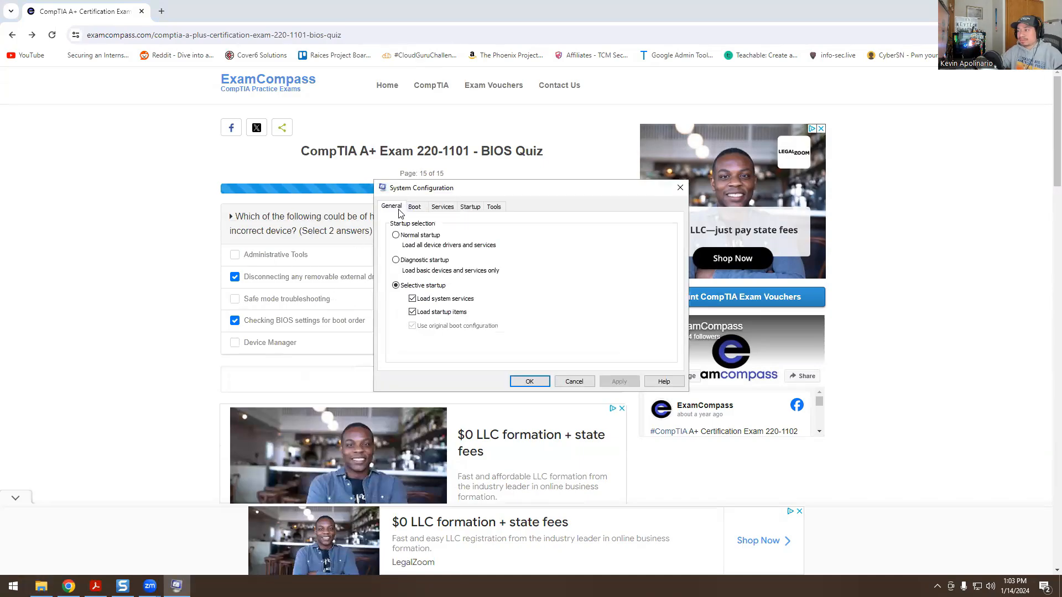
pyautogui.click(413, 206)
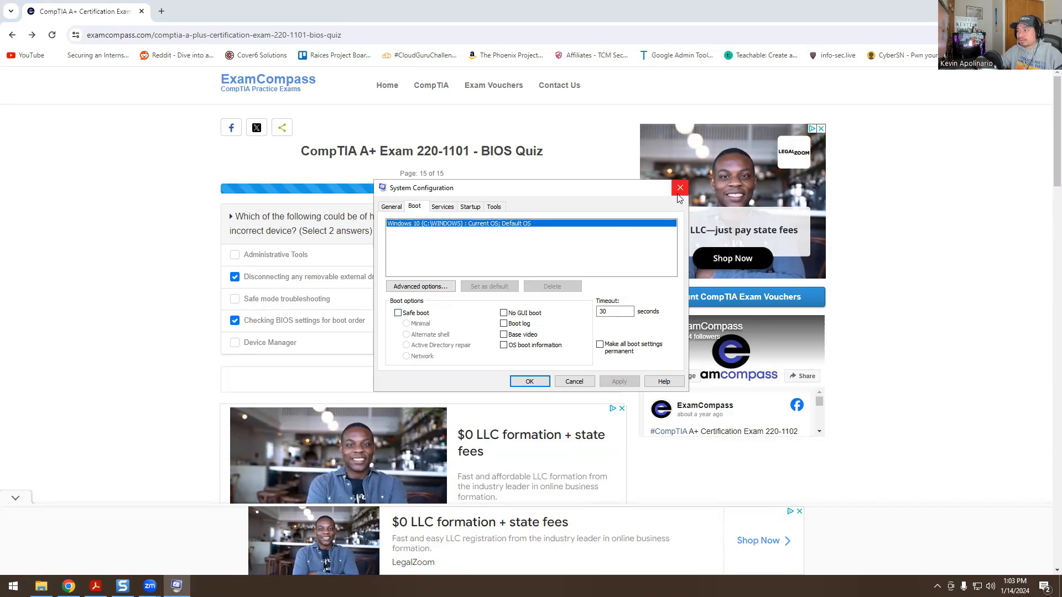
pyautogui.click(680, 187)
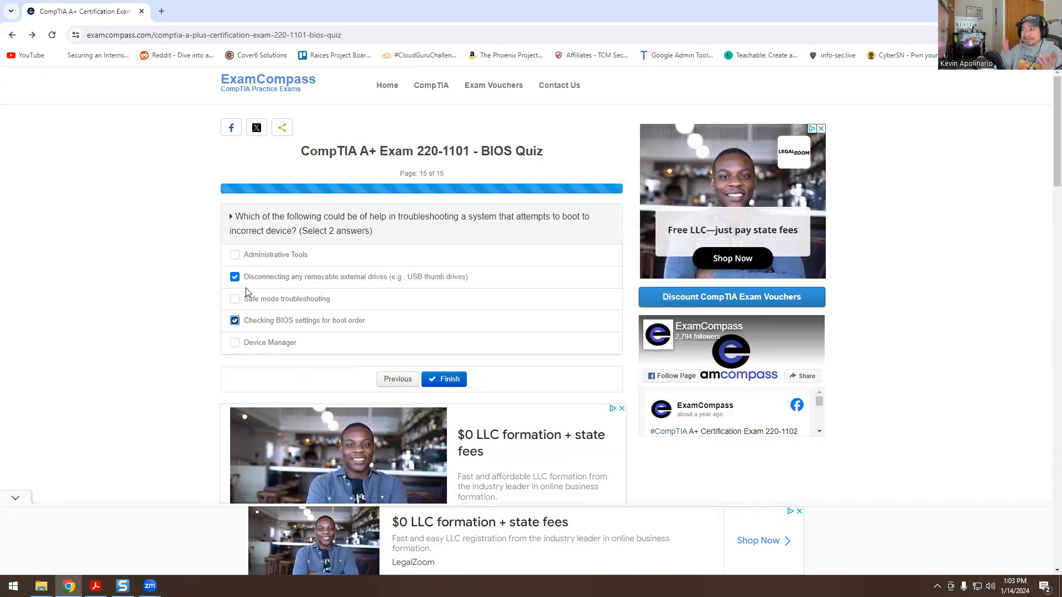
pyautogui.moveTo(197, 272)
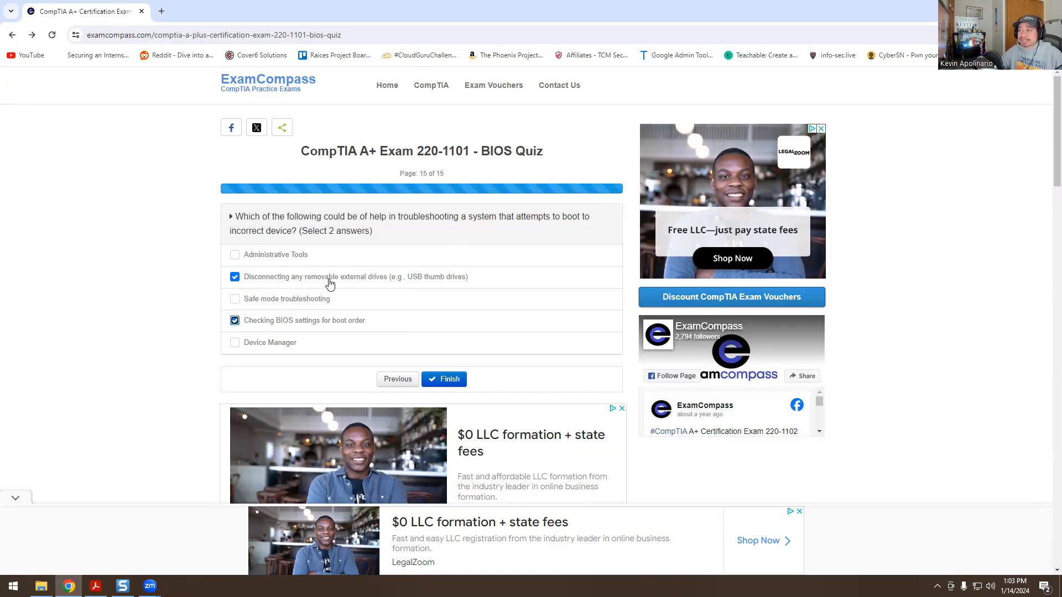
pyautogui.moveTo(349, 280)
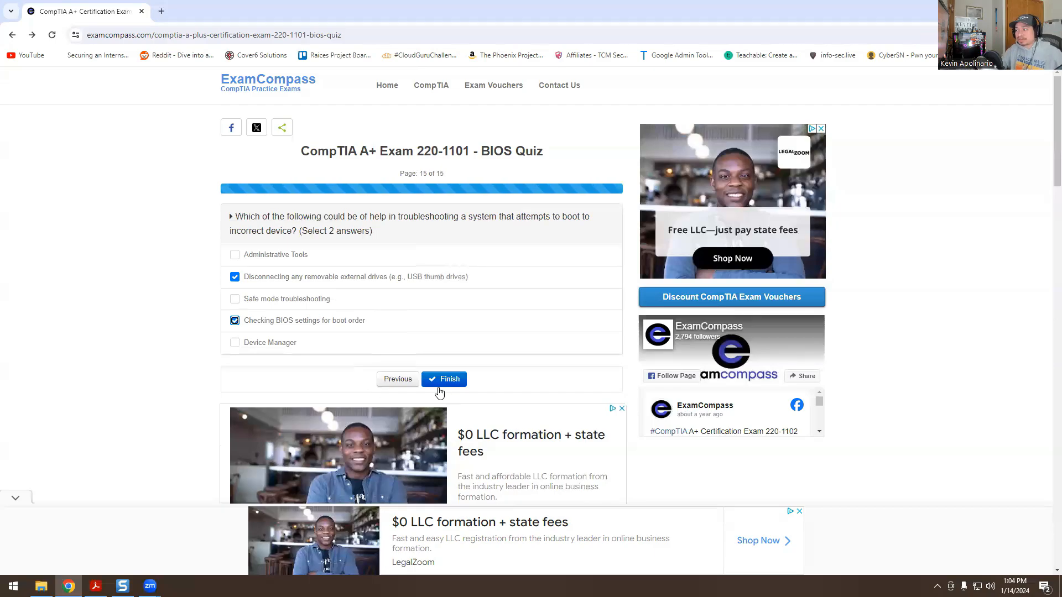
# Step: Finish the quiz and scroll to the final report: 15/15 correct, 24 marks, 100%
pyautogui.click(443, 380)
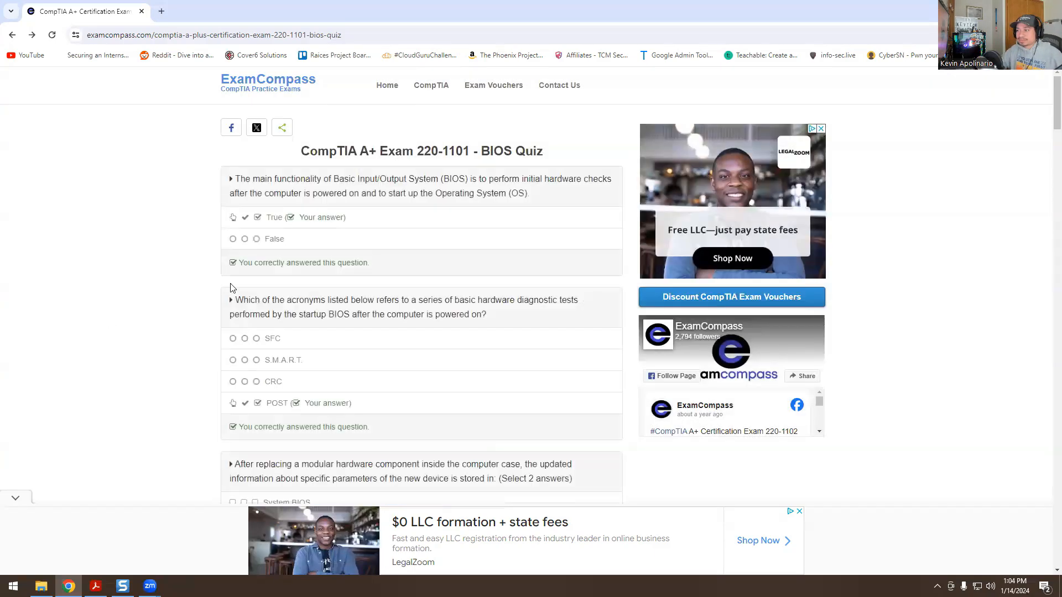
pyautogui.scroll(-3)
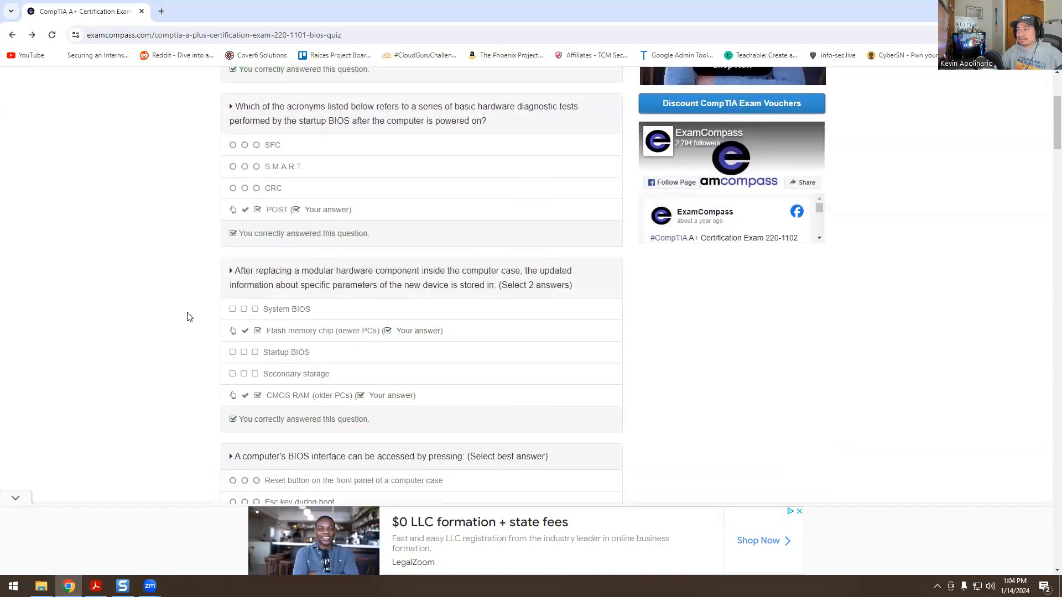
pyautogui.scroll(-3)
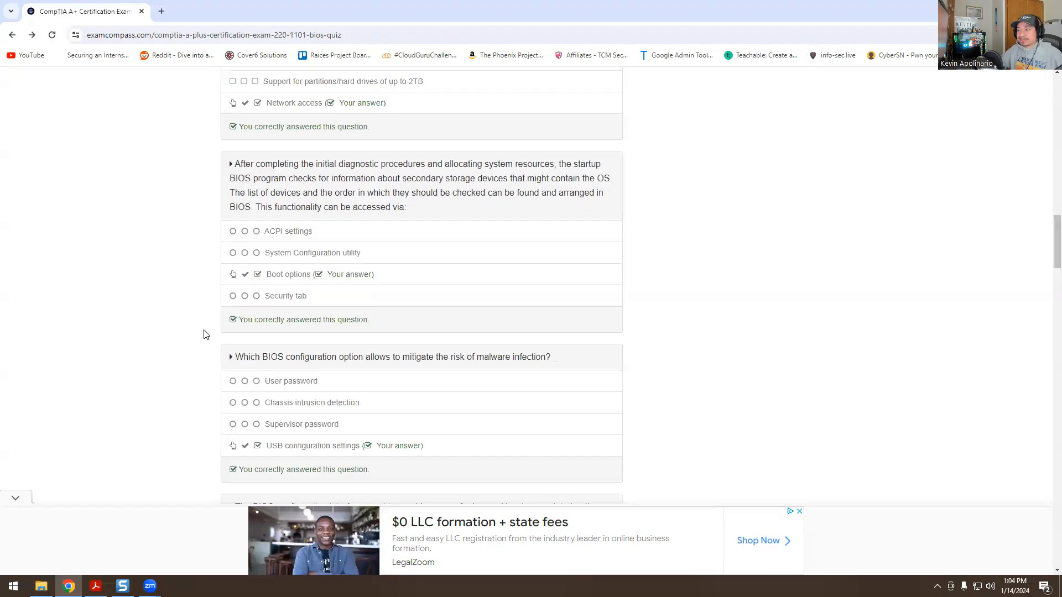
pyautogui.scroll(-3)
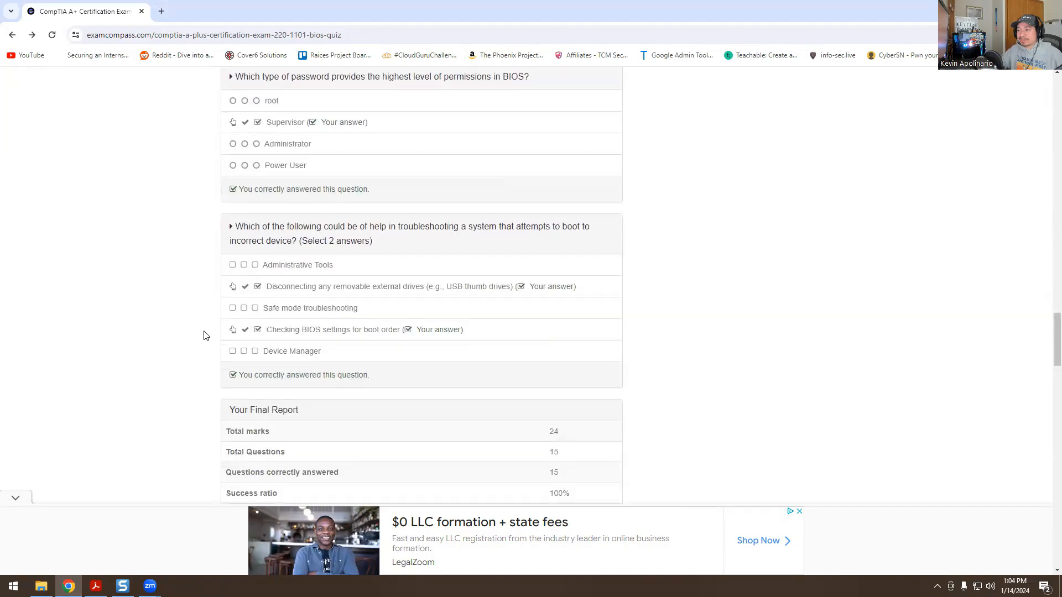